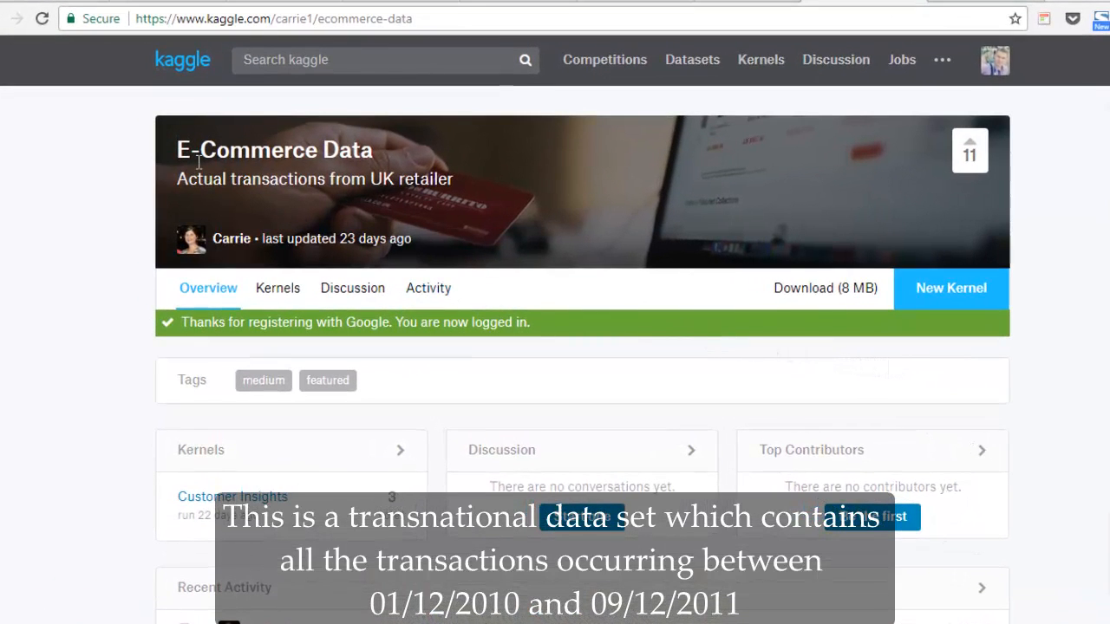
mouse_move(373, 172)
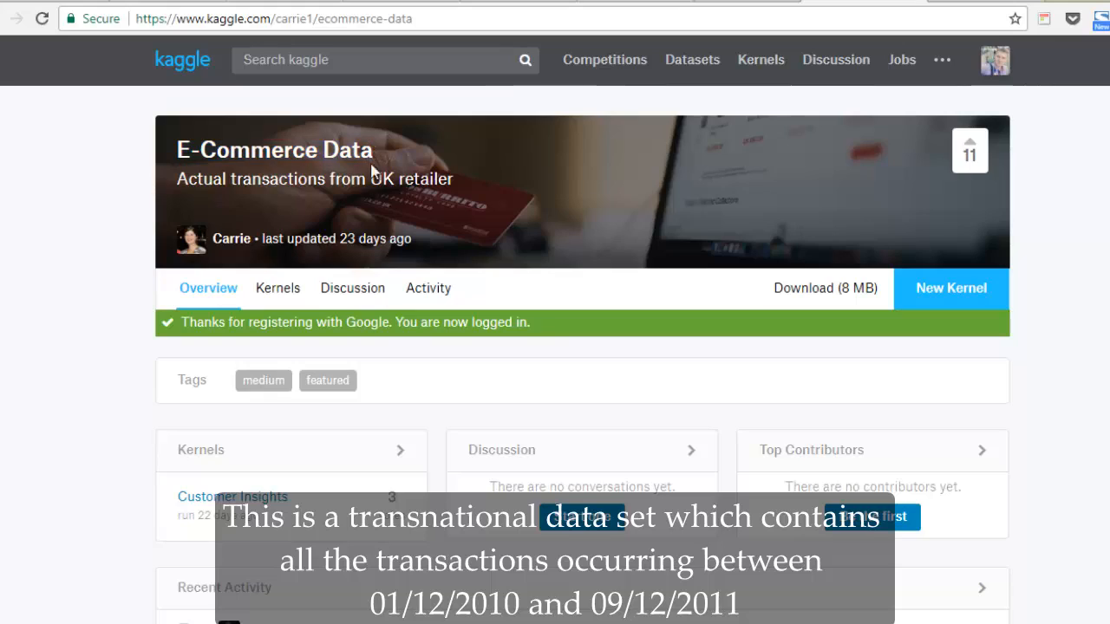
Step: Scroll past the Context and Content description to the data.csv preview of the first 100 rows
scroll("down", 3)
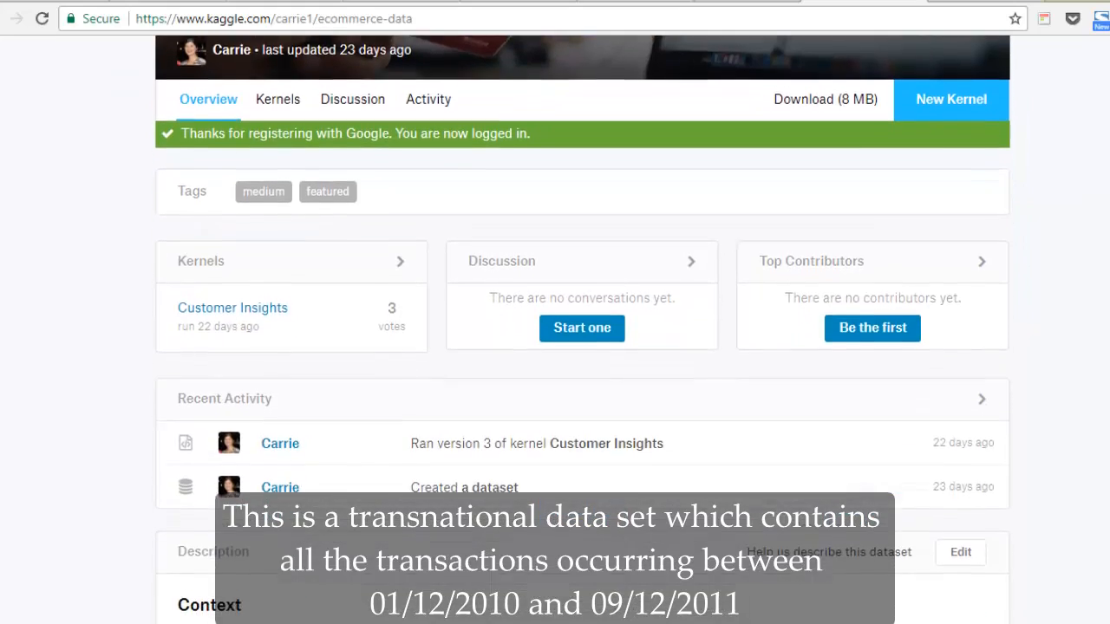
scroll("down", 3)
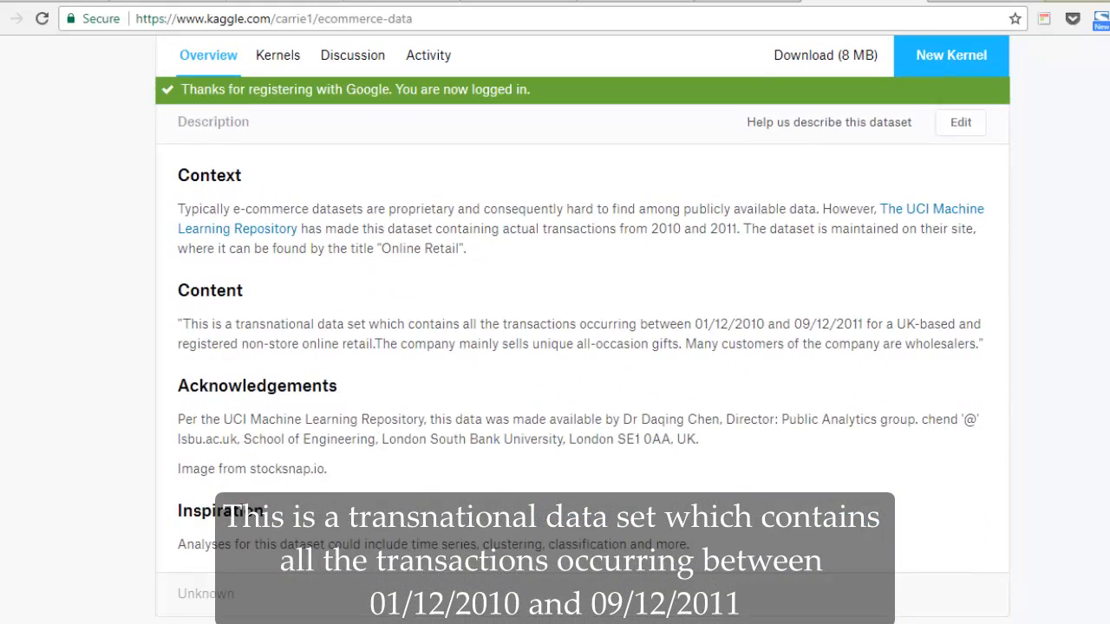
scroll("down", 3)
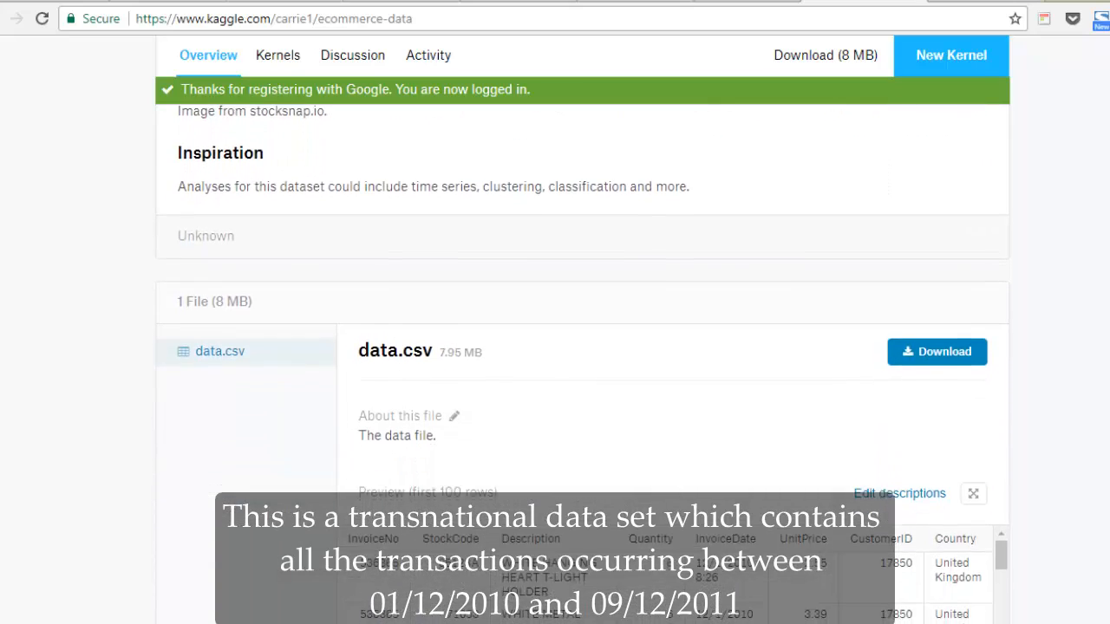
scroll("down", 3)
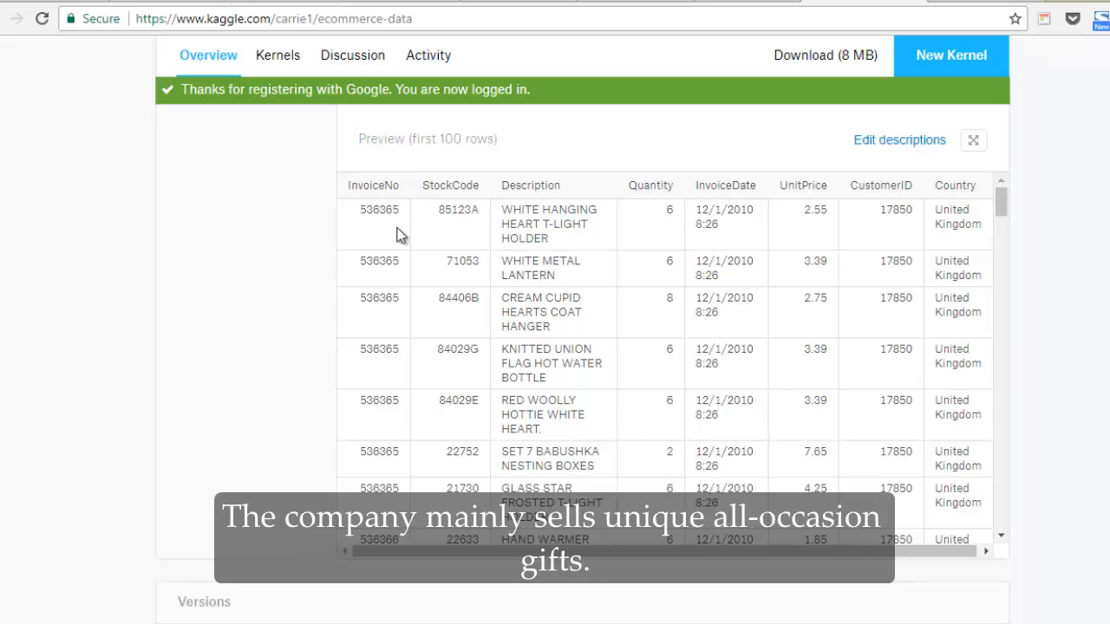
left_click(898, 139)
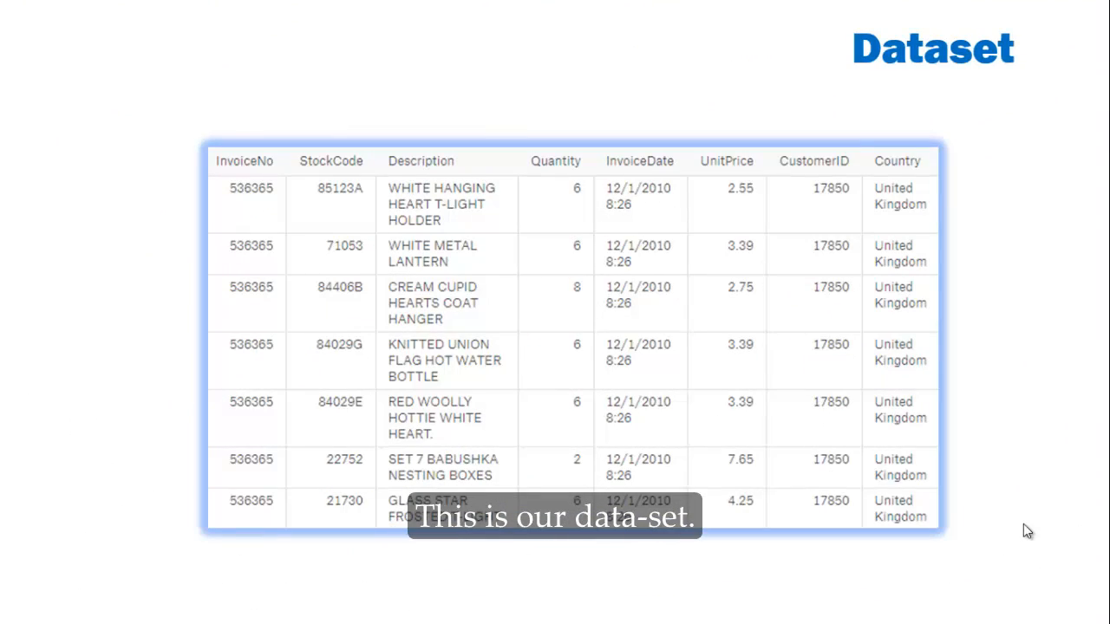
mouse_move(253, 170)
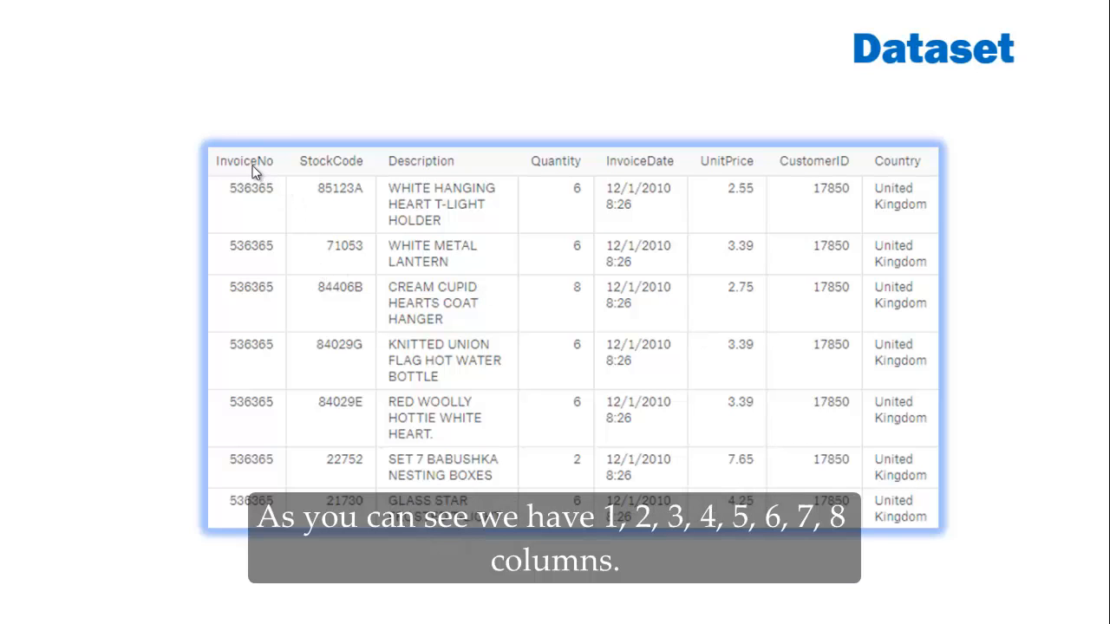
mouse_move(281, 193)
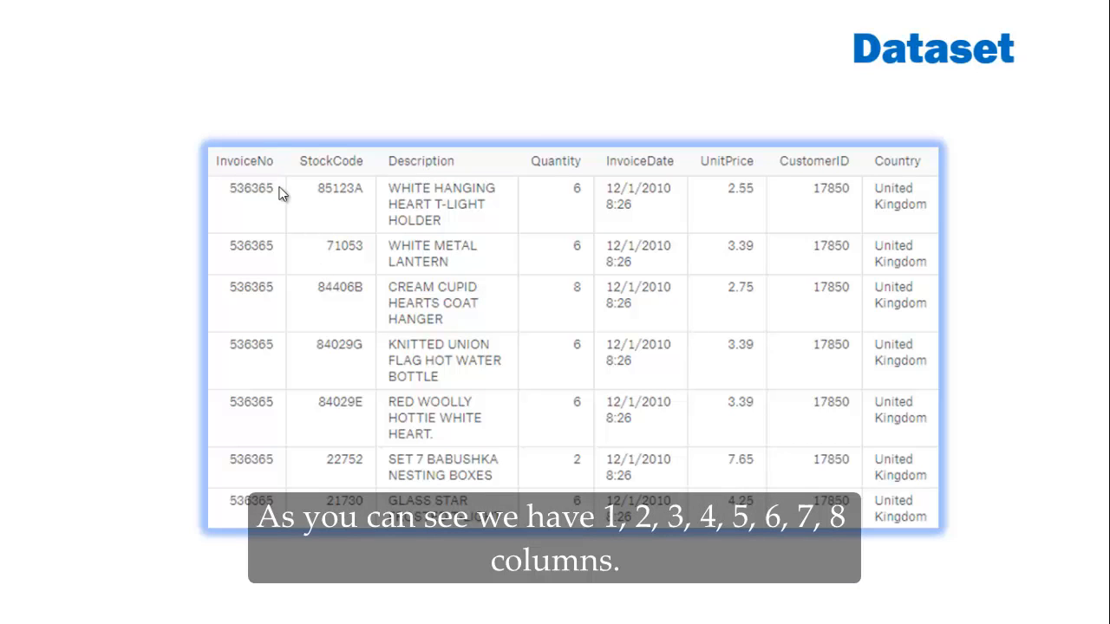
mouse_move(742, 147)
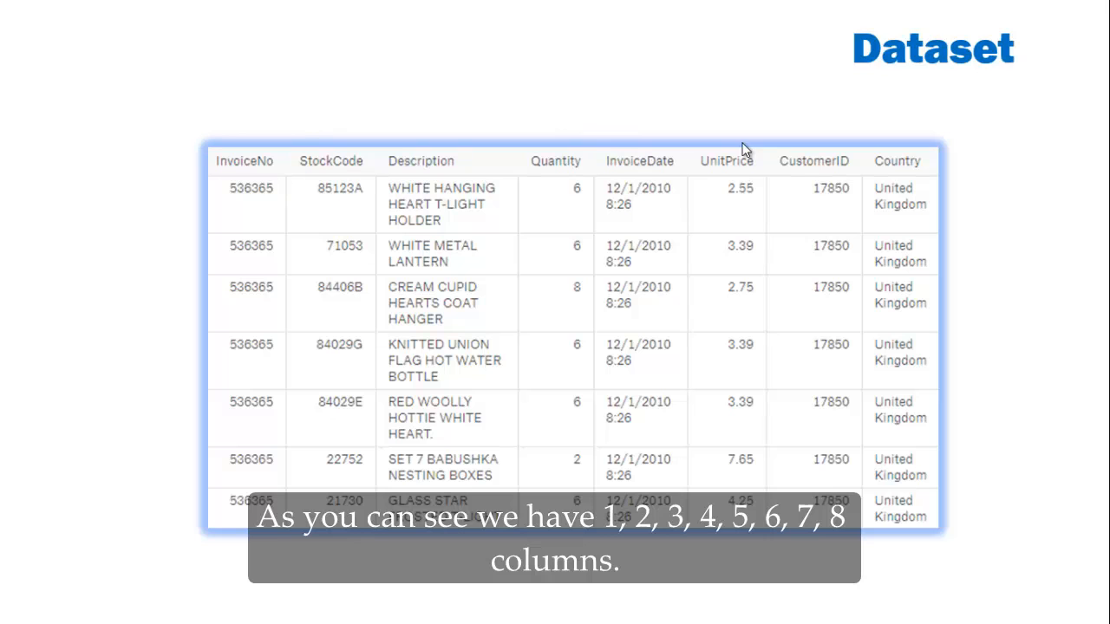
mouse_move(906, 186)
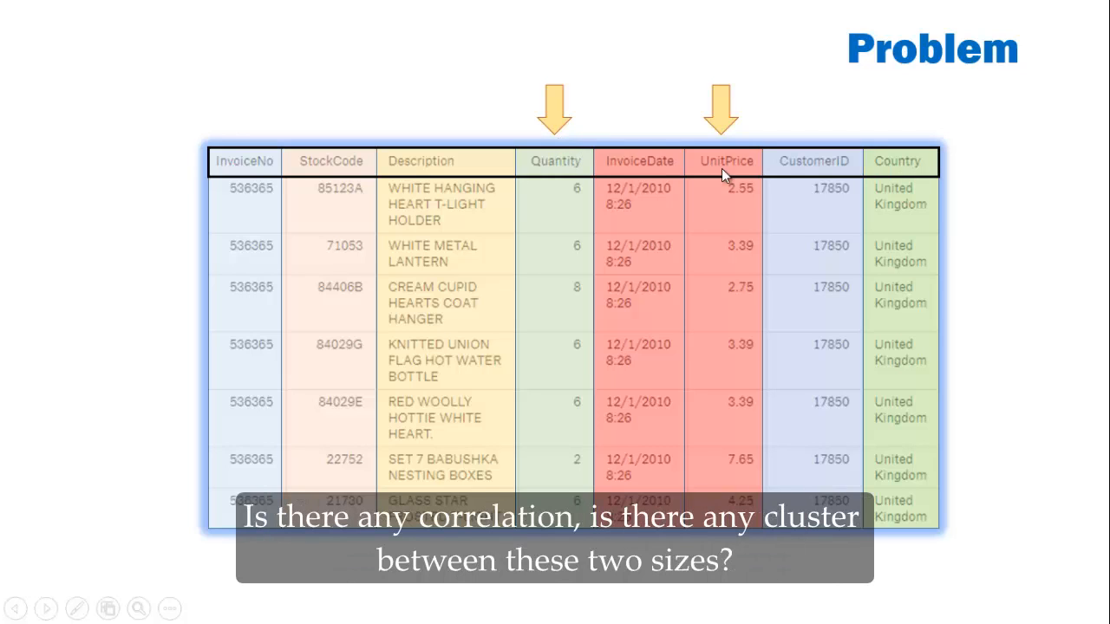
mouse_move(732, 165)
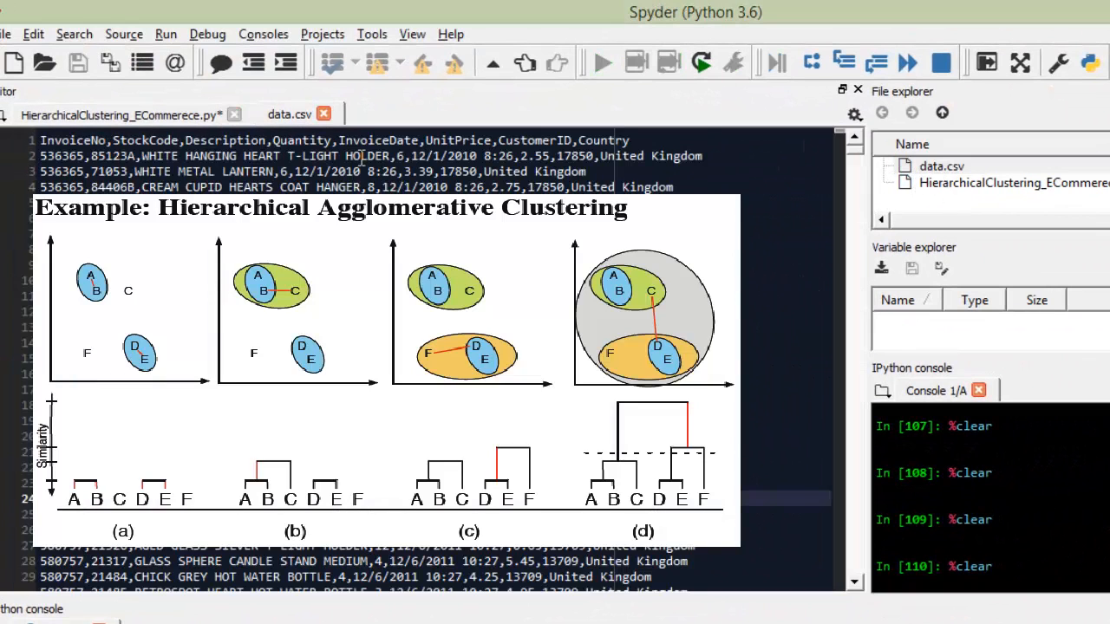
Step: Write a '# Importing the libraries' section importing numpy as np and pandas as pd, then start an '# Import' comment
double_click(317, 156)
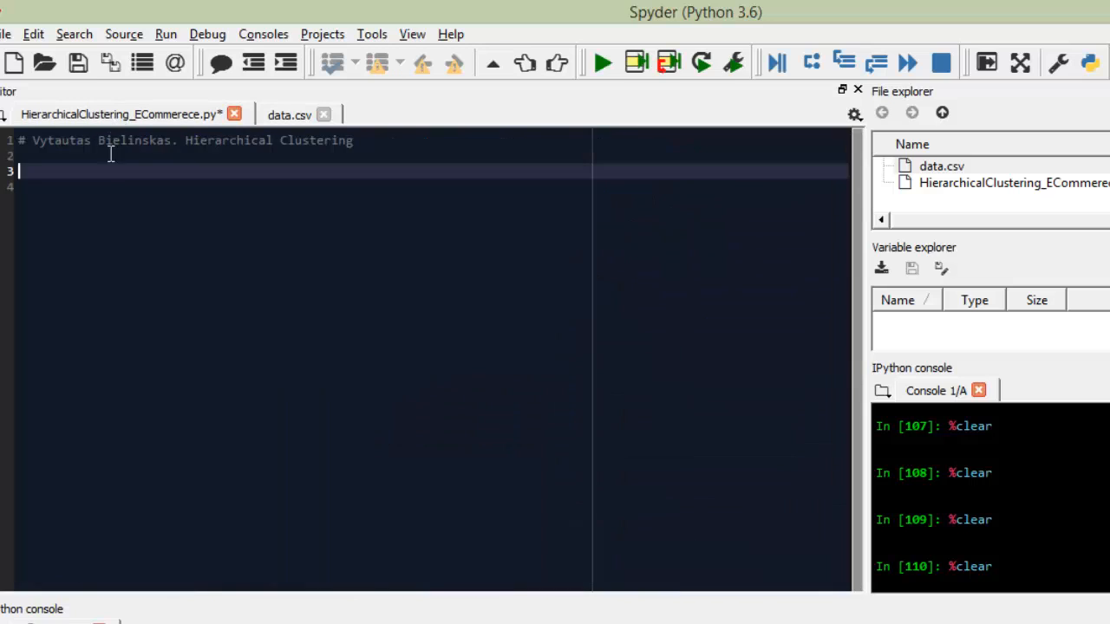
type("# Importing the libraries")
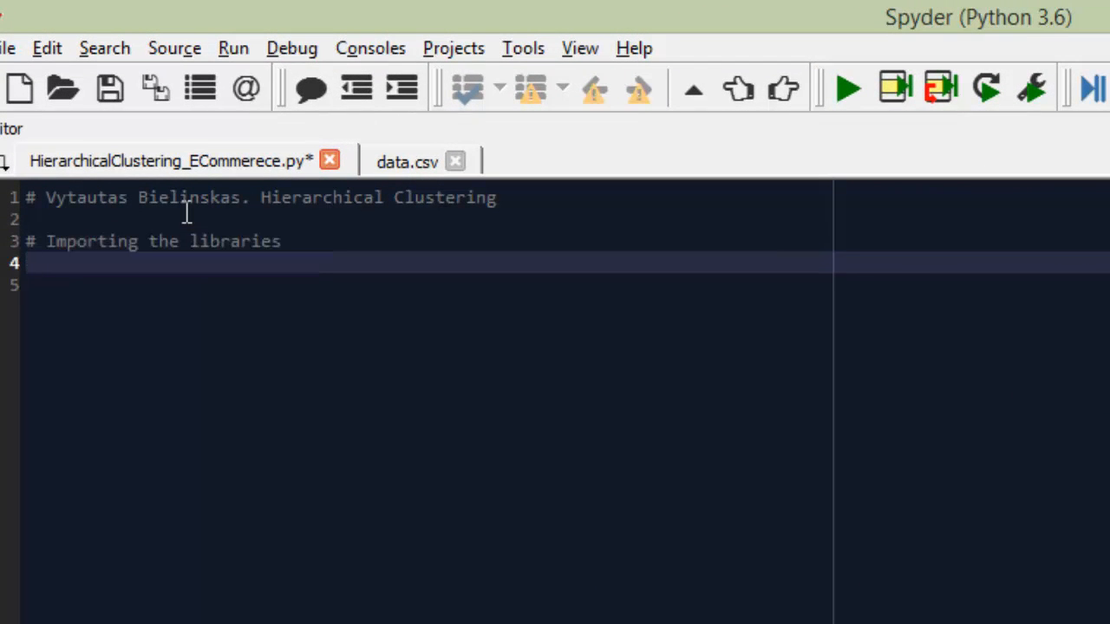
type("import numpy a")
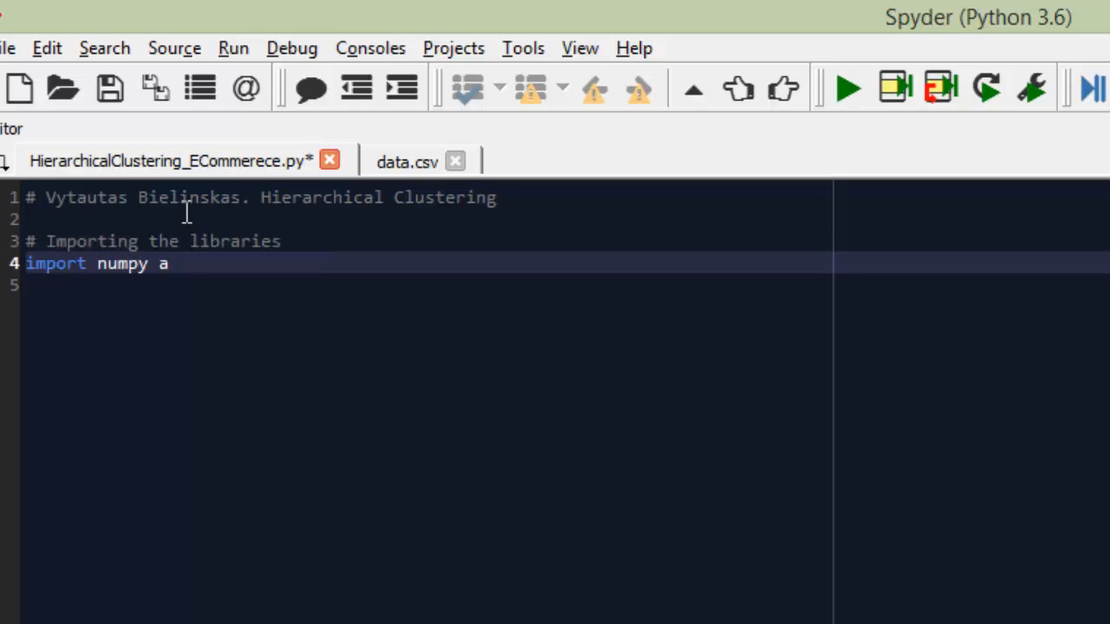
type("s np")
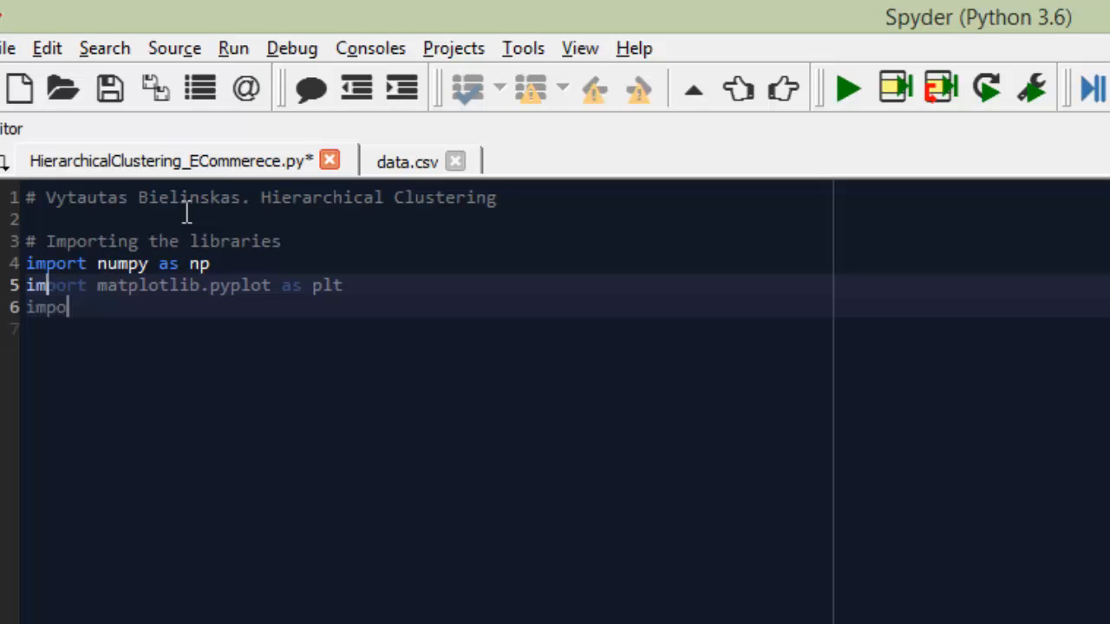
type("rt pandas")
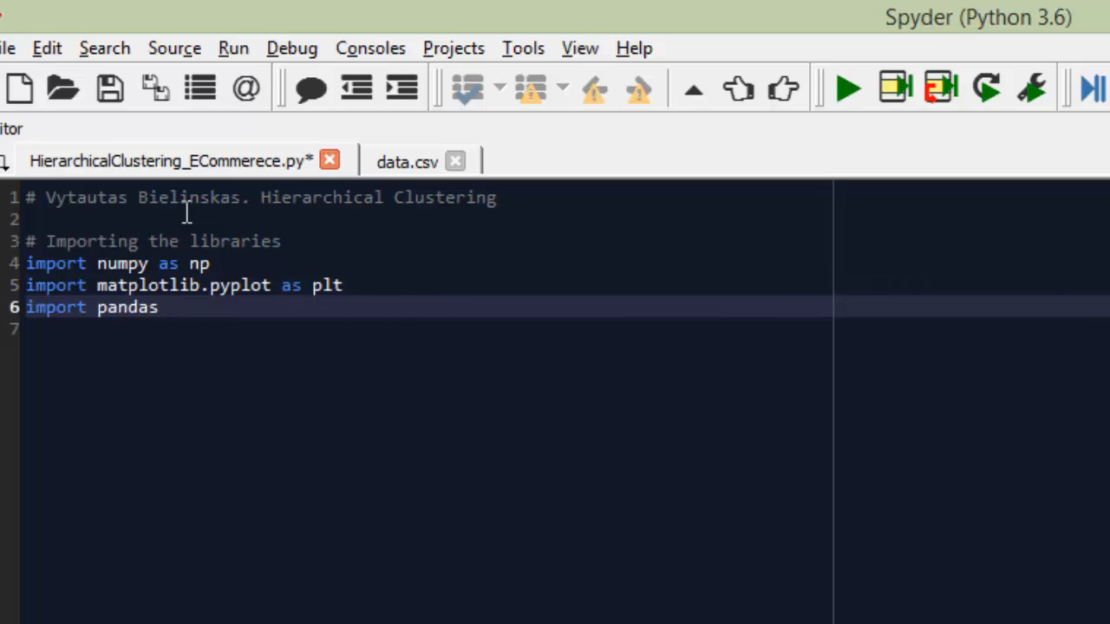
type("as pd")
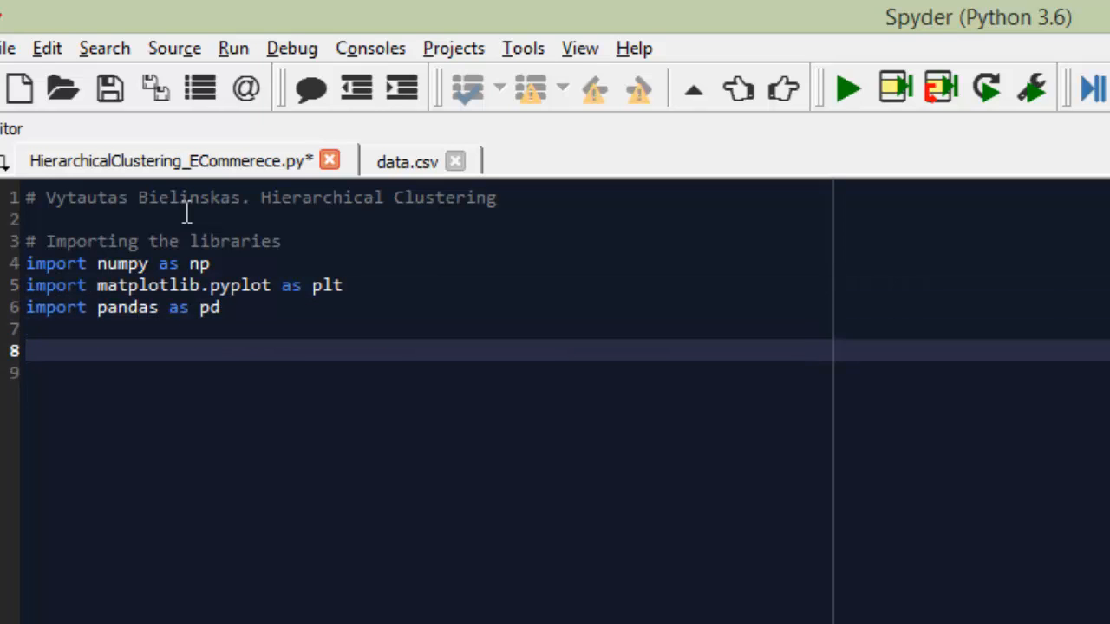
type("# Import")
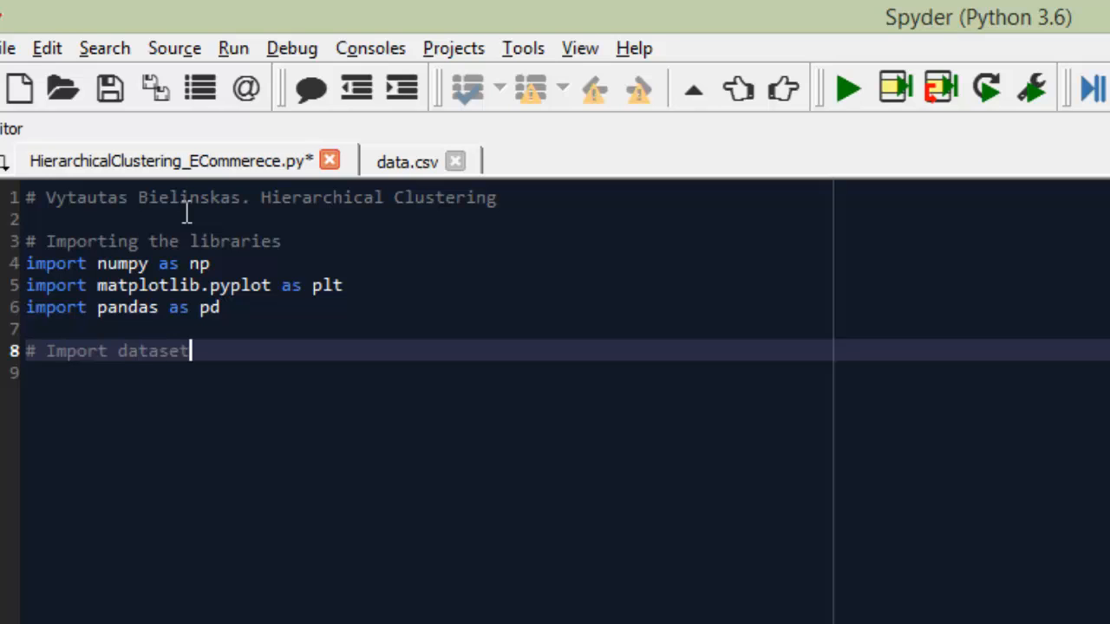
Step: Load data.csv into dataset with pd.read_csv
type("datas")
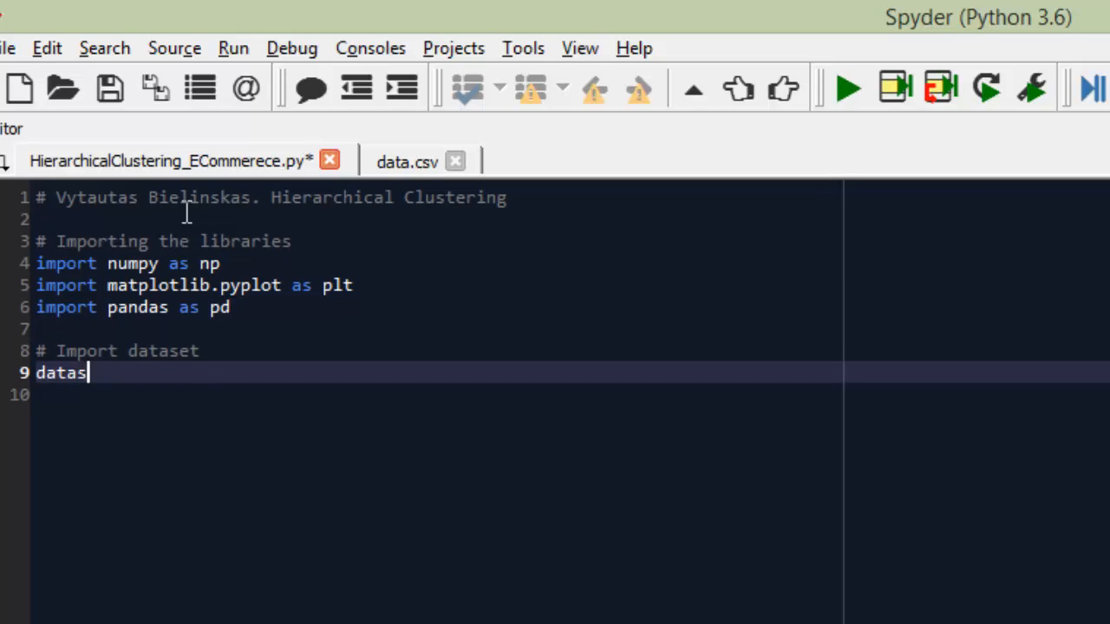
type("et =")
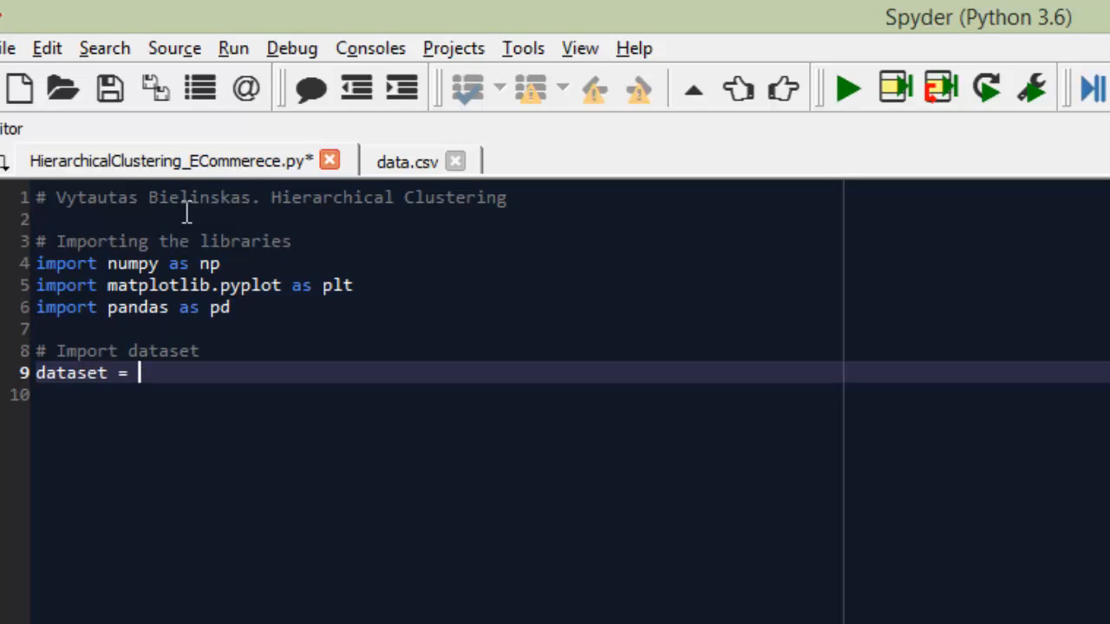
type("pd.read_csv(")
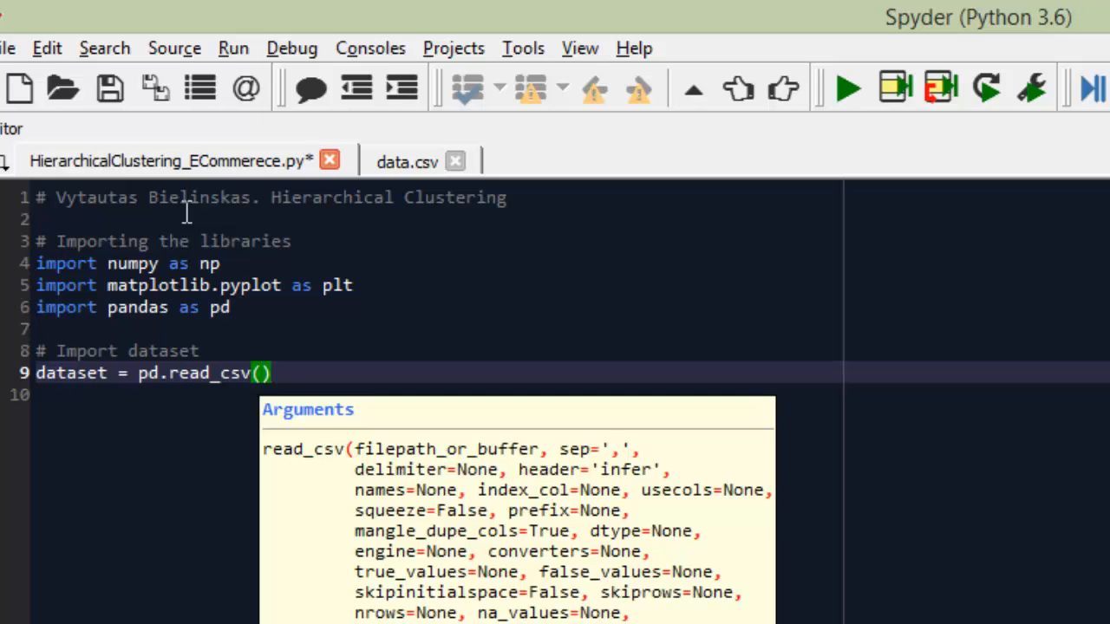
type("'data'")
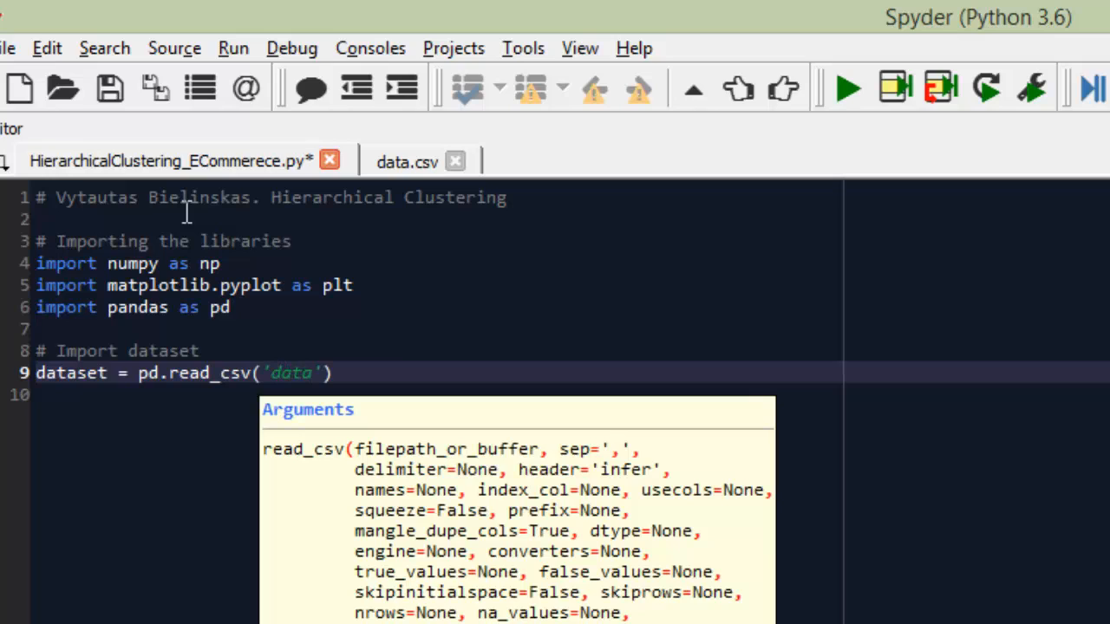
type(".csv")
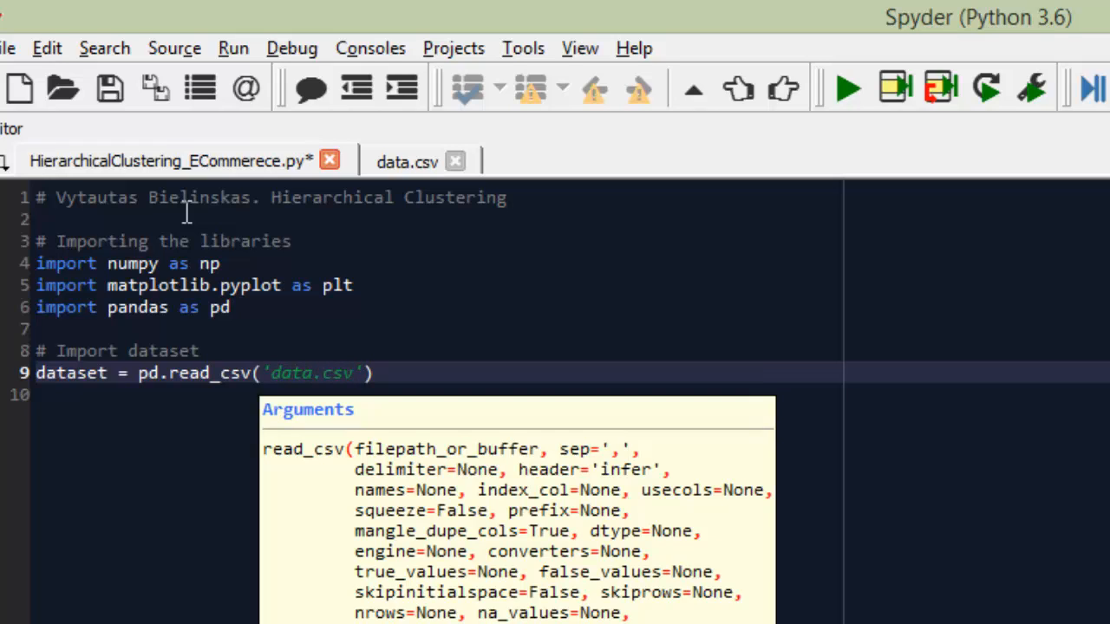
Step: Define X = dataset.iloc[:, [3, 5]].values to take columns 3 and 5
type("X =")
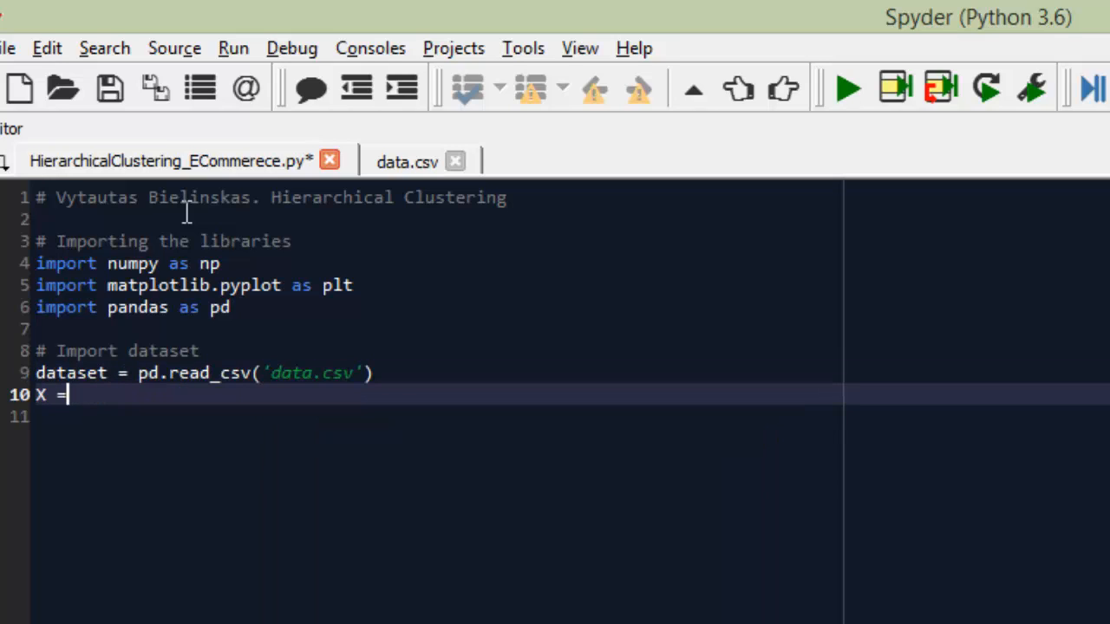
type("d")
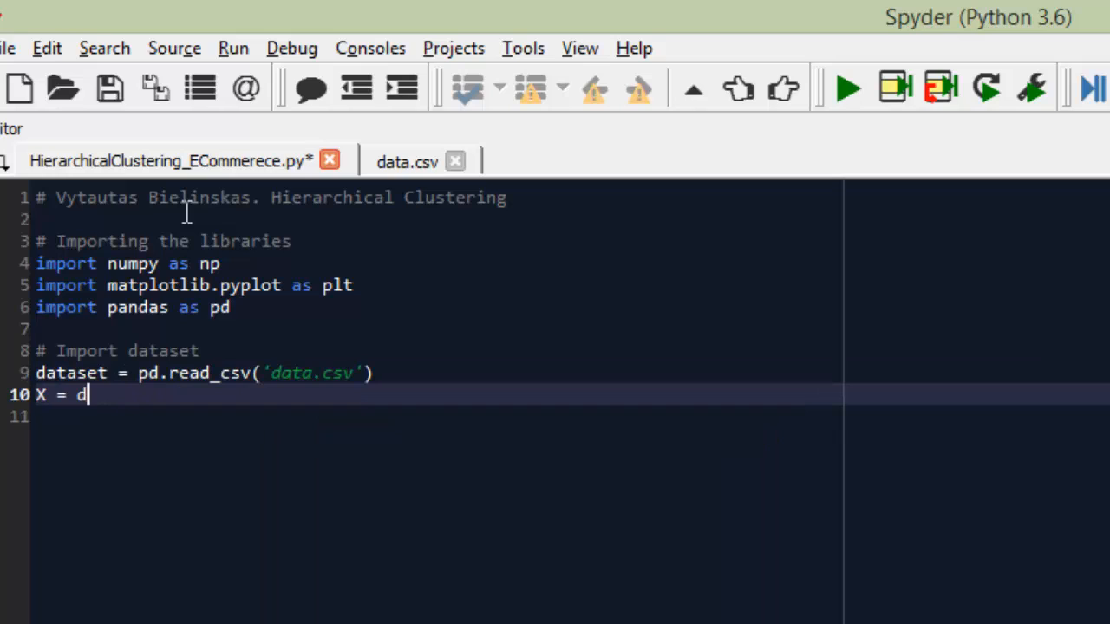
type("ataset")
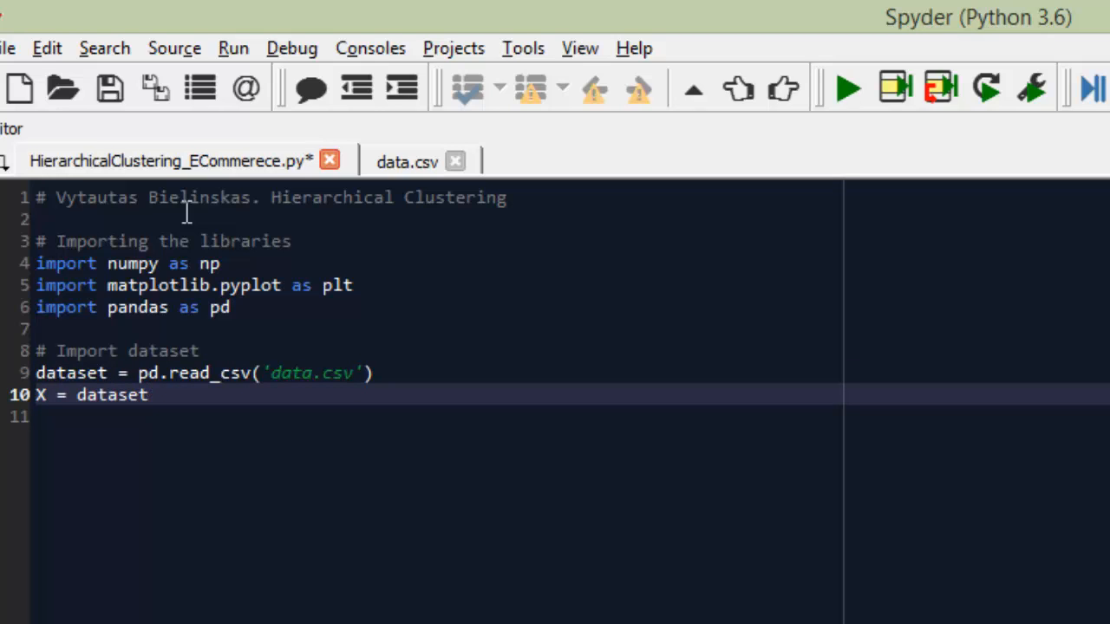
type(".iloc")
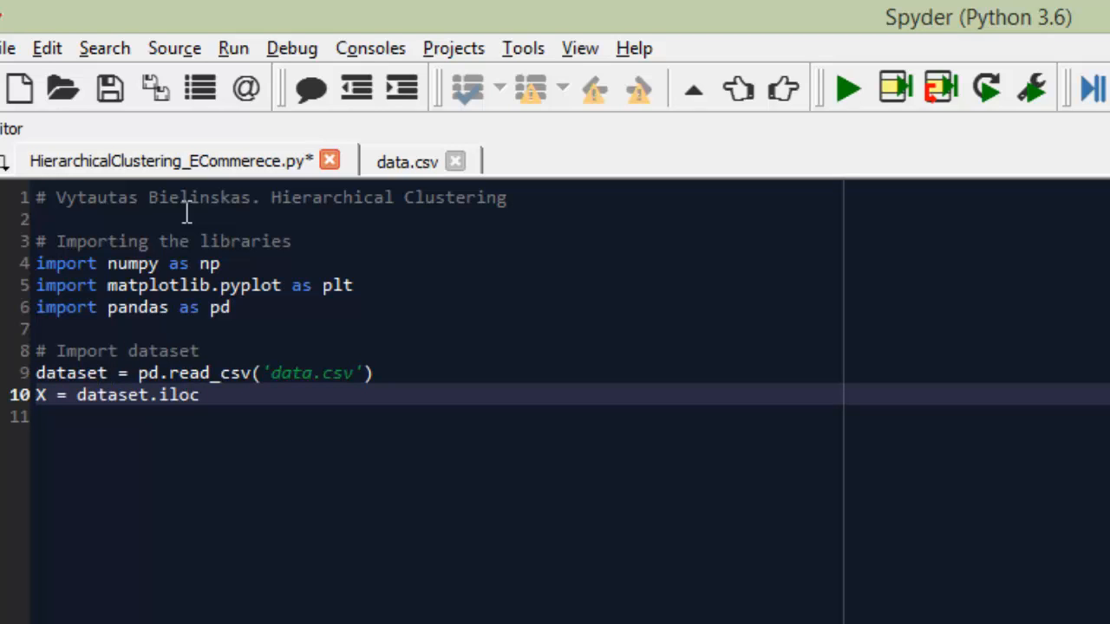
type("[]")
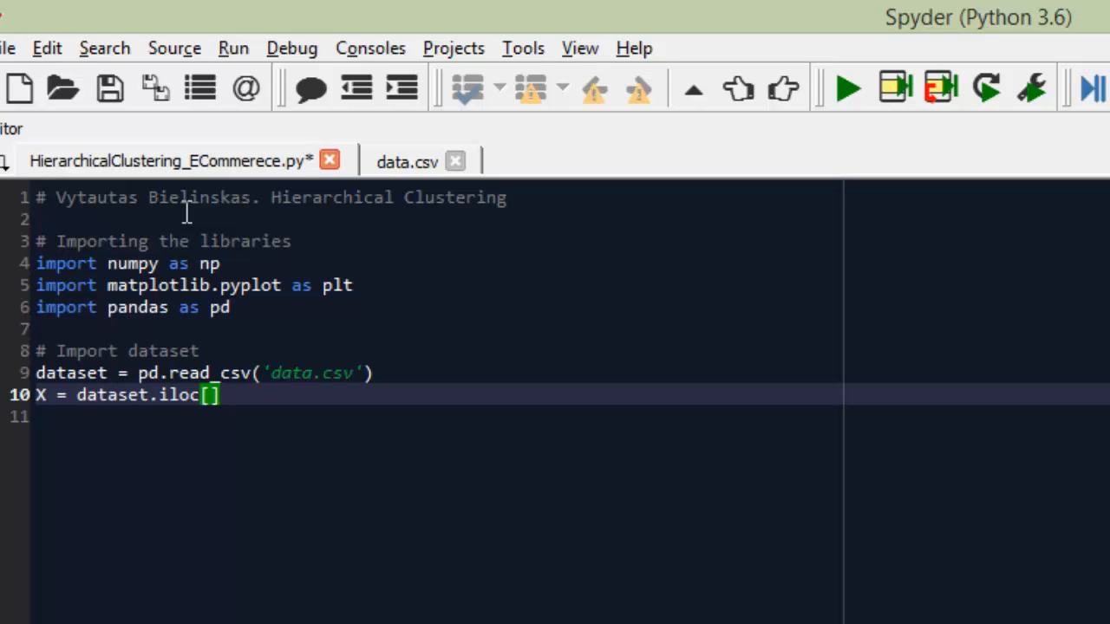
type(":,")
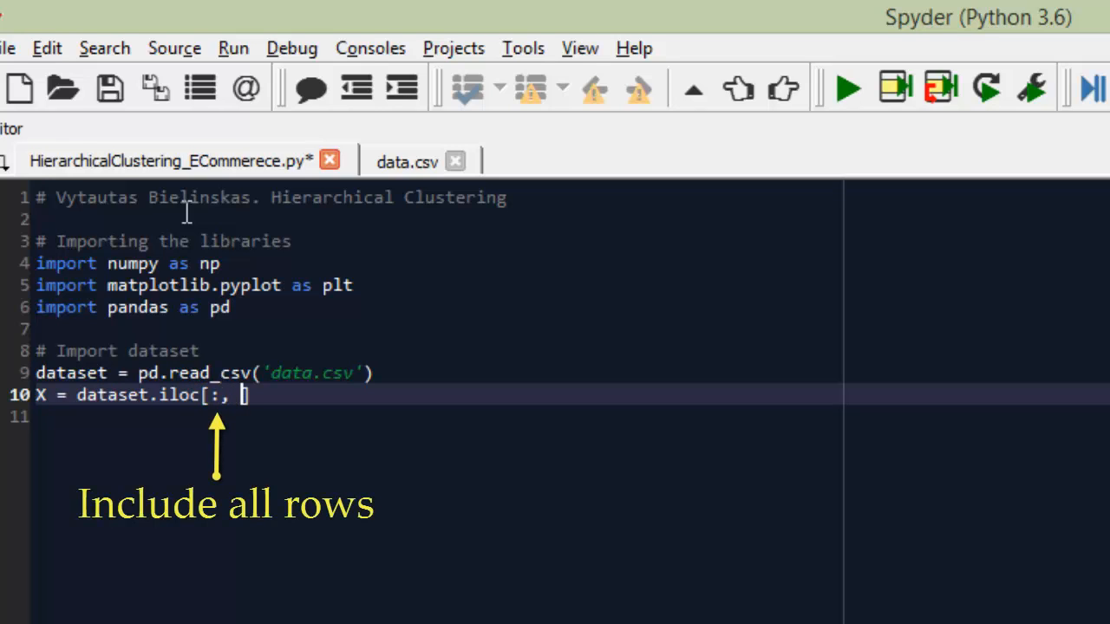
type("[3, ]")
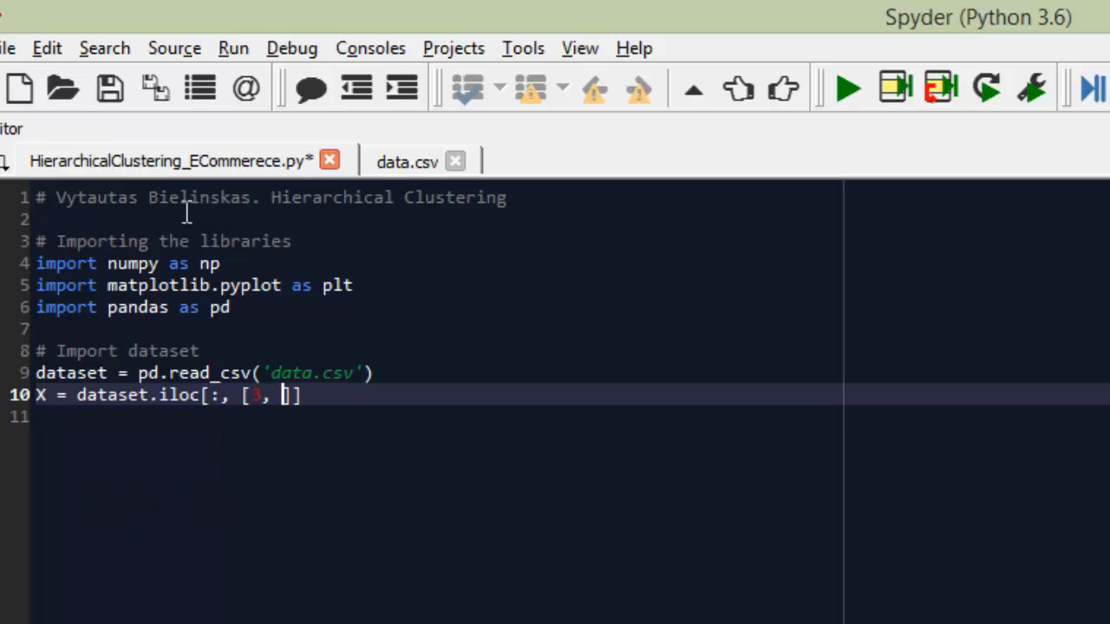
type("5")
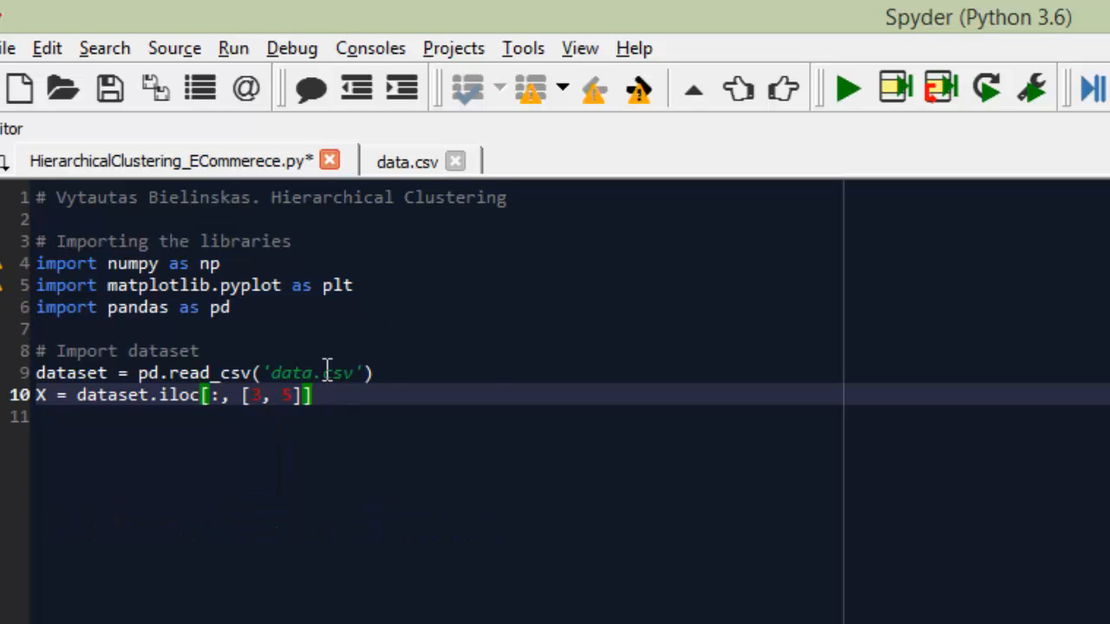
type(".values")
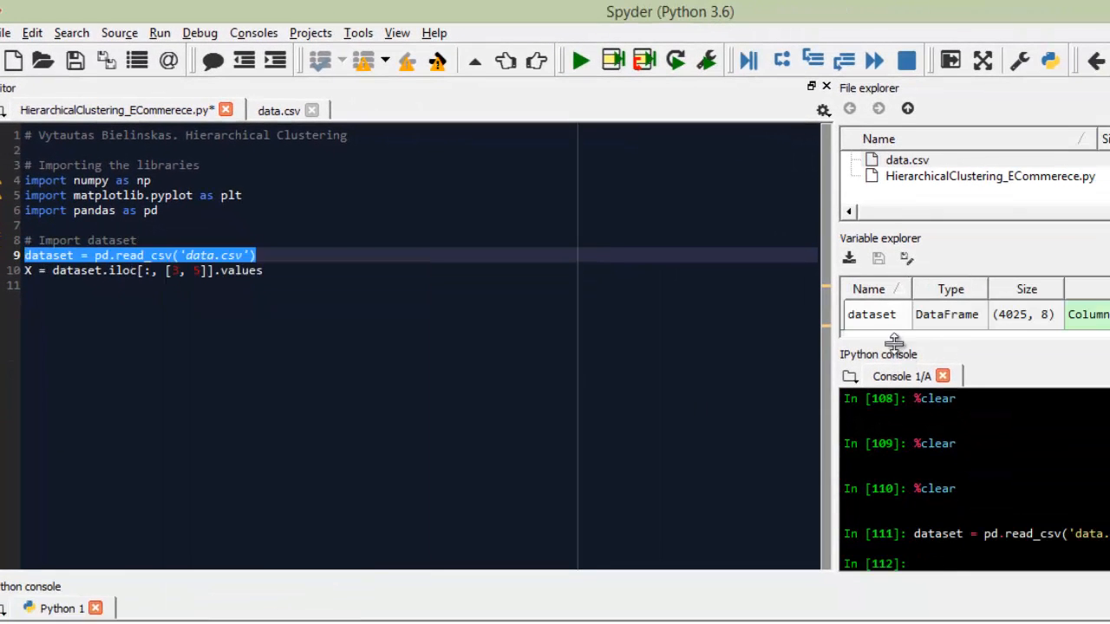
Step: Run the dataset and X lines, inspect X's two-column array in the Variable explorer, and close the viewer
double_click(871, 314)
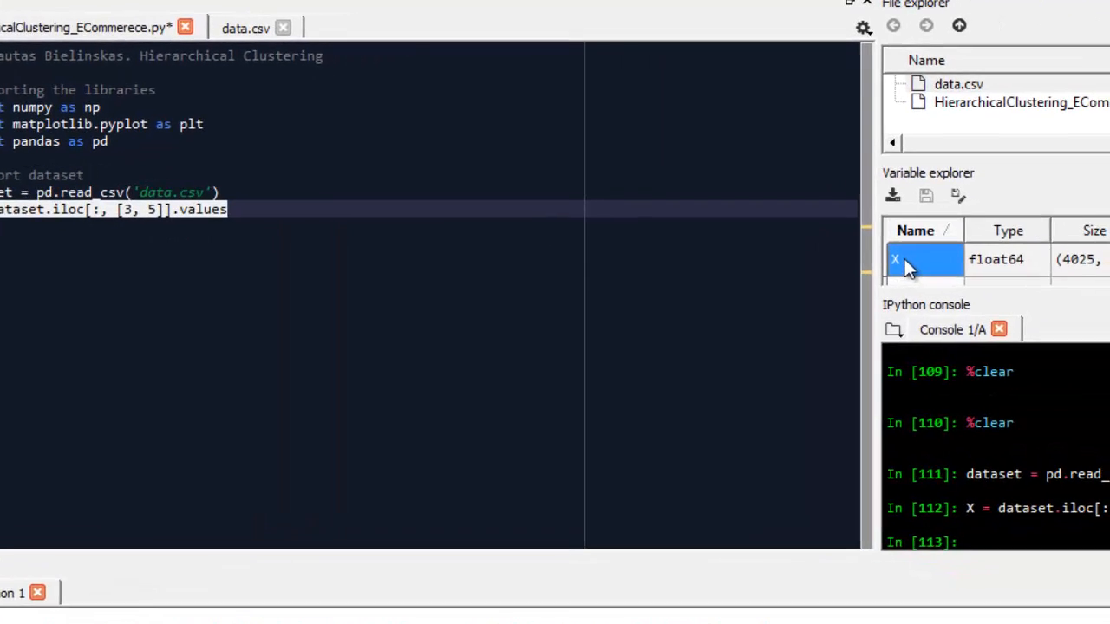
double_click(905, 260)
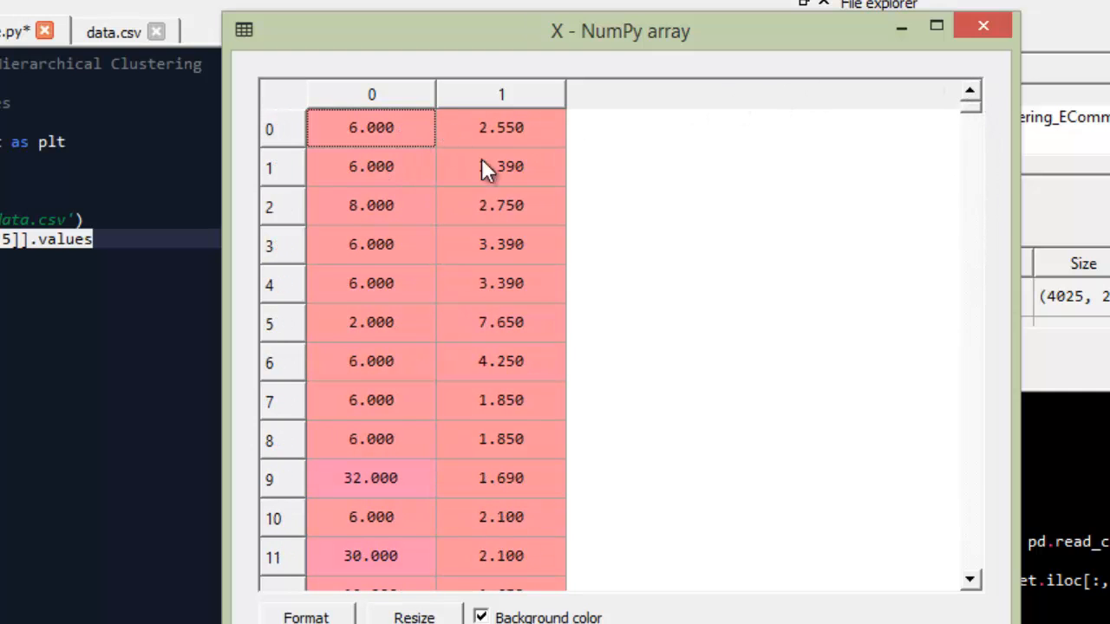
left_click(982, 25)
type("#")
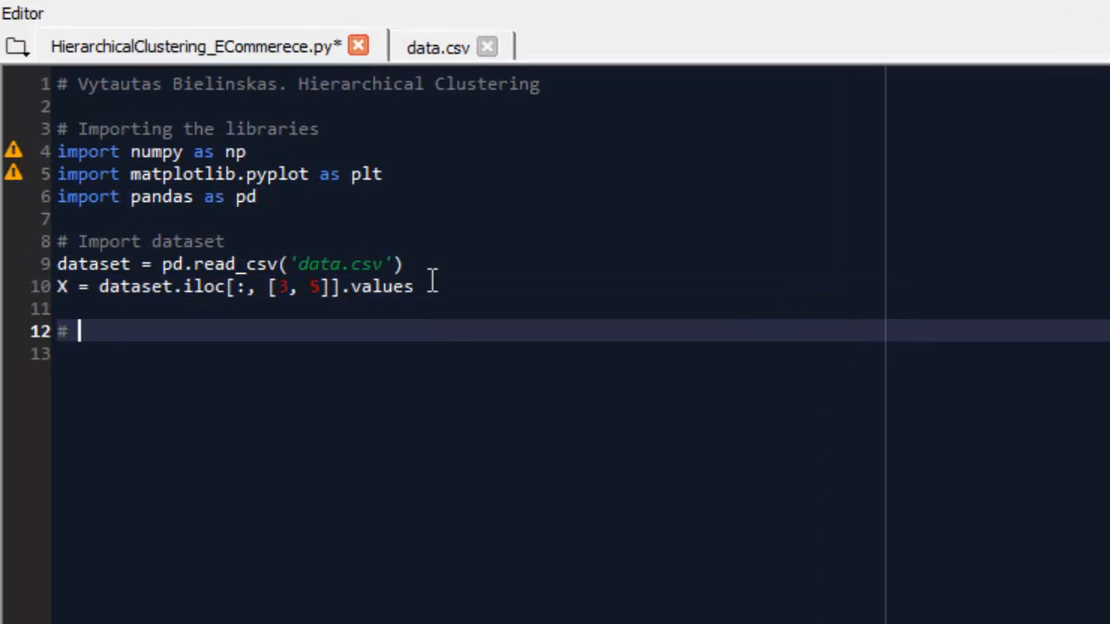
Step: Add a dendrogram comment and import scipy.cluster.hierarchy as sch
type("Using the dendrogram to find the optimal number of clusters")
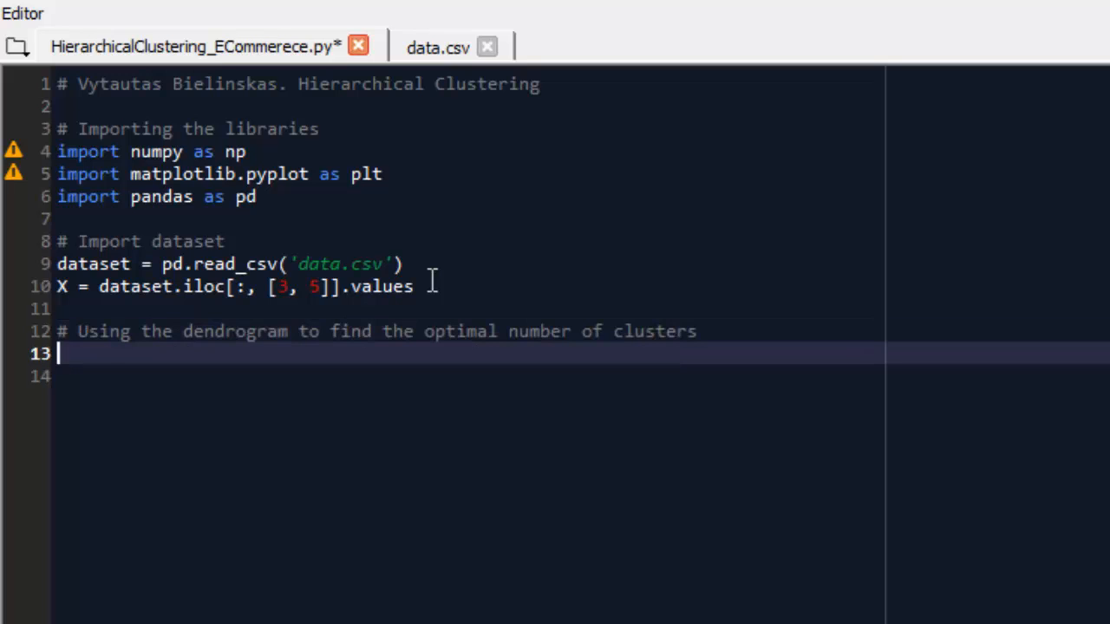
type("import")
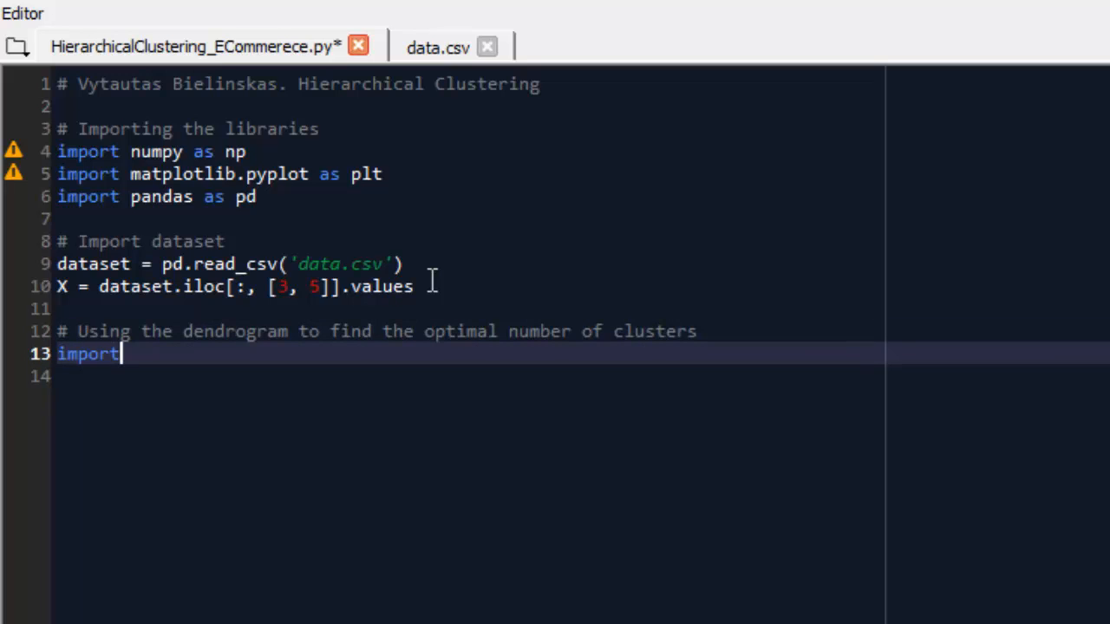
type("scipy")
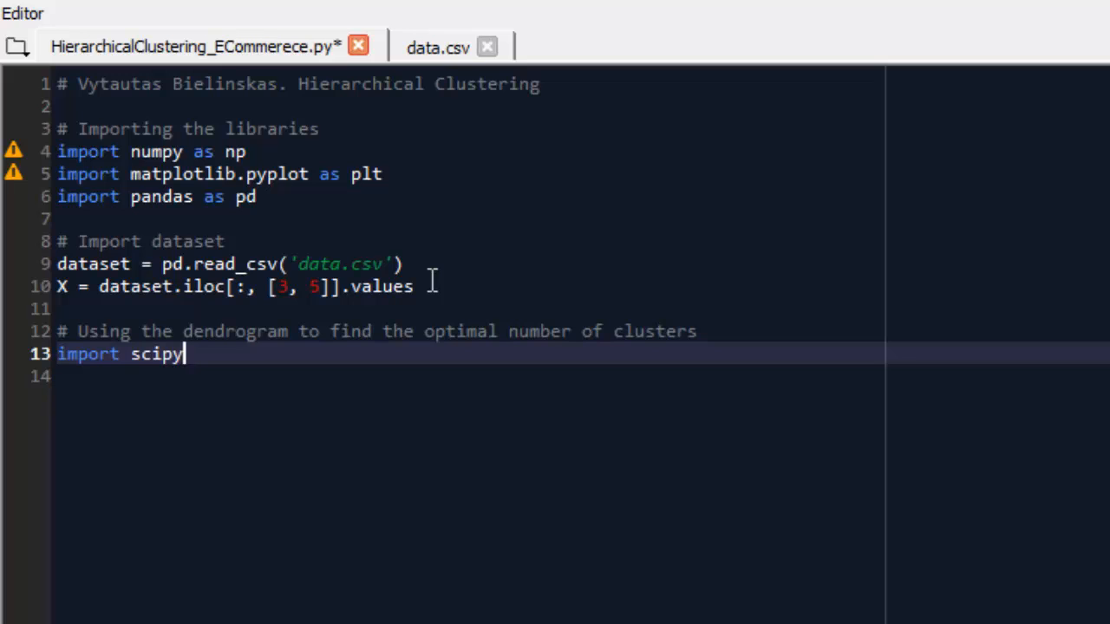
type(".cluster")
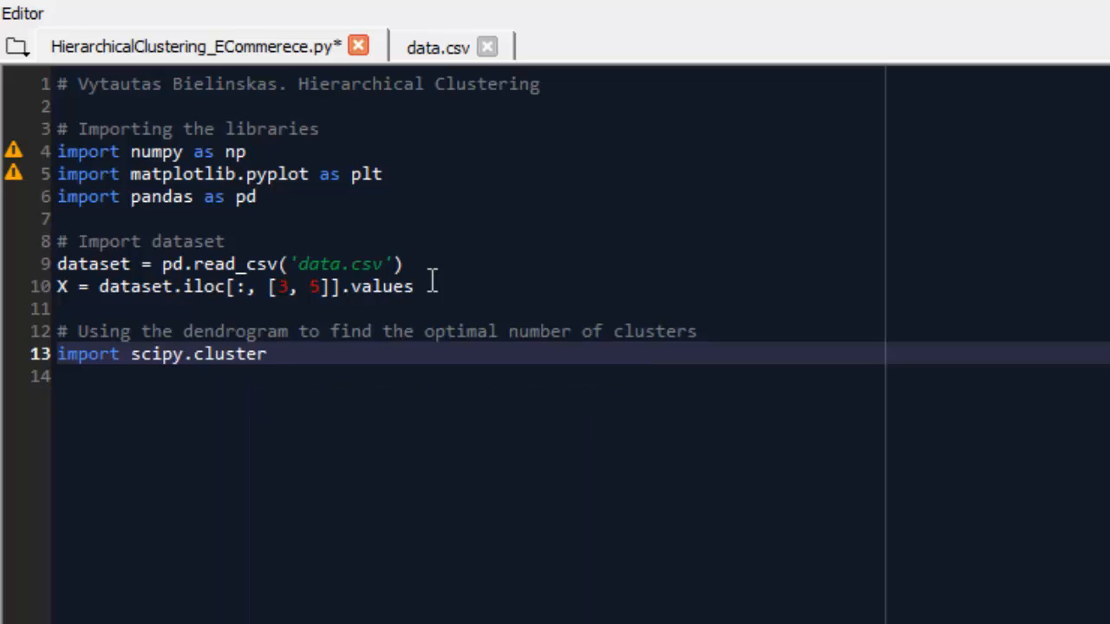
type(".hierarchy a")
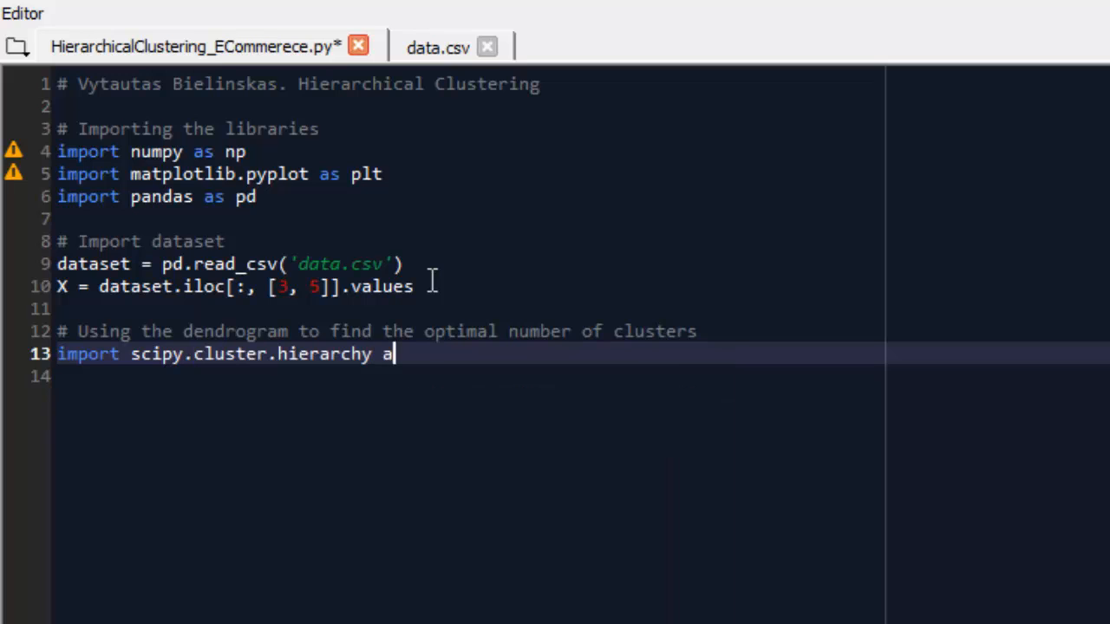
type("s sch")
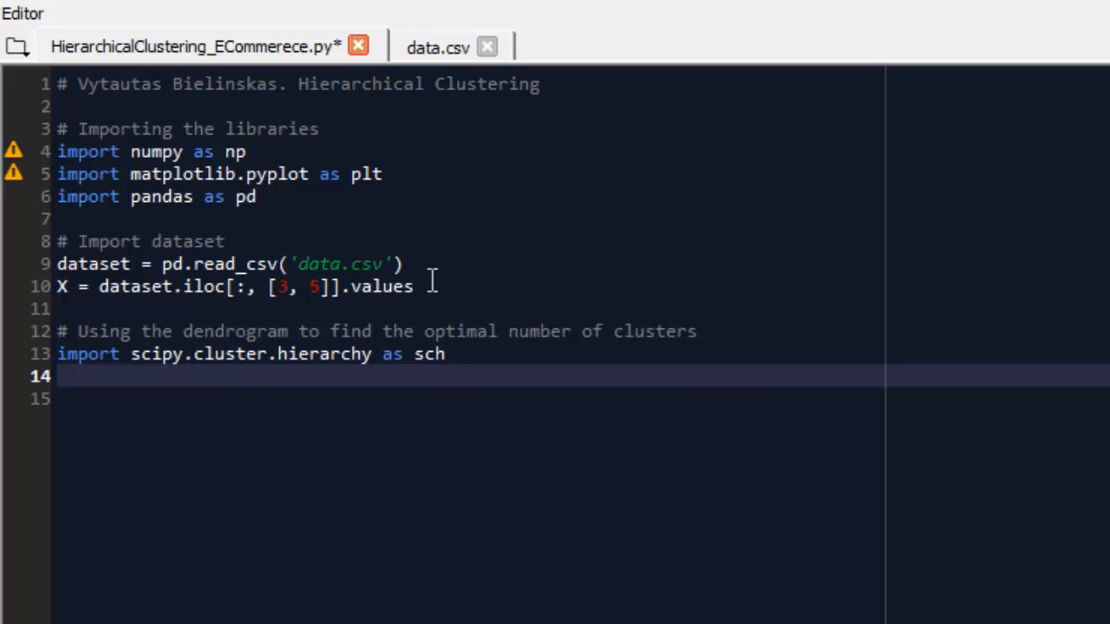
Step: Write dendrogram = sch.dendrogram(sch.linkage(X, method = 'ward'))
type("dendr")
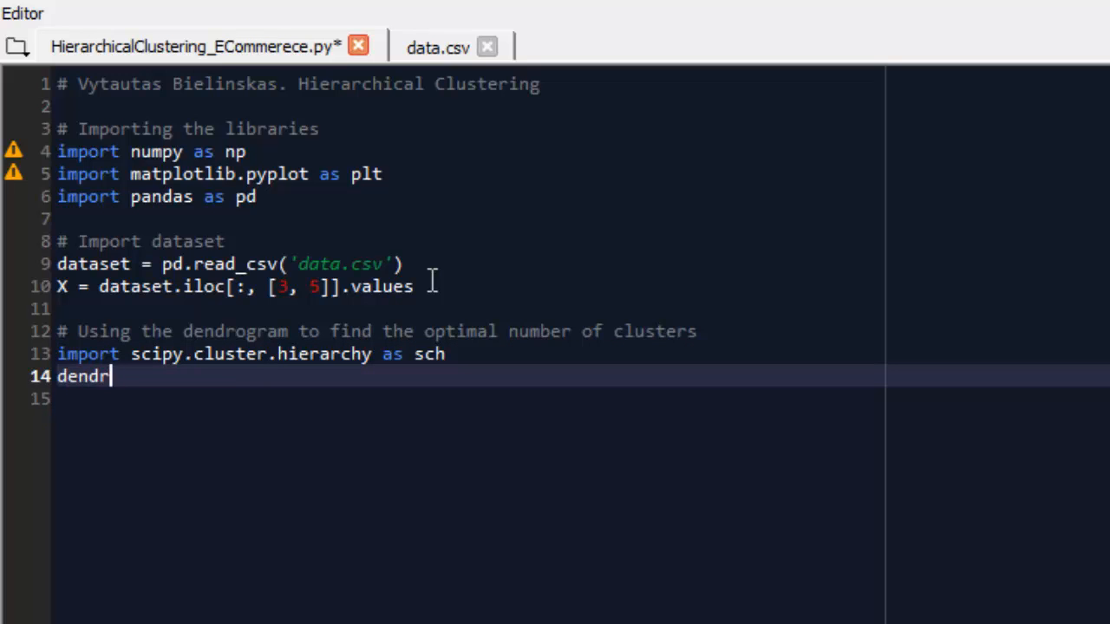
type("ogram =")
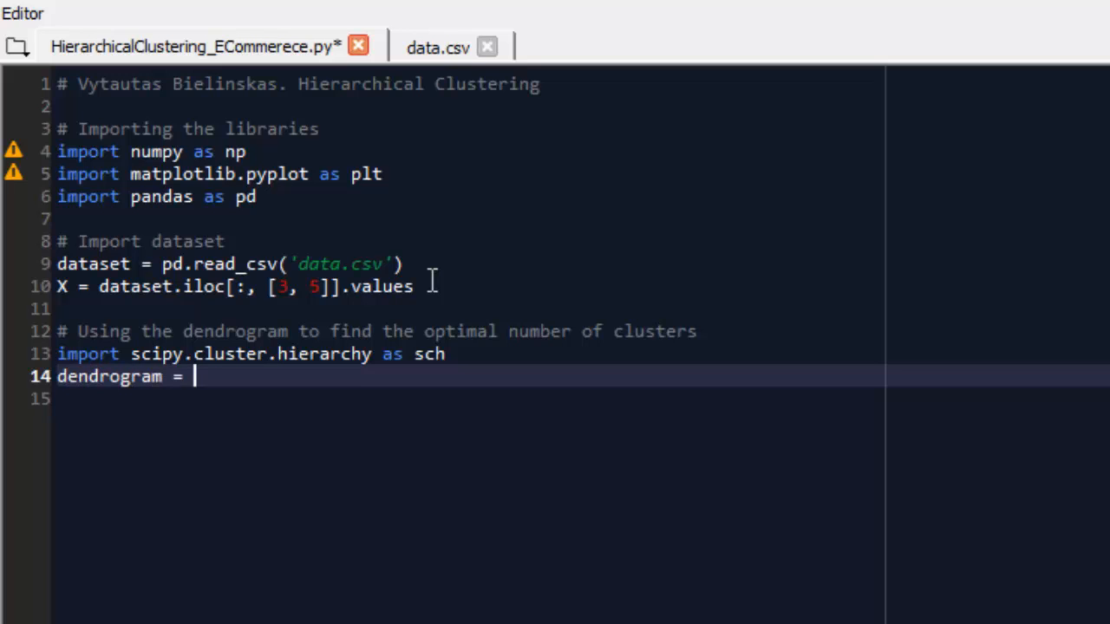
type("sch.dendrogram")
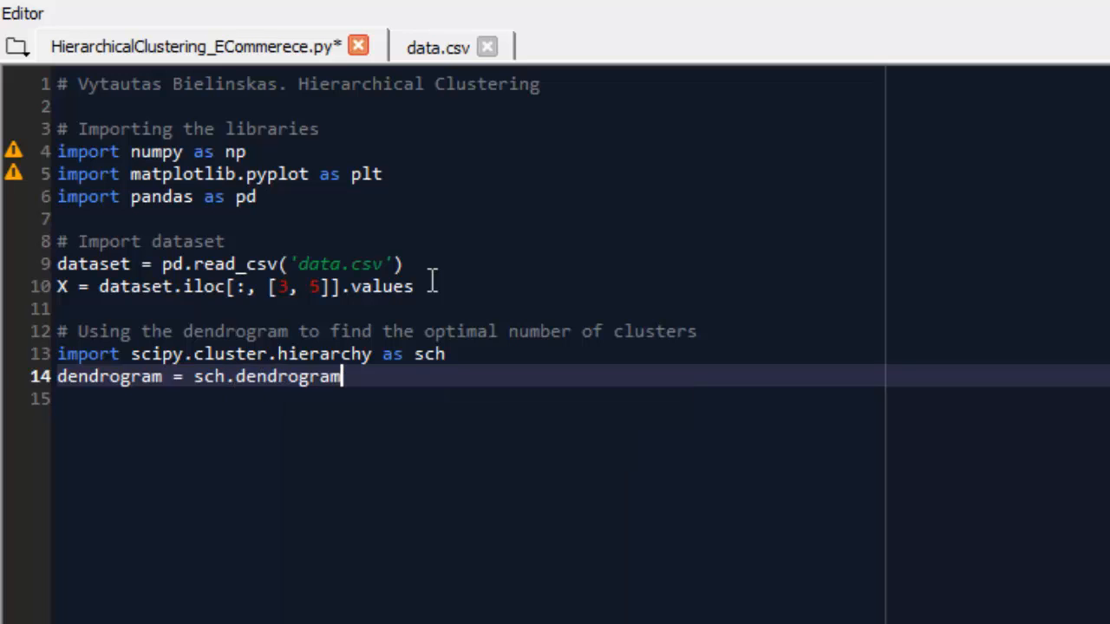
type("(s")
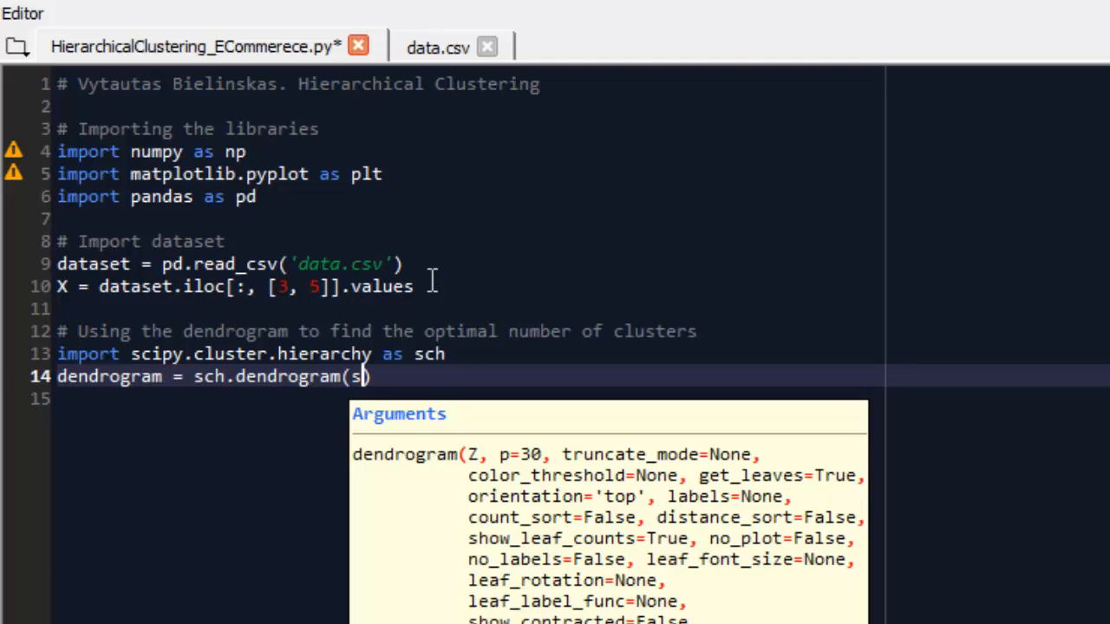
type("ch")
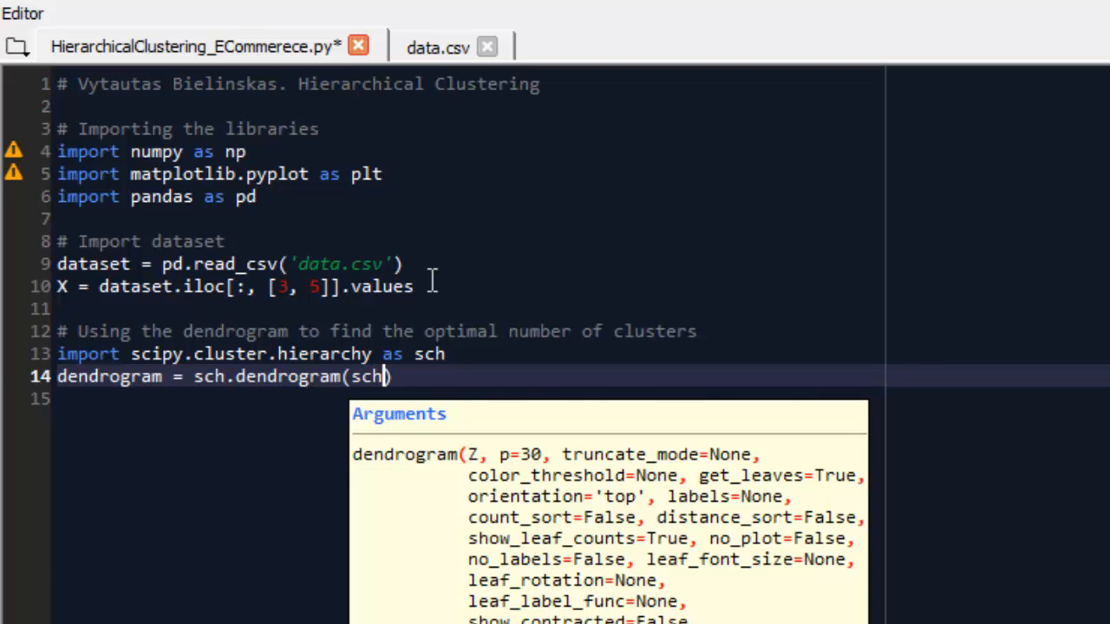
type(".l")
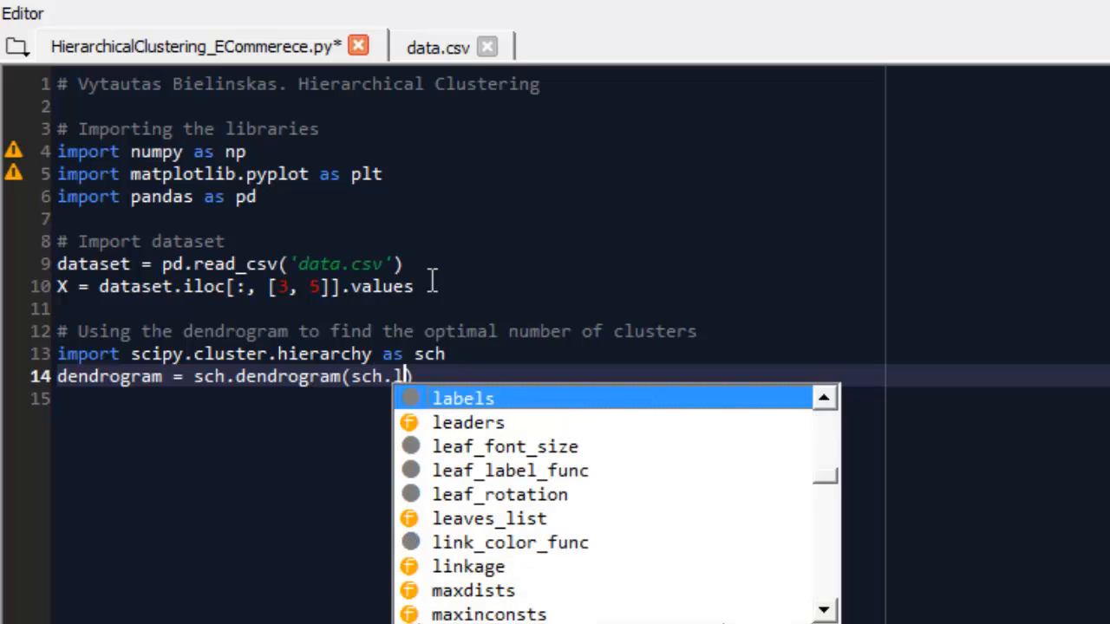
type("inkage")
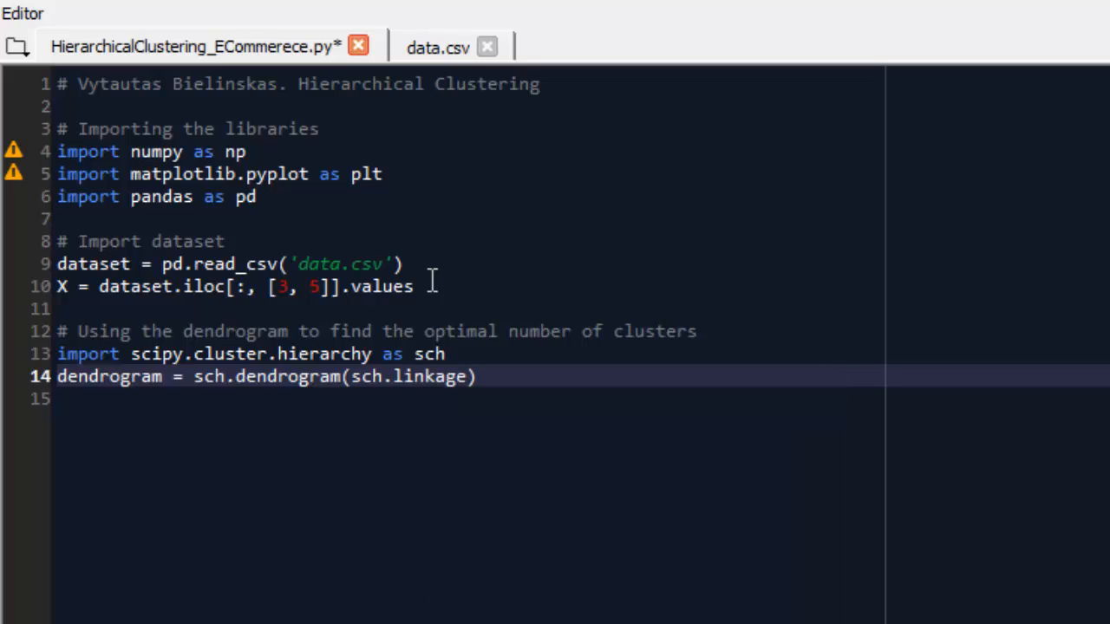
type("(")
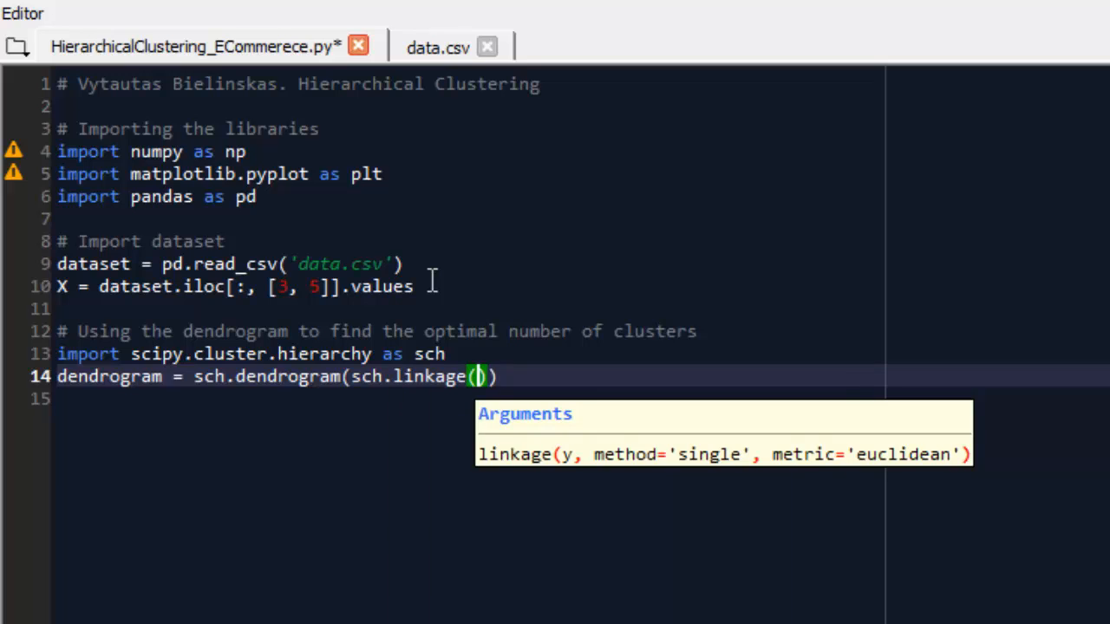
type("X, method =")
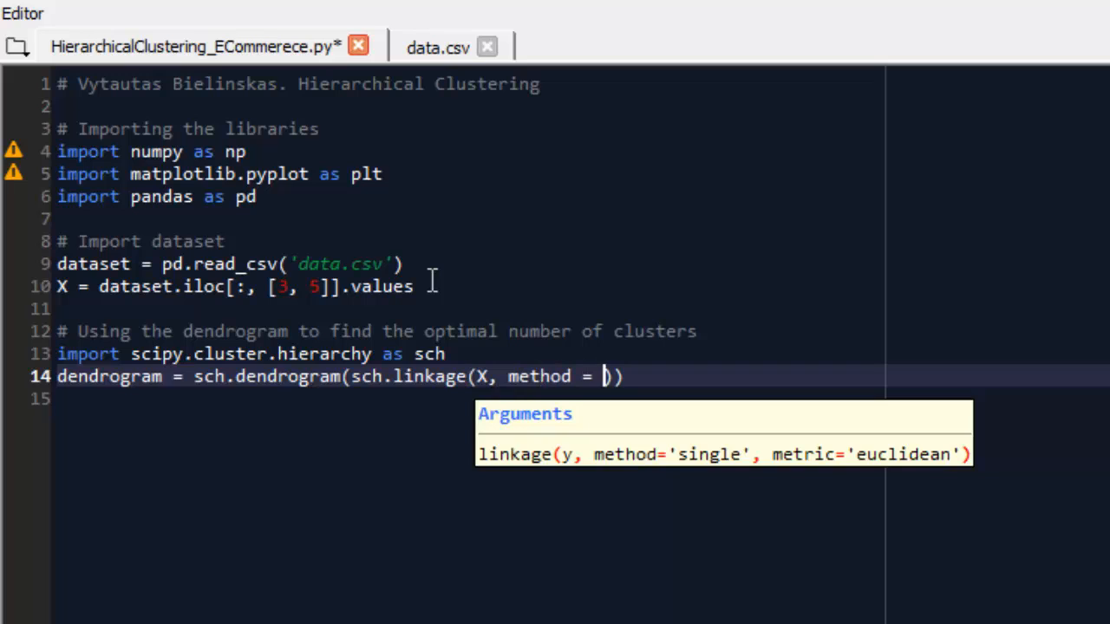
type("'w")
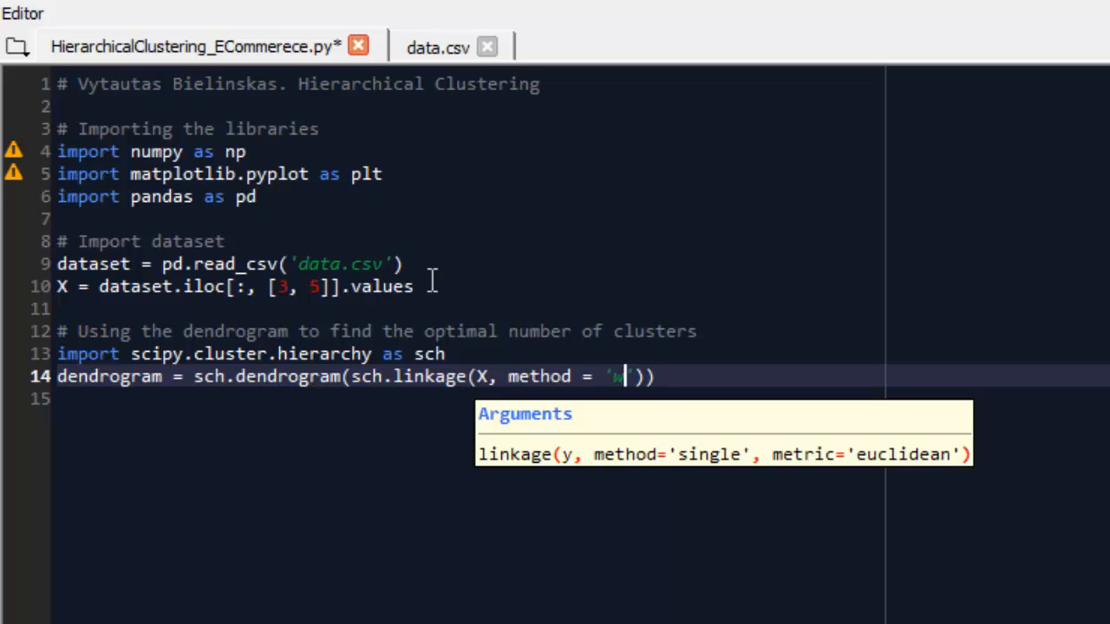
type("ard")
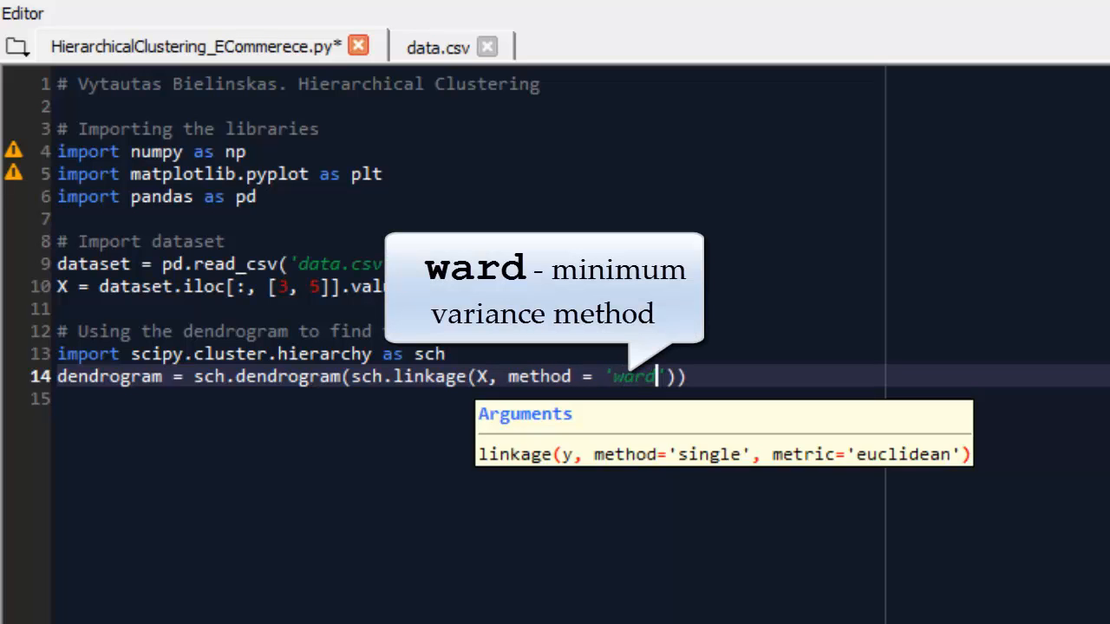
type(")")
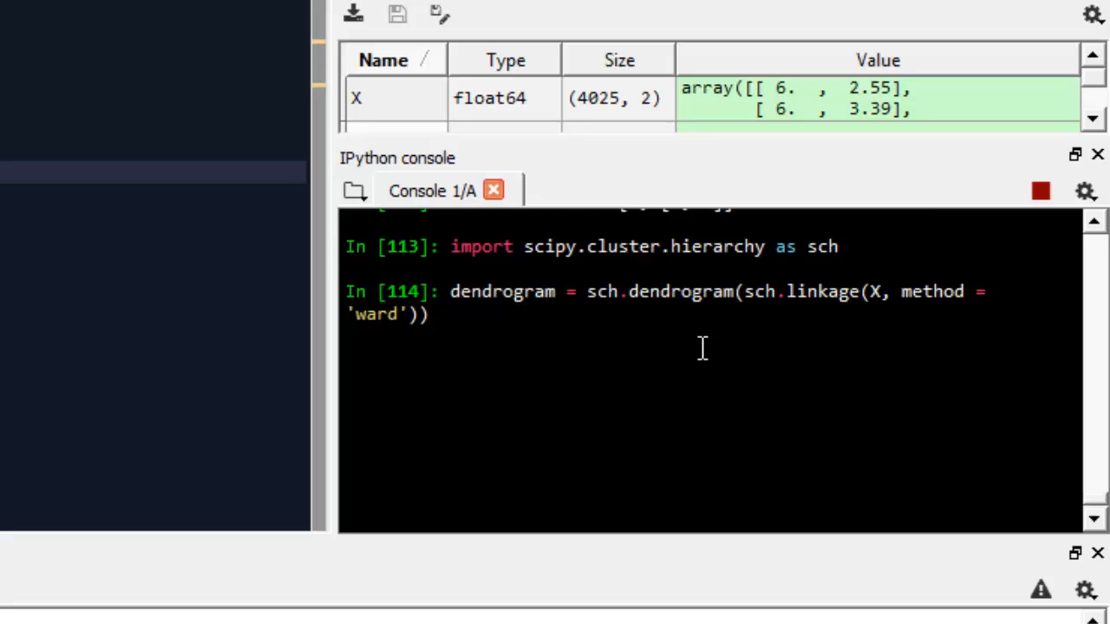
Step: Run the dendrogram lines in the console and scroll to the resulting ward dendrogram plot
key("Return")
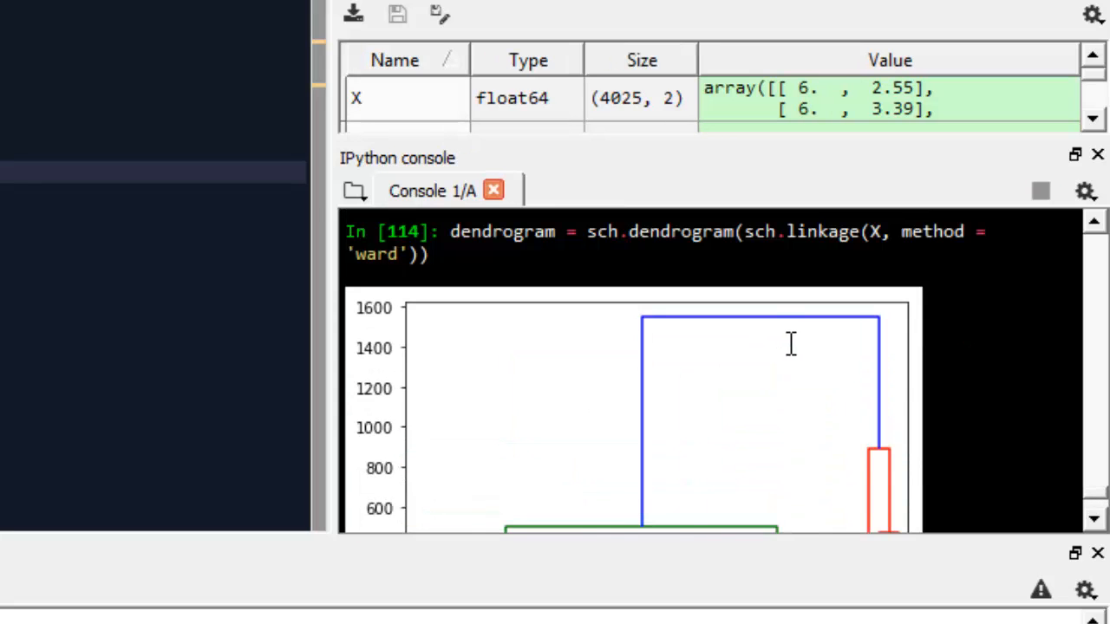
scroll("down", 3)
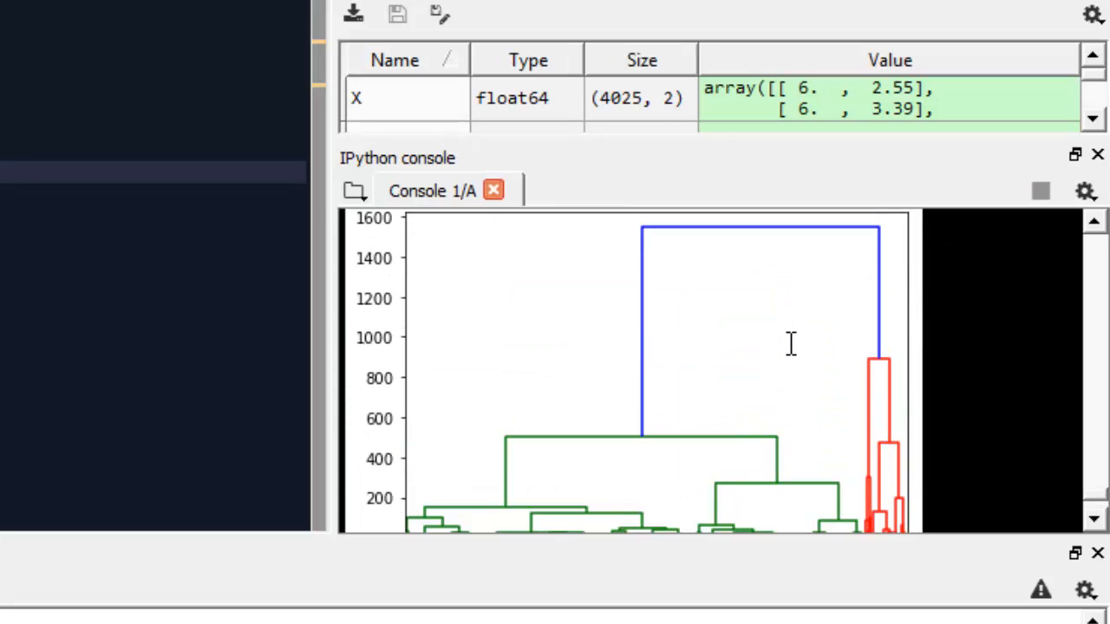
mouse_move(680, 269)
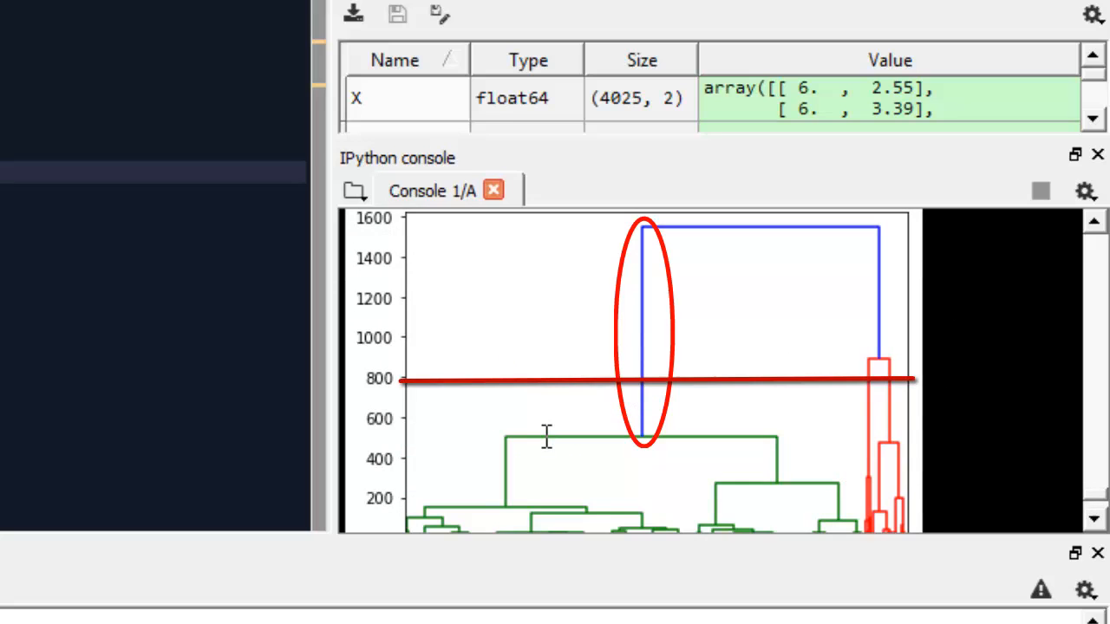
mouse_move(626, 259)
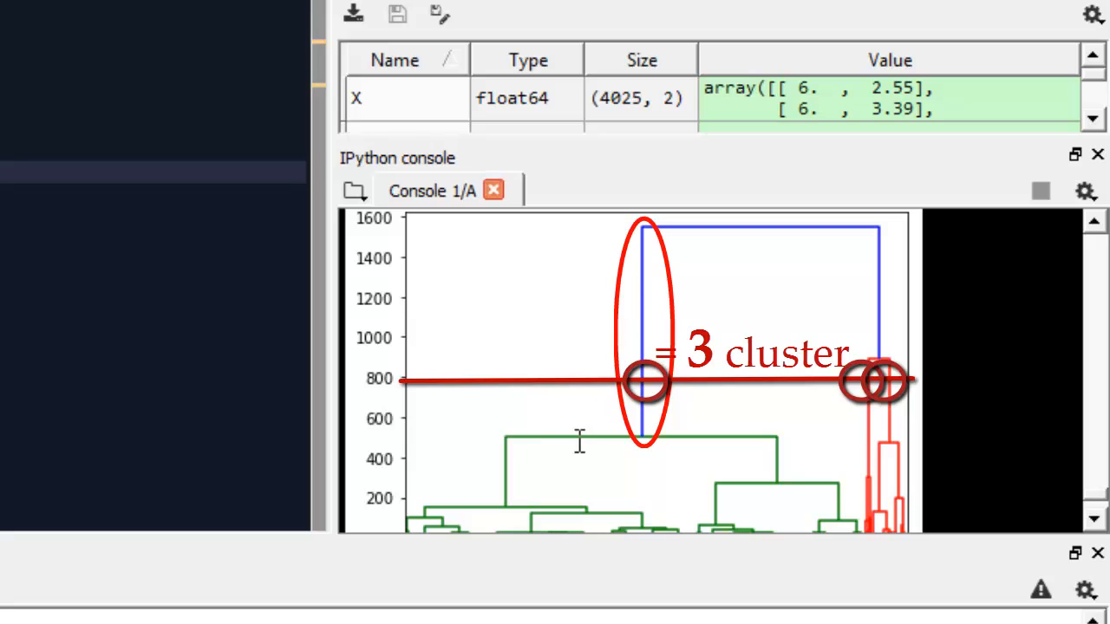
mouse_move(503, 475)
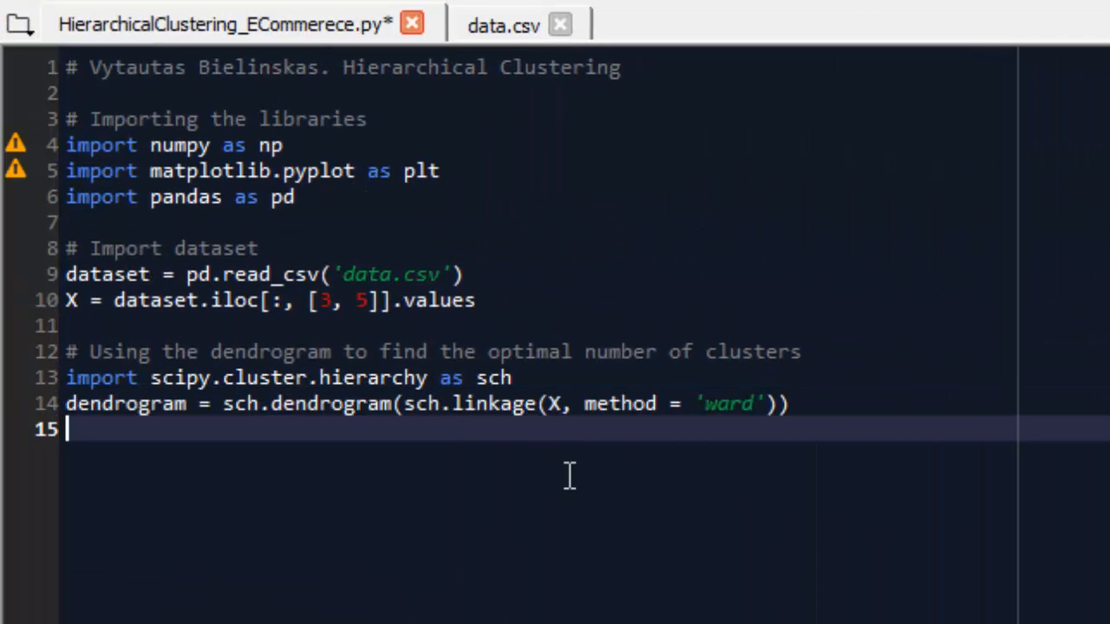
Step: Add a '# Fitting hierarchical clustering to the dataset' comment and import AgglomerativeClustering from sklearn.cluster
key("enter")
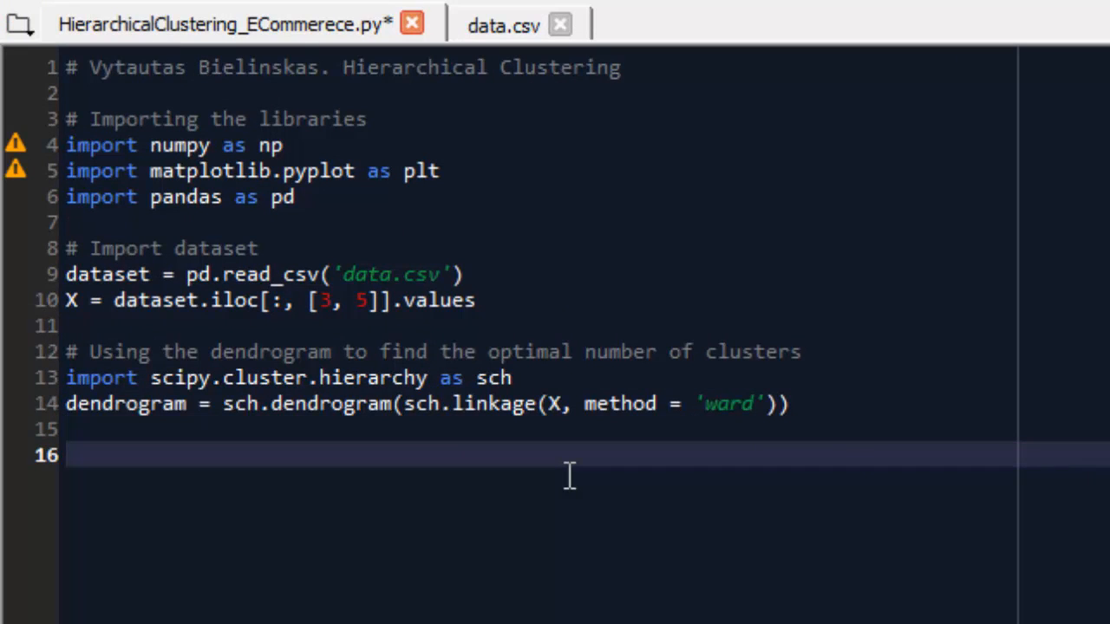
type("# Fittin")
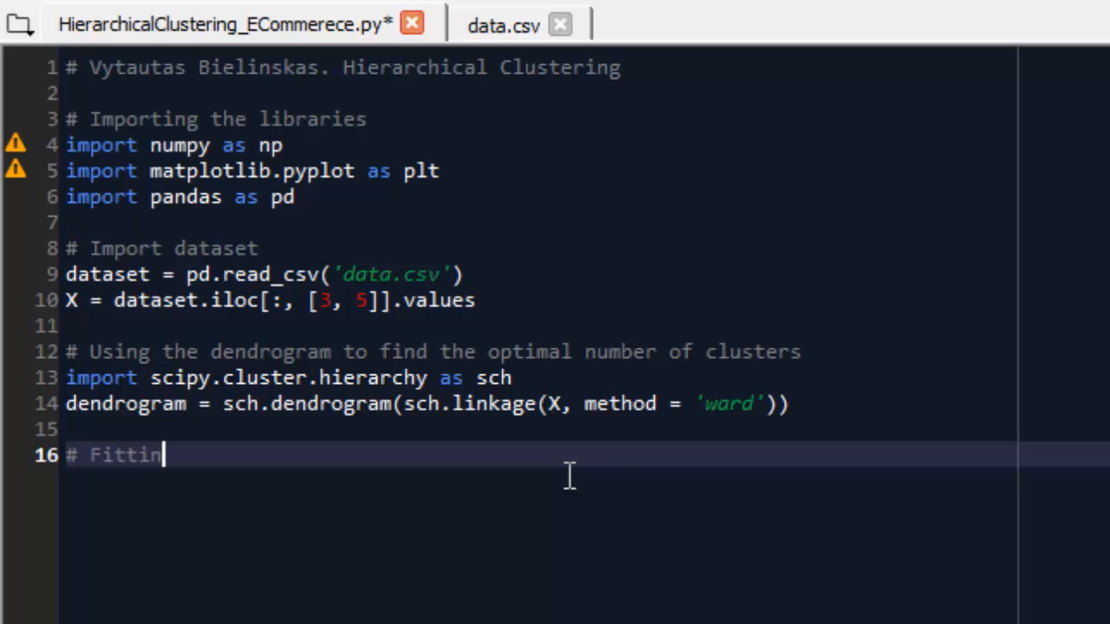
type("g hierarchical clustering to the dataset")
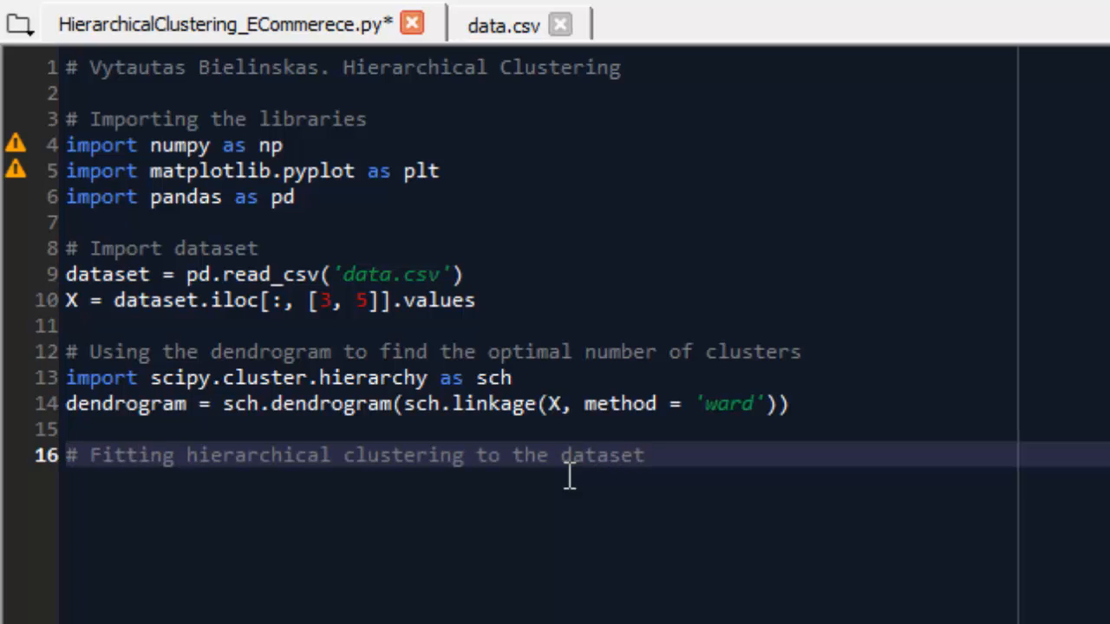
type("f")
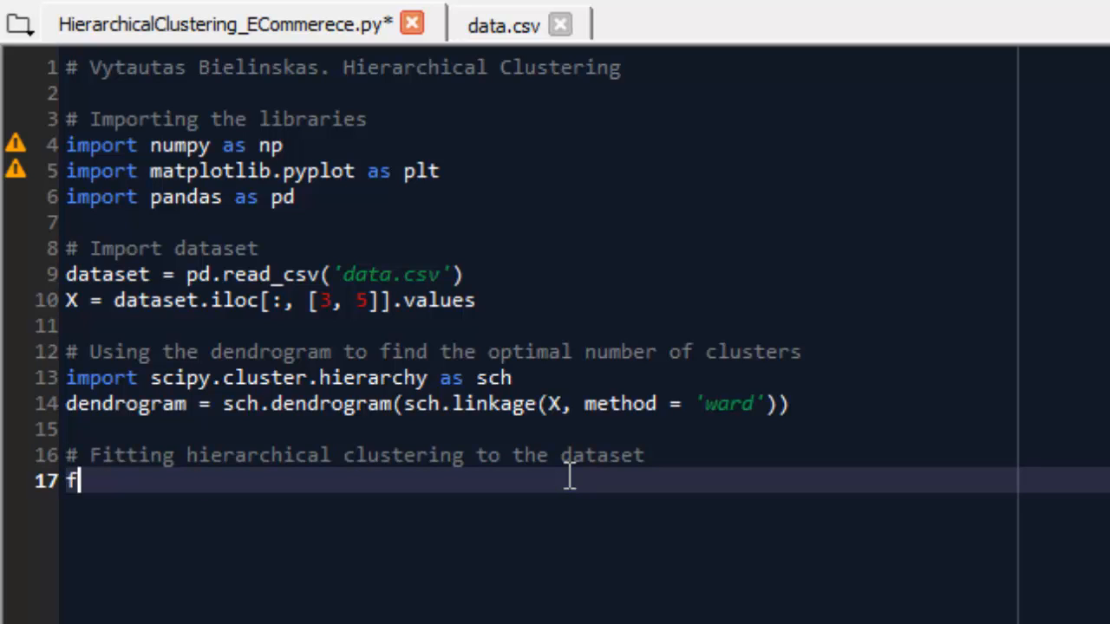
type("rom sklear")
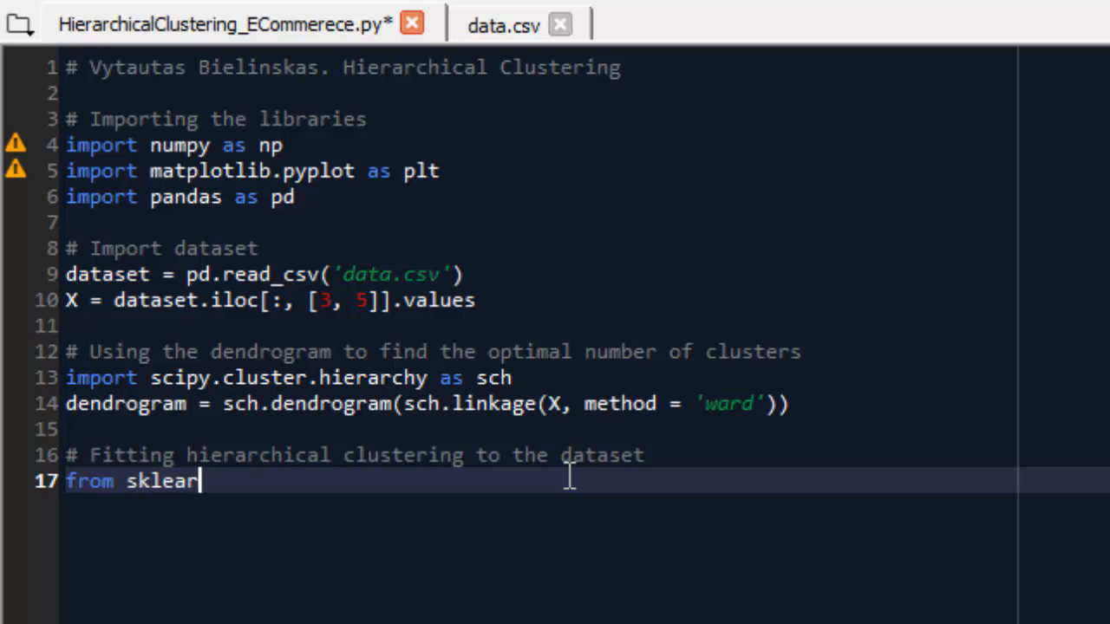
type(".cluster")
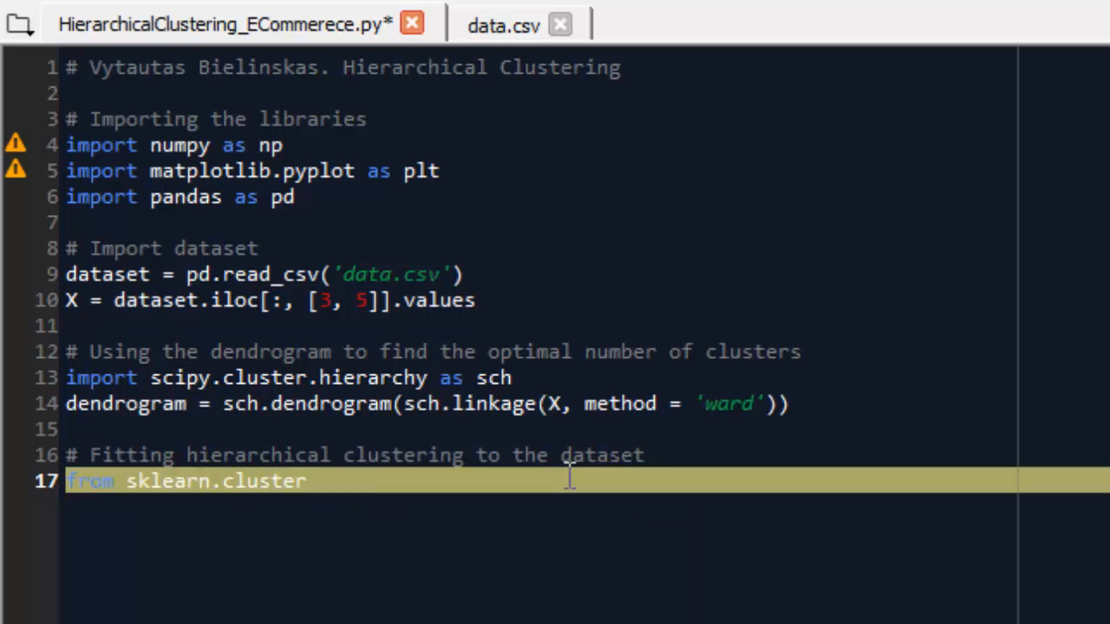
type("import")
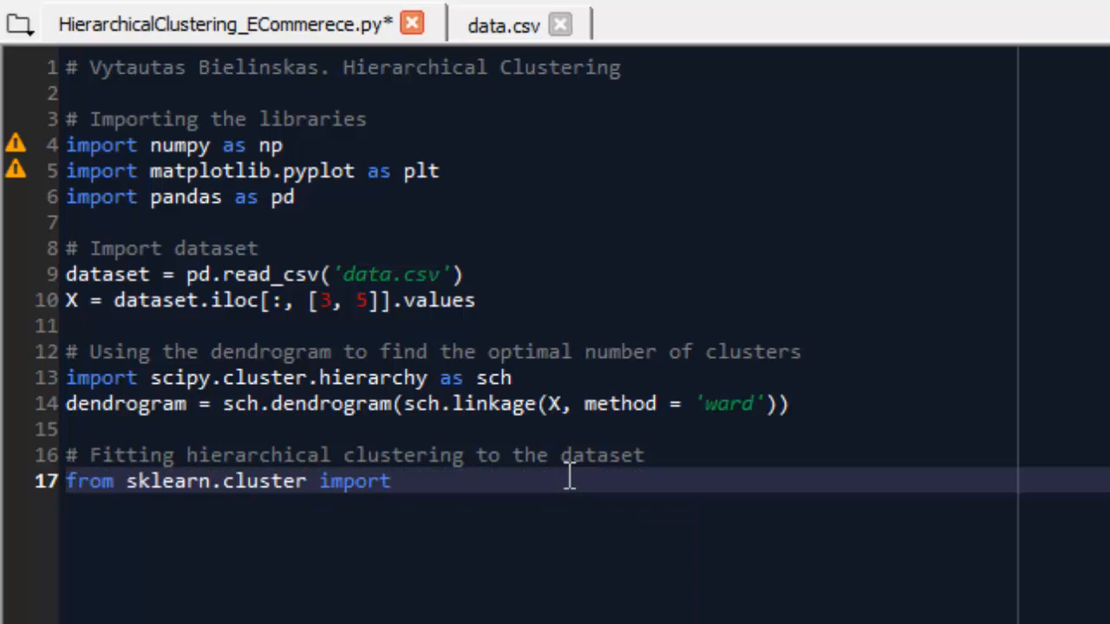
type("Agg")
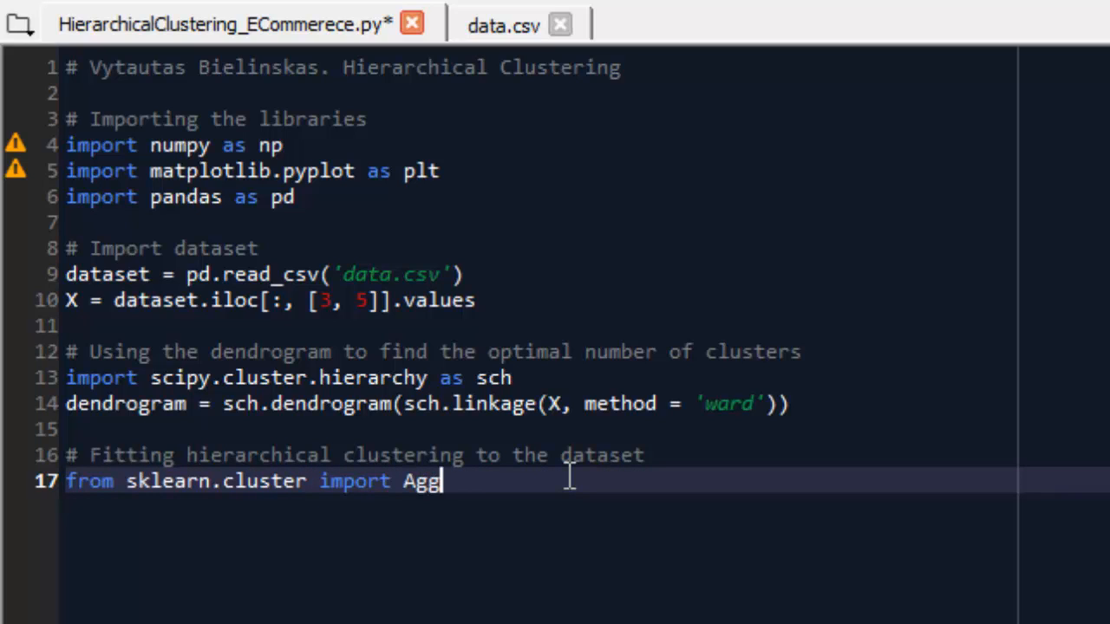
type("lomerat")
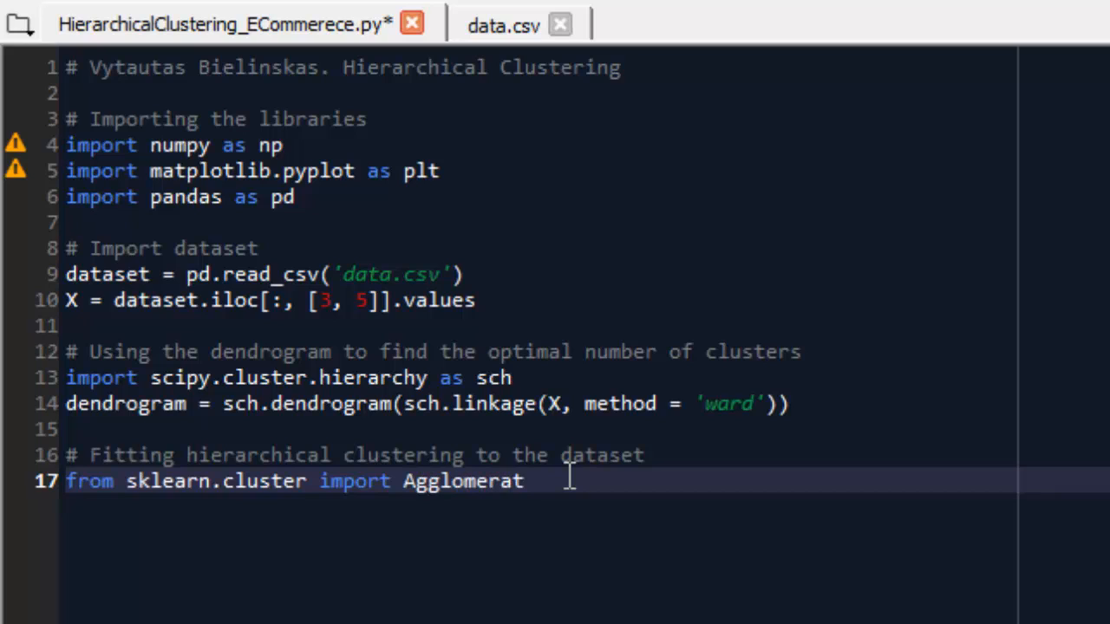
type("iveClustering")
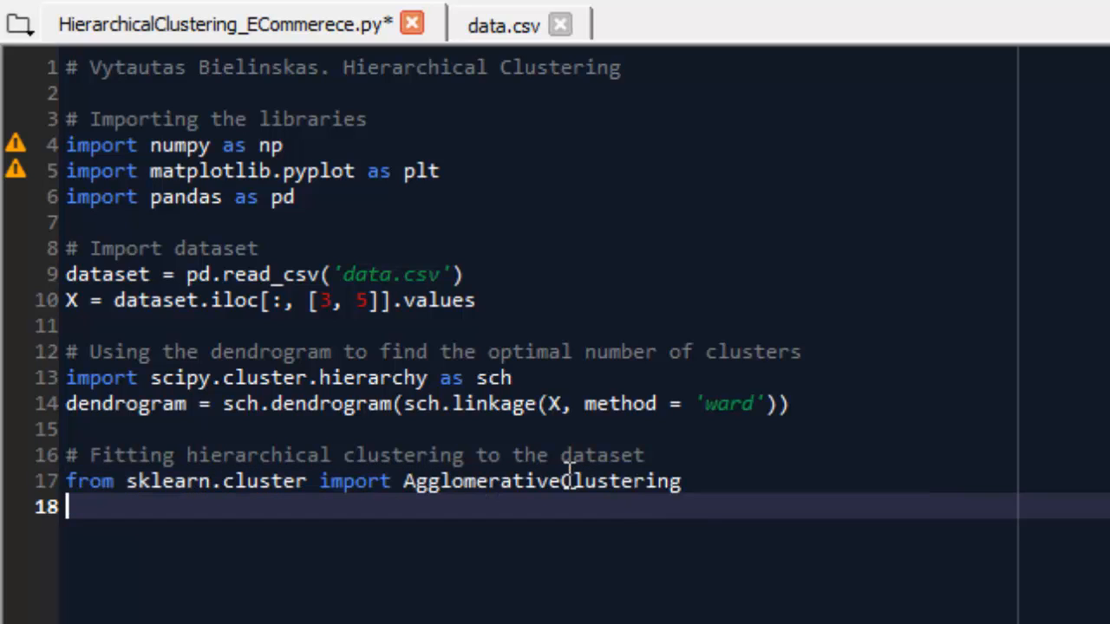
Step: Create hc = AgglomerativeClustering(n_clusters = 3, affinity = 'euclidean', linkage = 'ward')
type("hc")
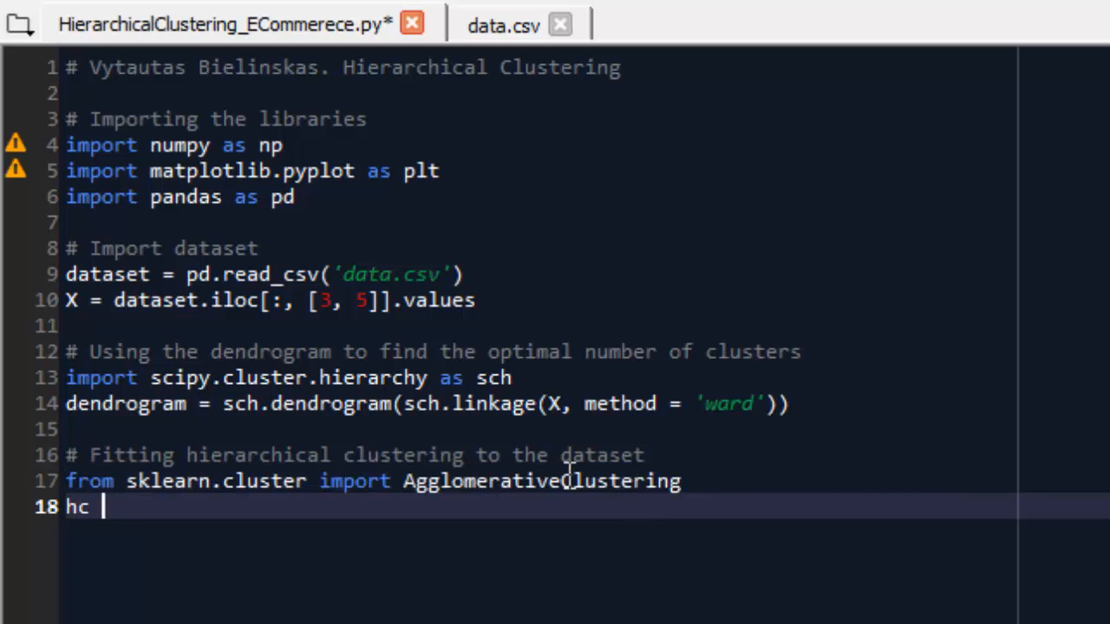
type("= Ag")
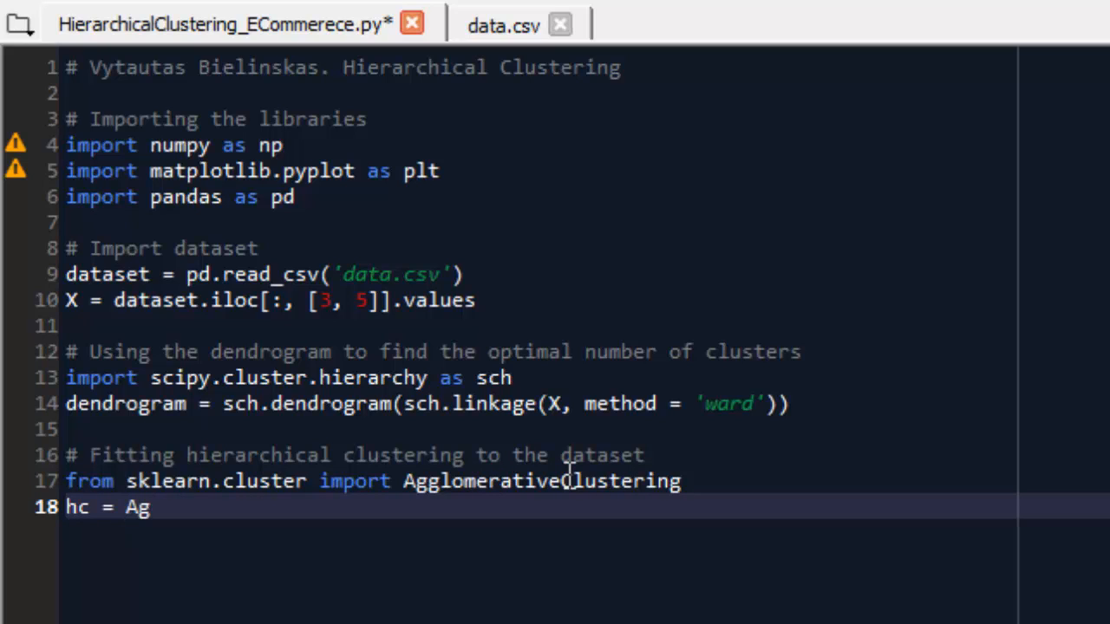
type("glomerativ")
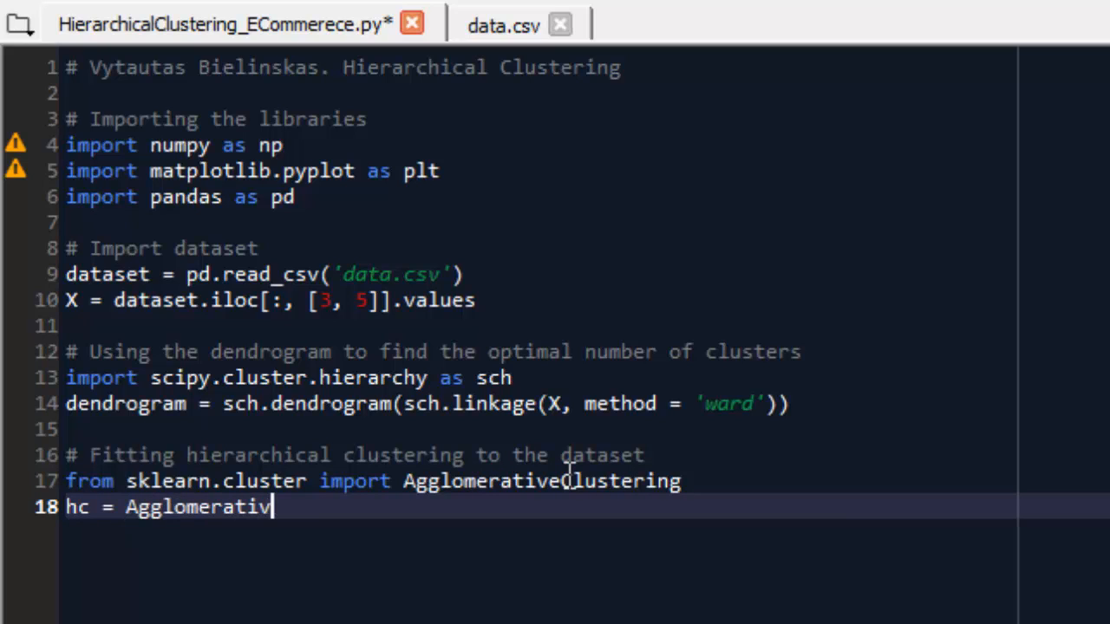
type("eClustering")
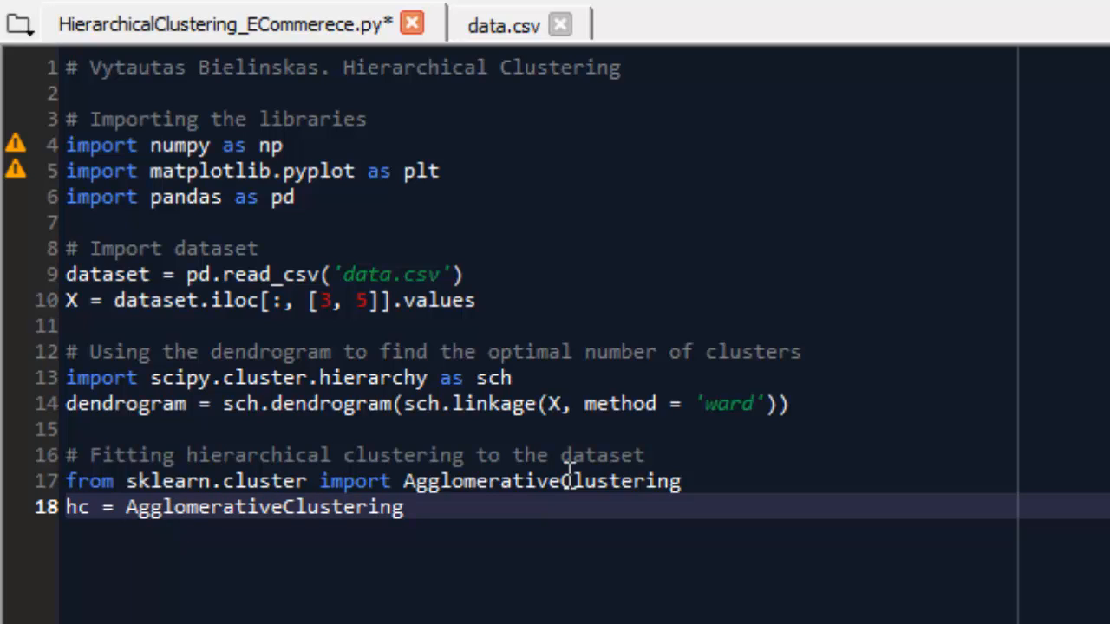
type("()")
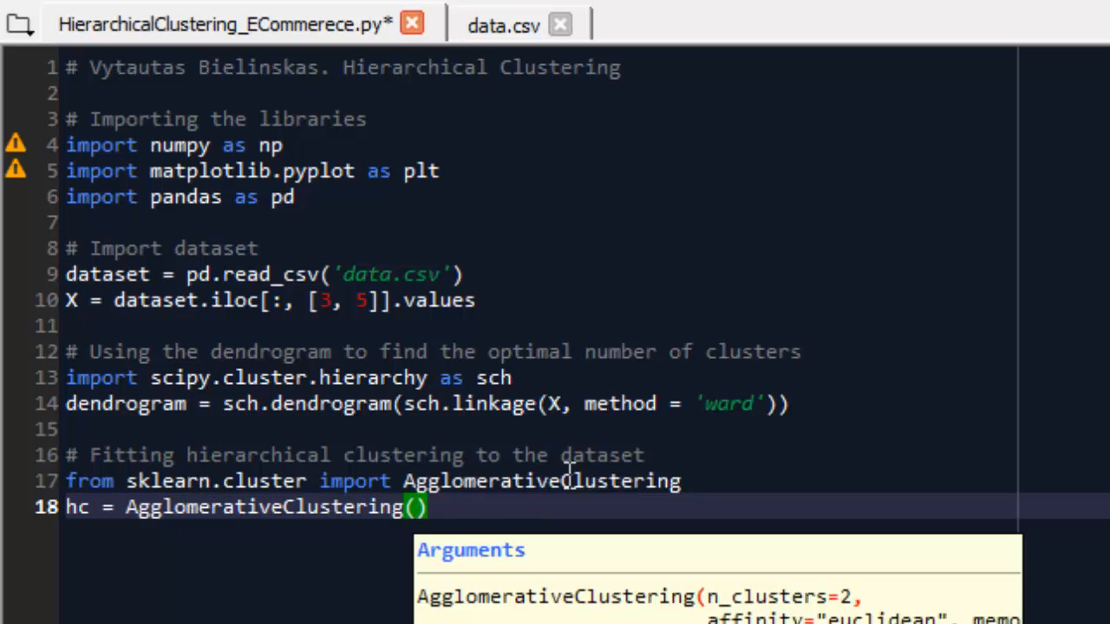
type("n")
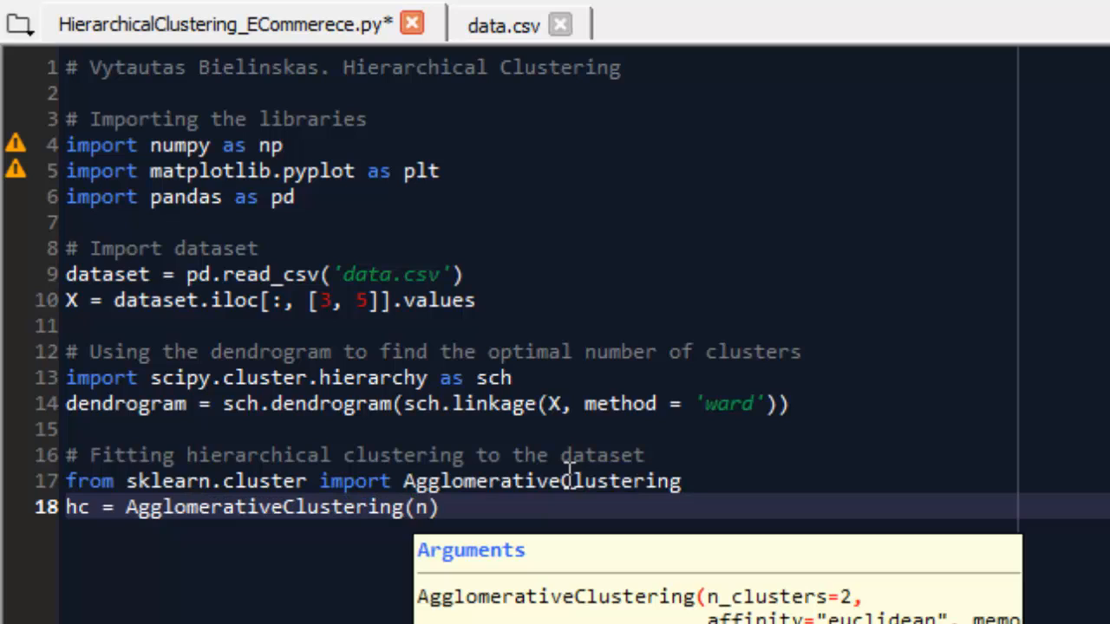
type("_clusters")
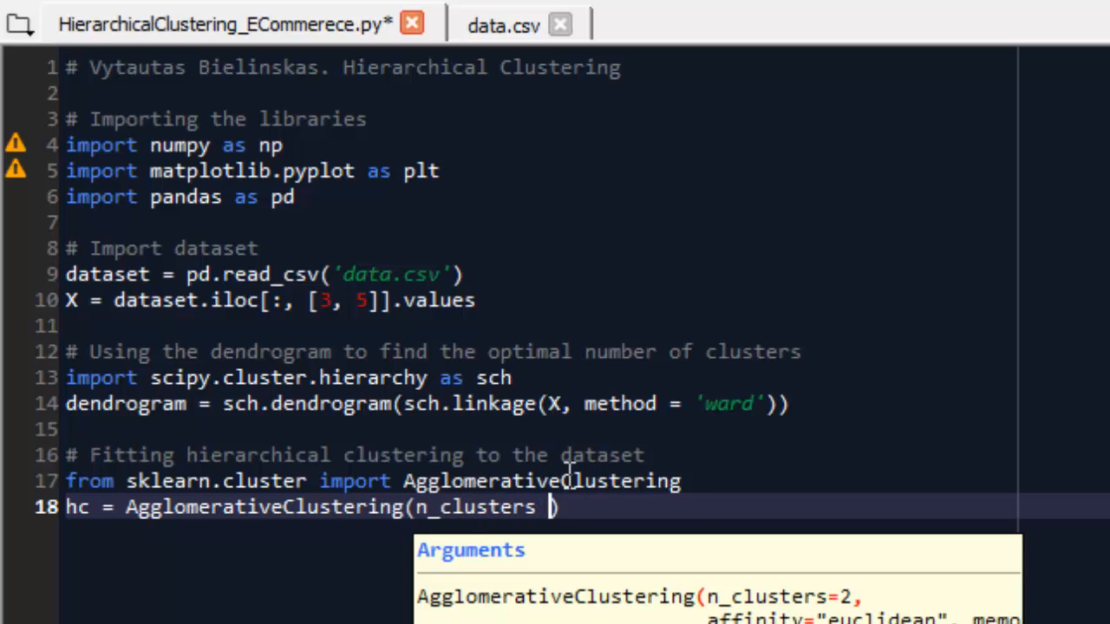
type("= 3")
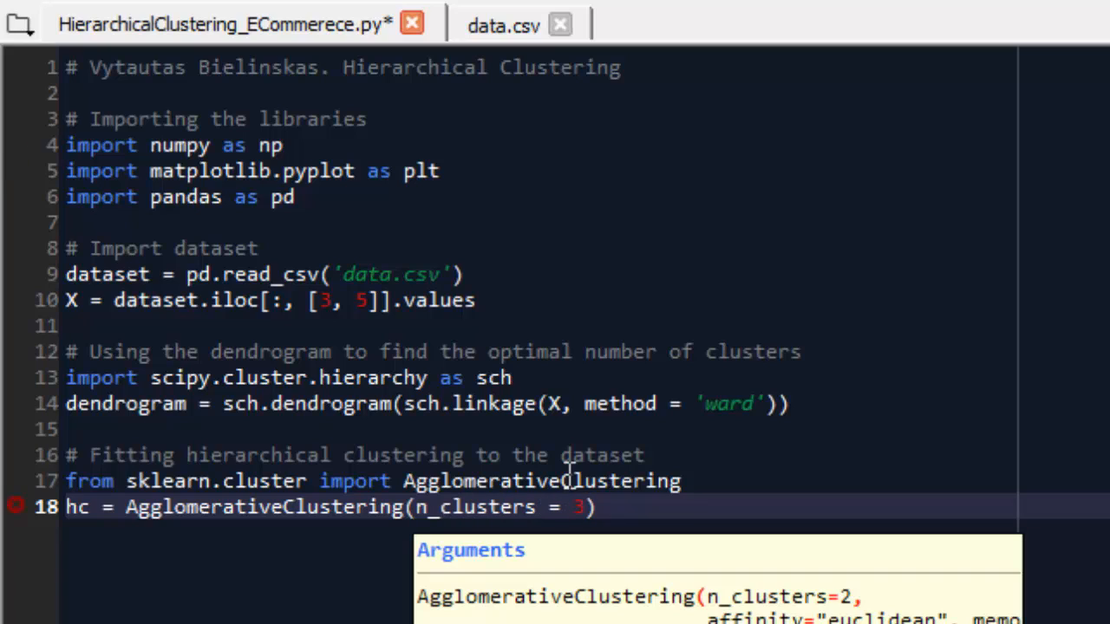
type(", affinity")
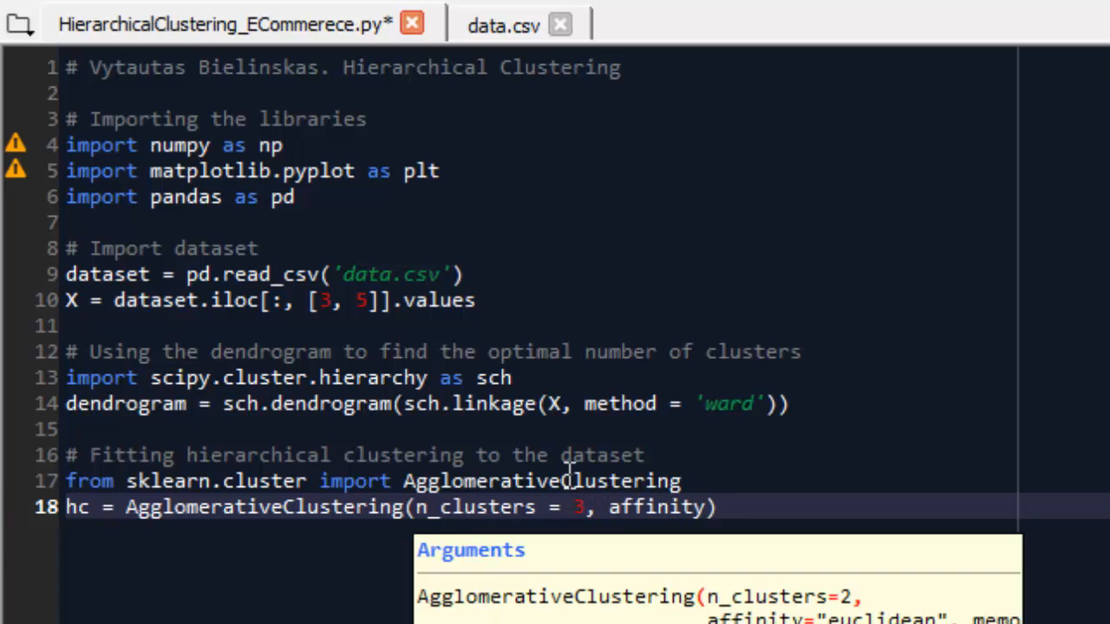
type("=")
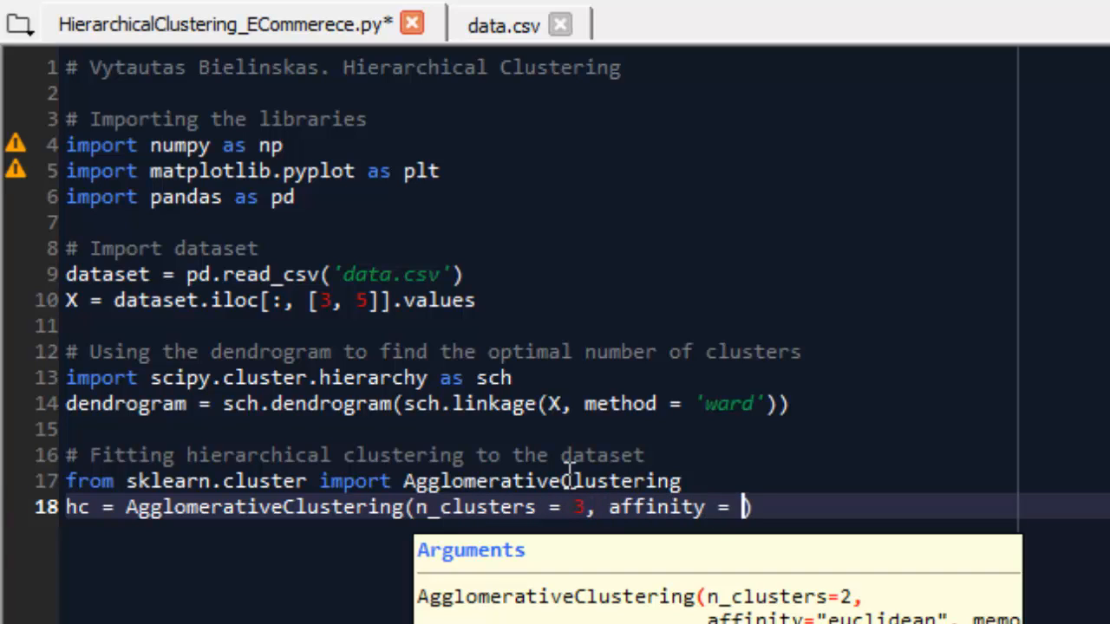
type("'eu'")
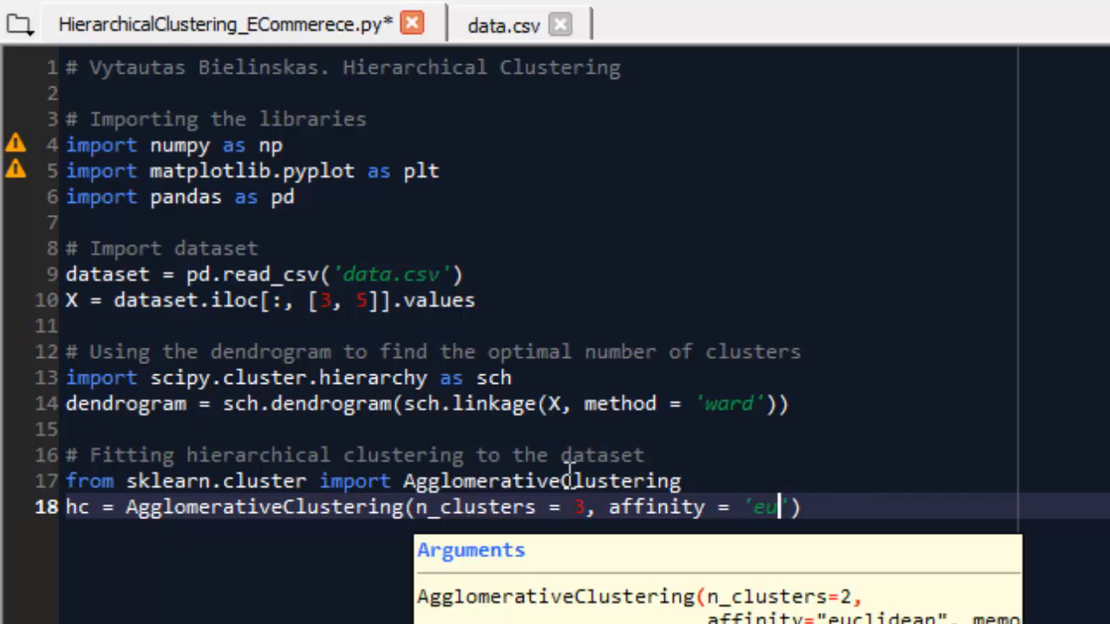
type("clidean")
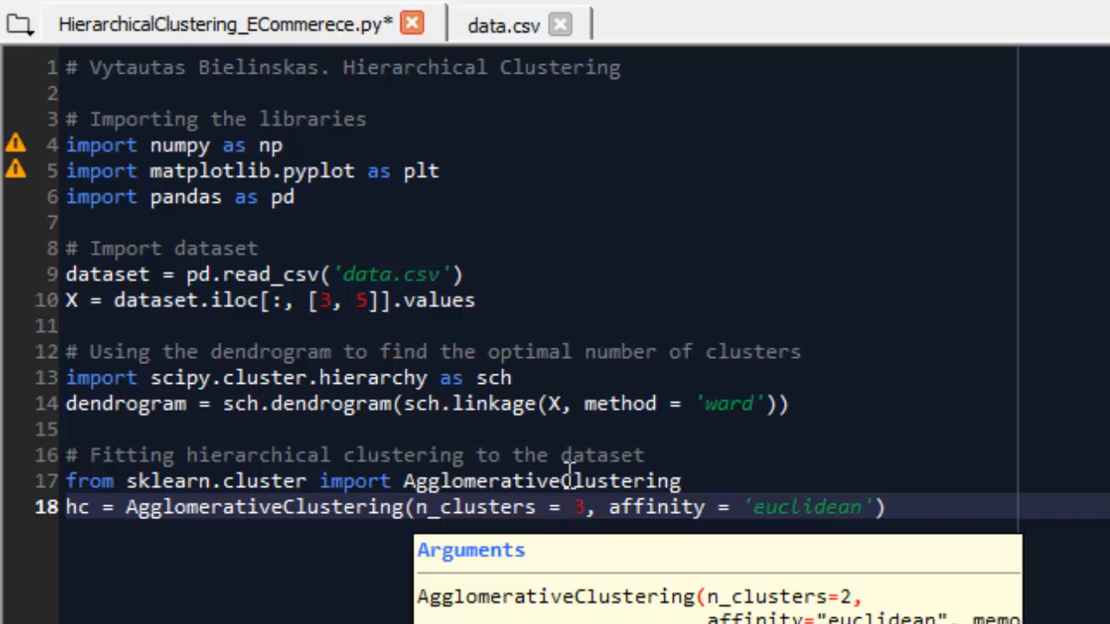
type(", linkage = '")
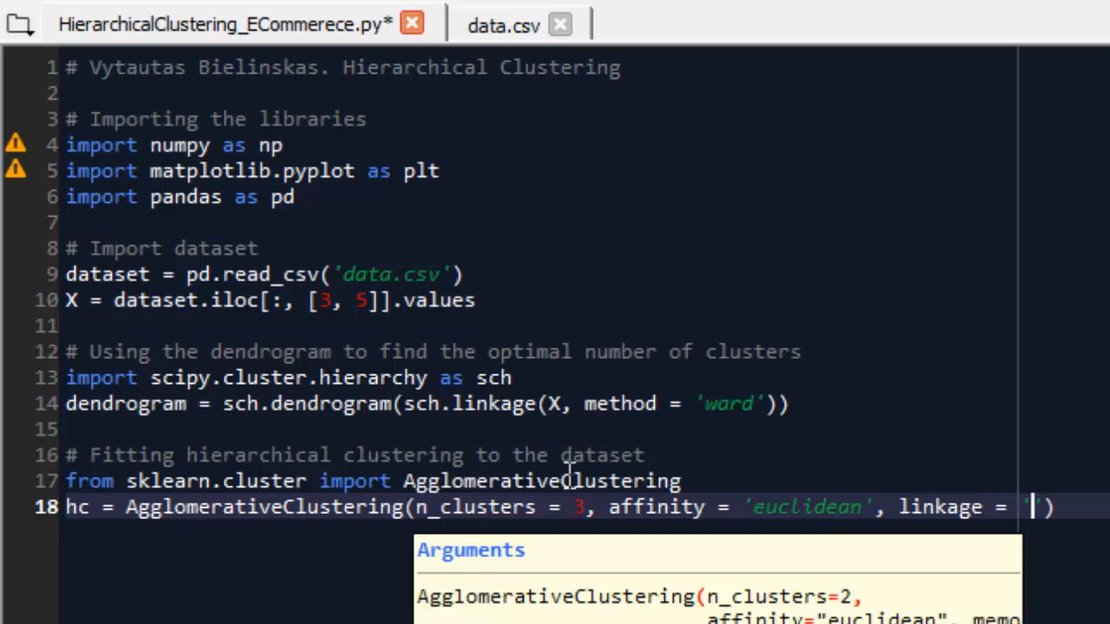
type("ward")
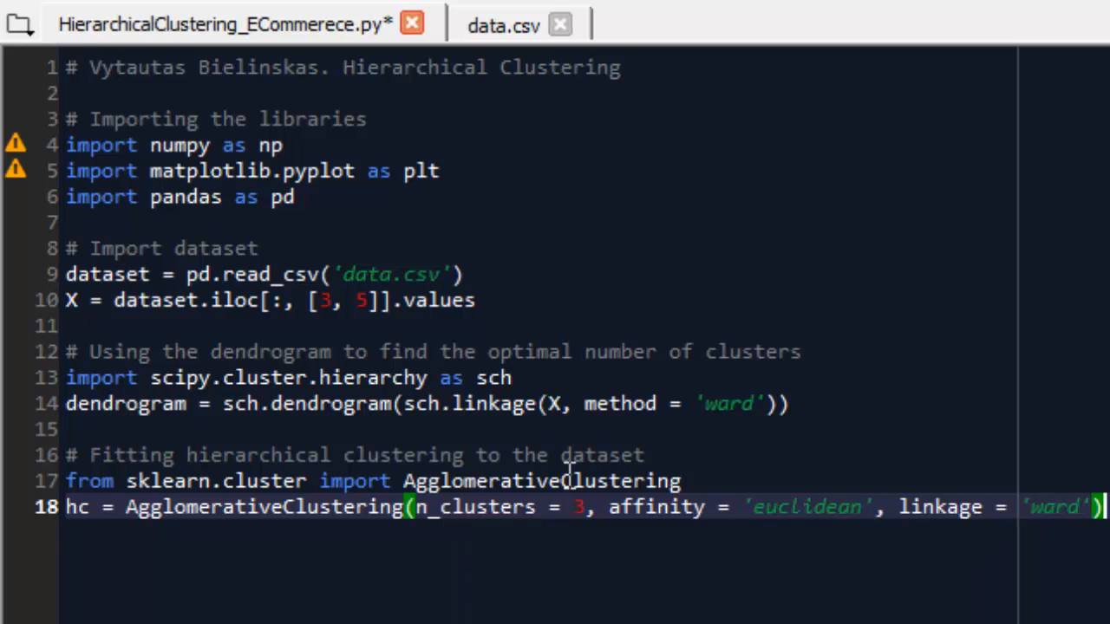
Step: Write y_hc = hc.fit_predict(X) to store the predicted cluster labels
type("y_")
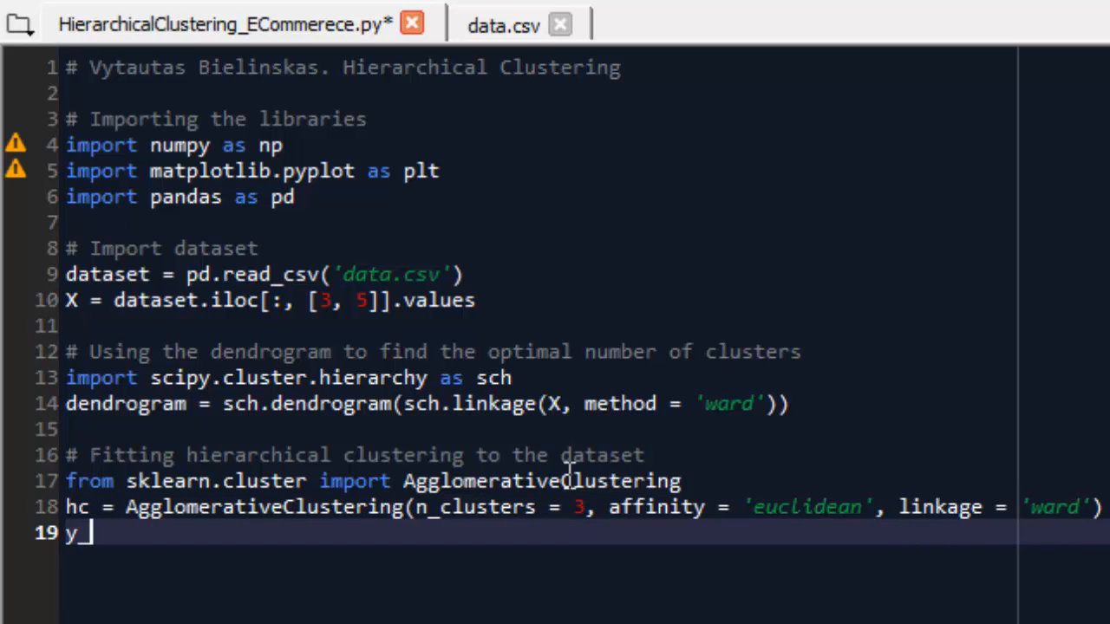
type("hc")
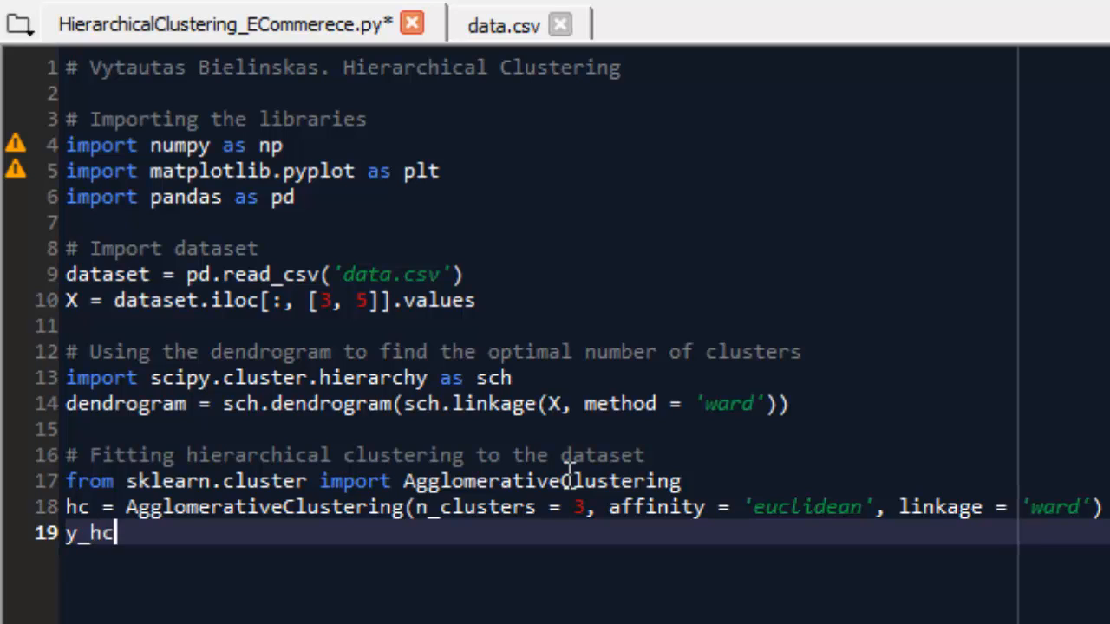
type("=")
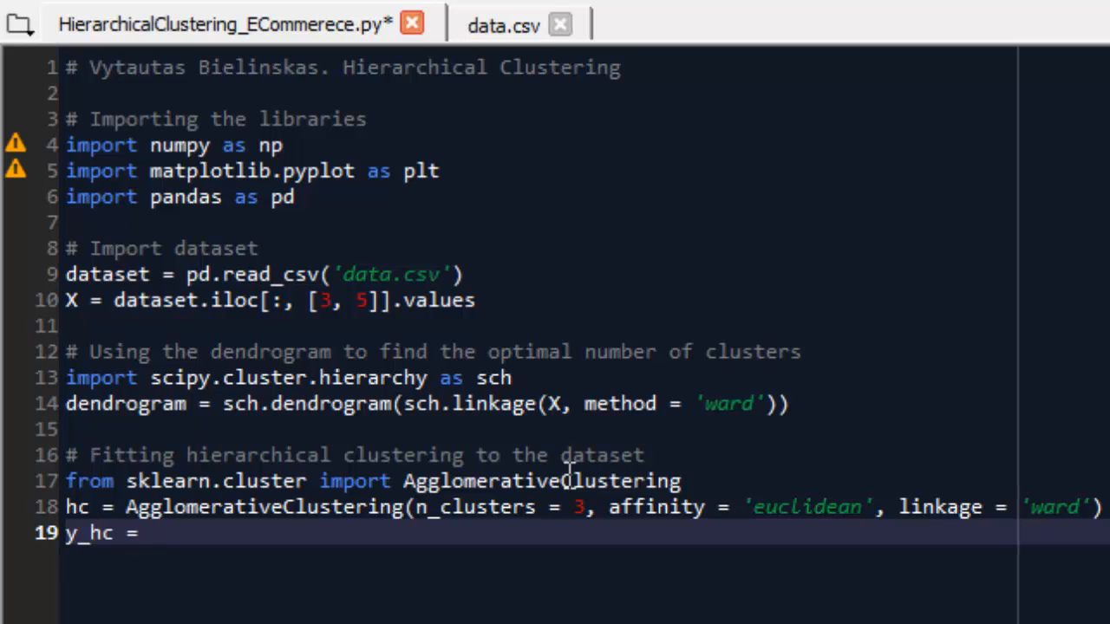
type("hc.fit")
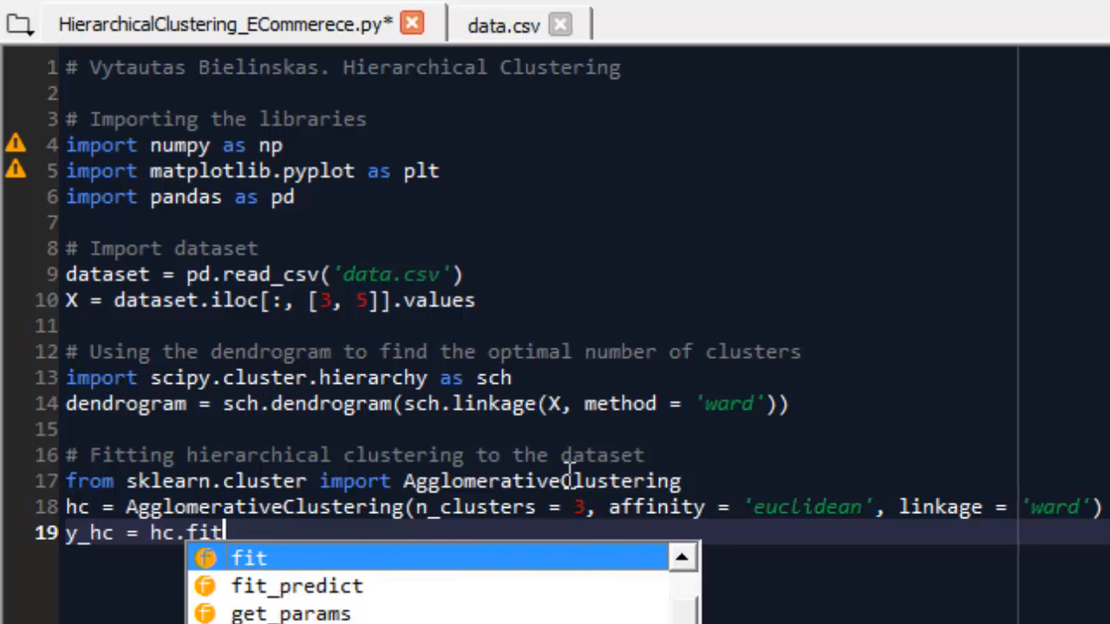
left_click(250, 558)
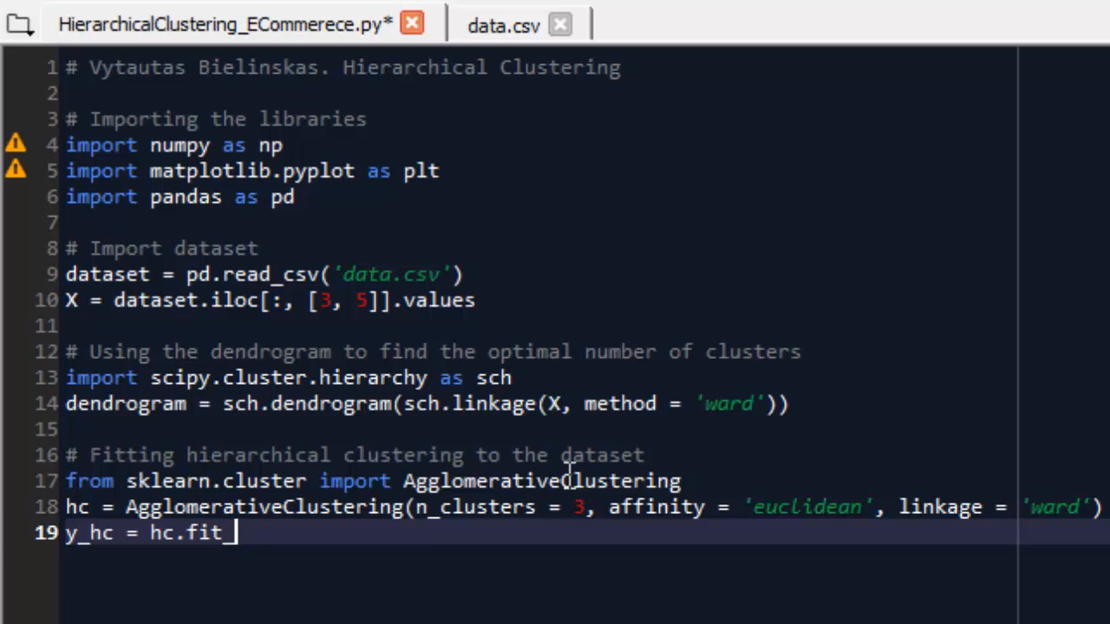
type("predict")
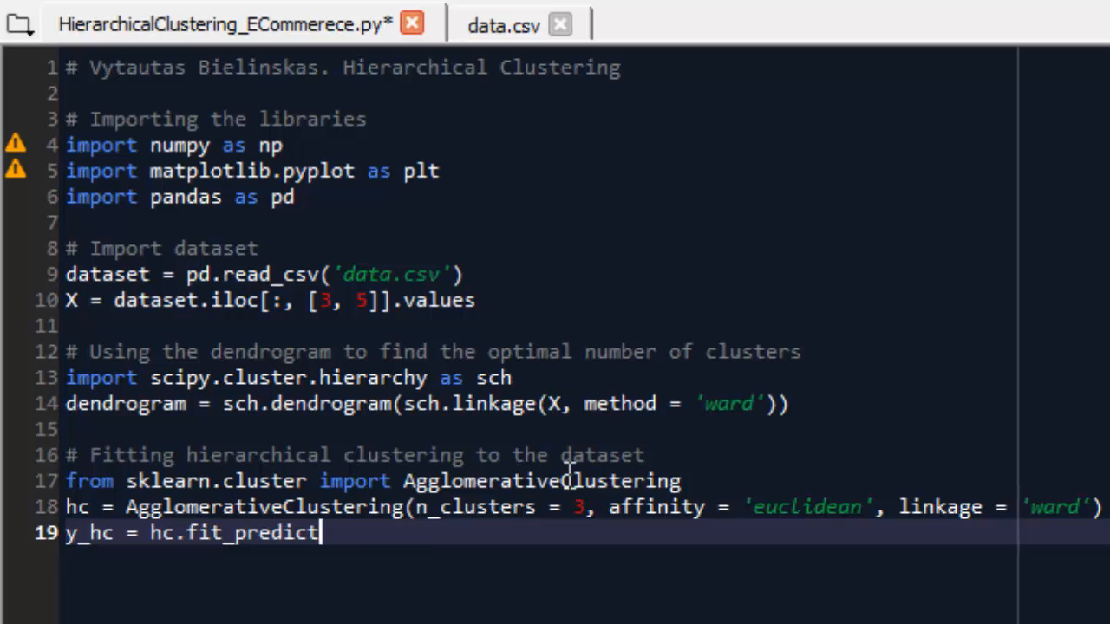
type("(X)")
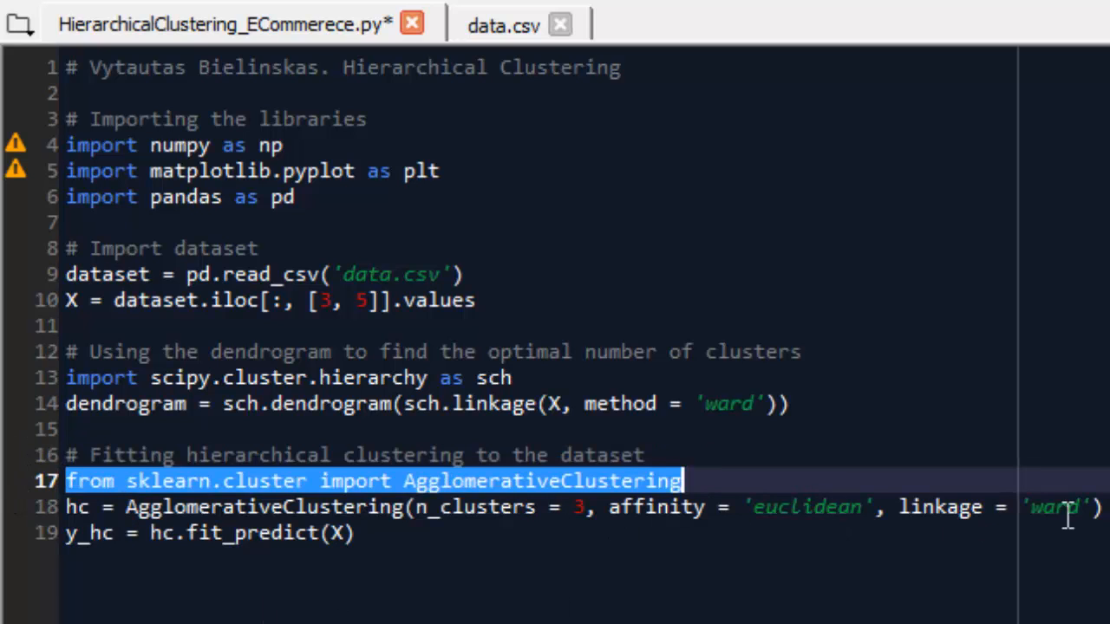
Step: Run the selected clustering lines, then open y_hc in the Variable explorer and scroll through its labels
right_click(78, 507)
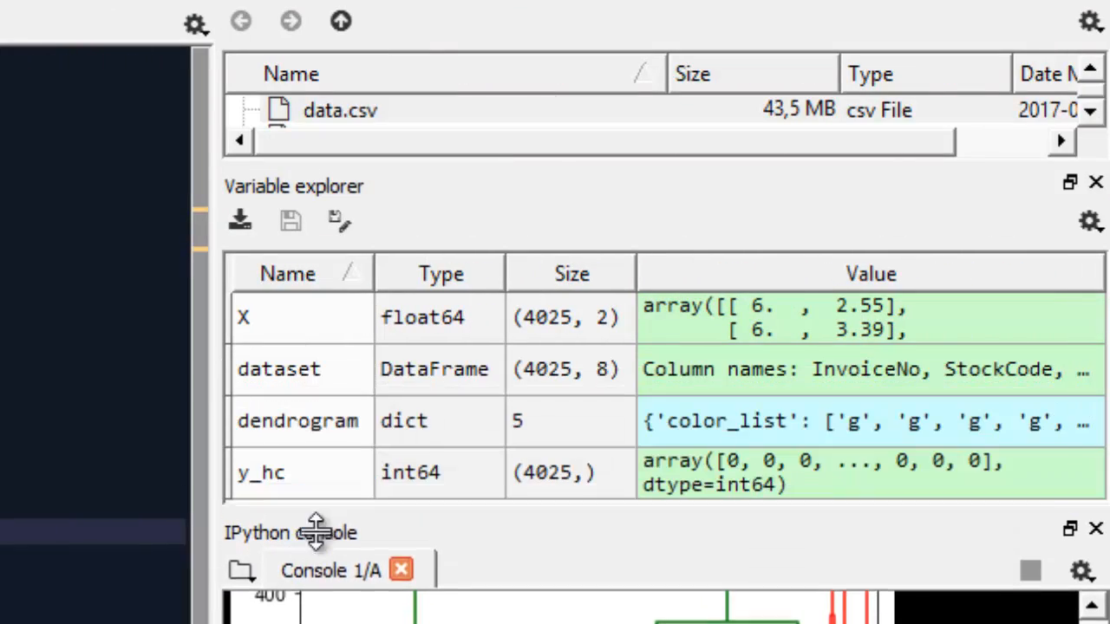
double_click(260, 472)
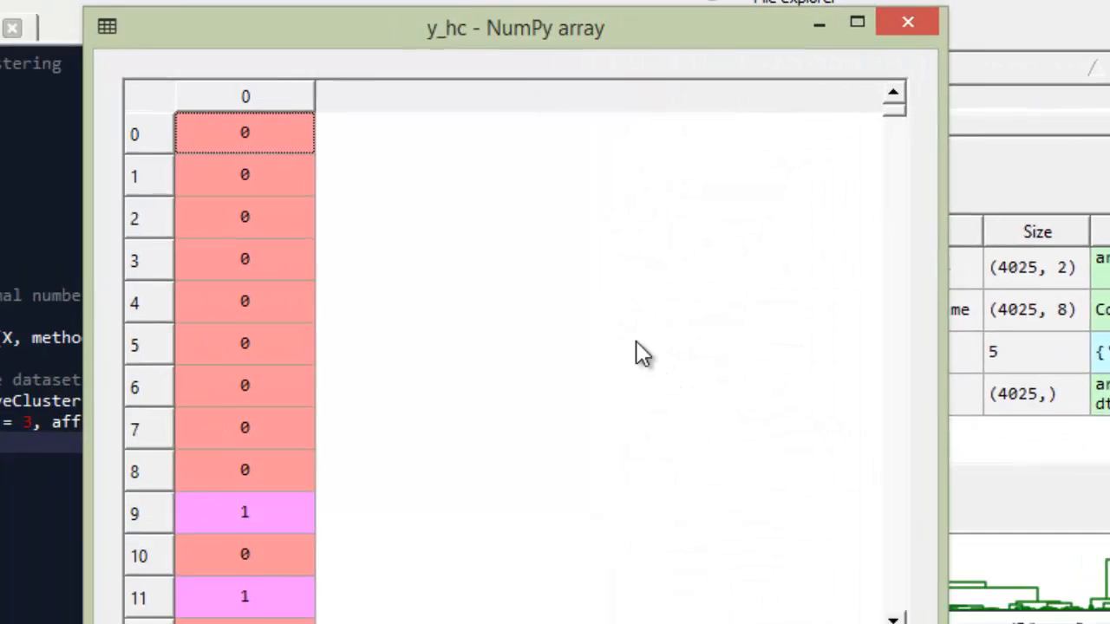
scroll("down", 3)
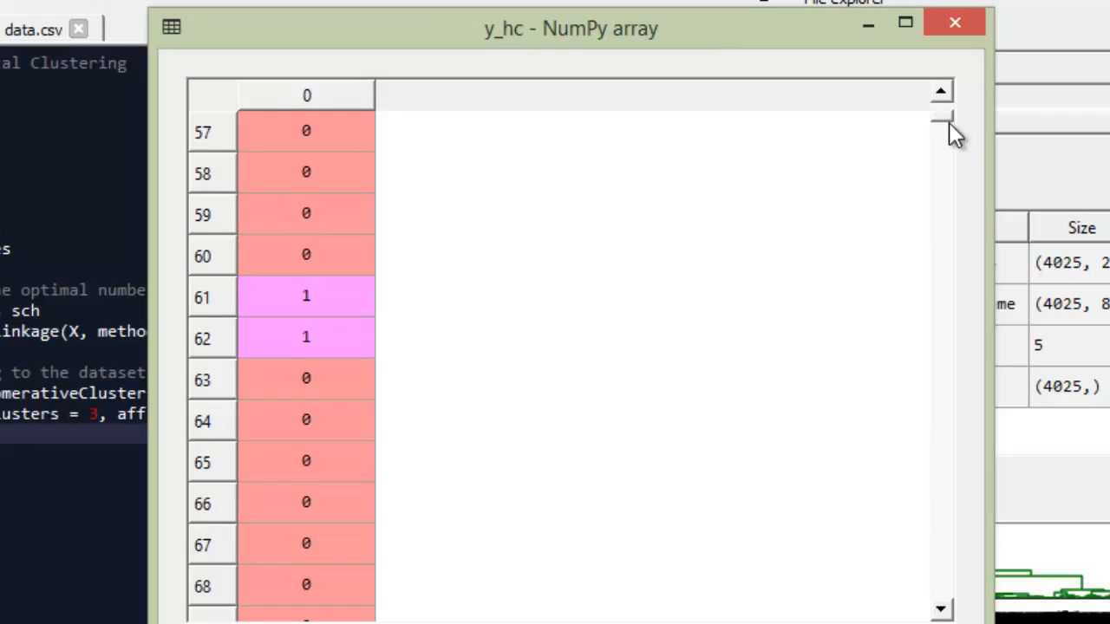
left_click_drag(940, 130, 940, 286)
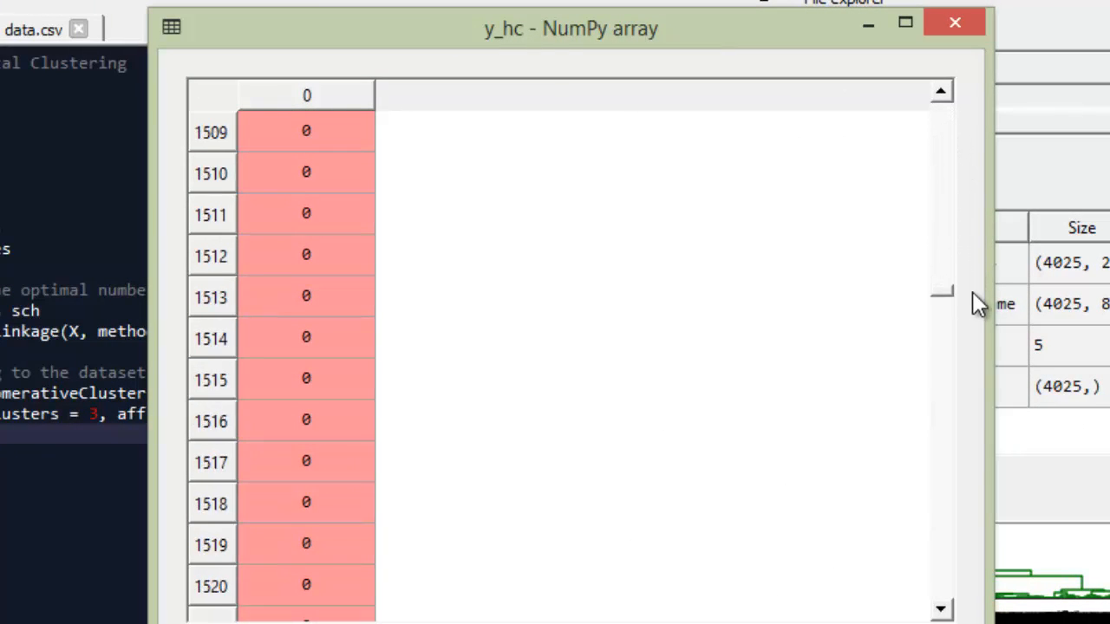
scroll("down", 3)
type("# Visualize clusters")
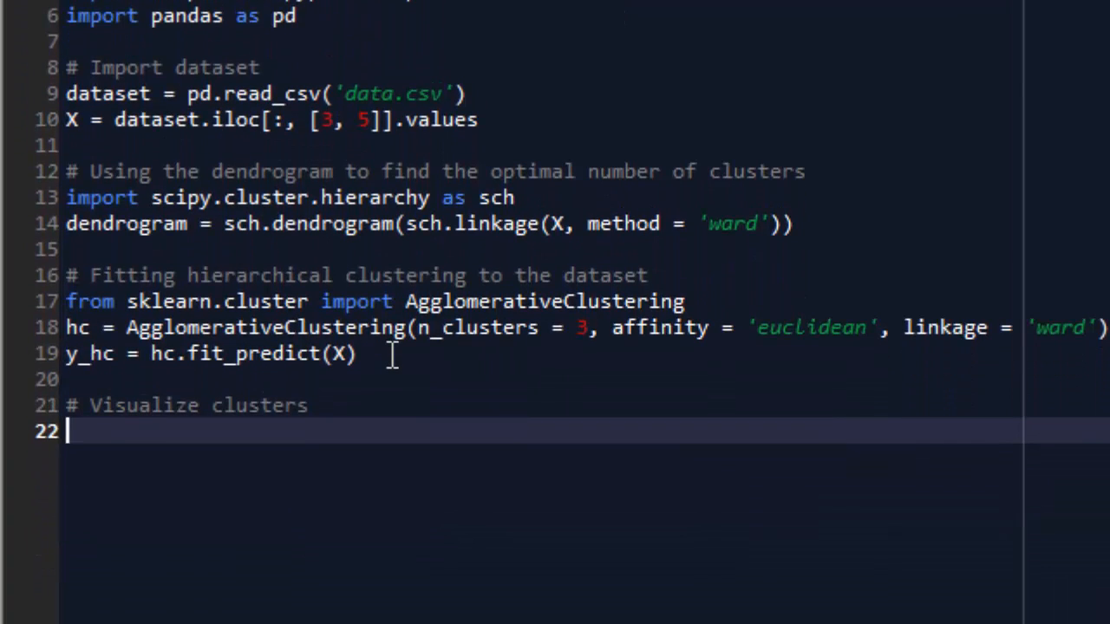
Step: Write the first plt.scatter of X[y_hc == 0] columns 0 and 1 with s = 100, colour red and label 'Cluster 1'
type("plt.")
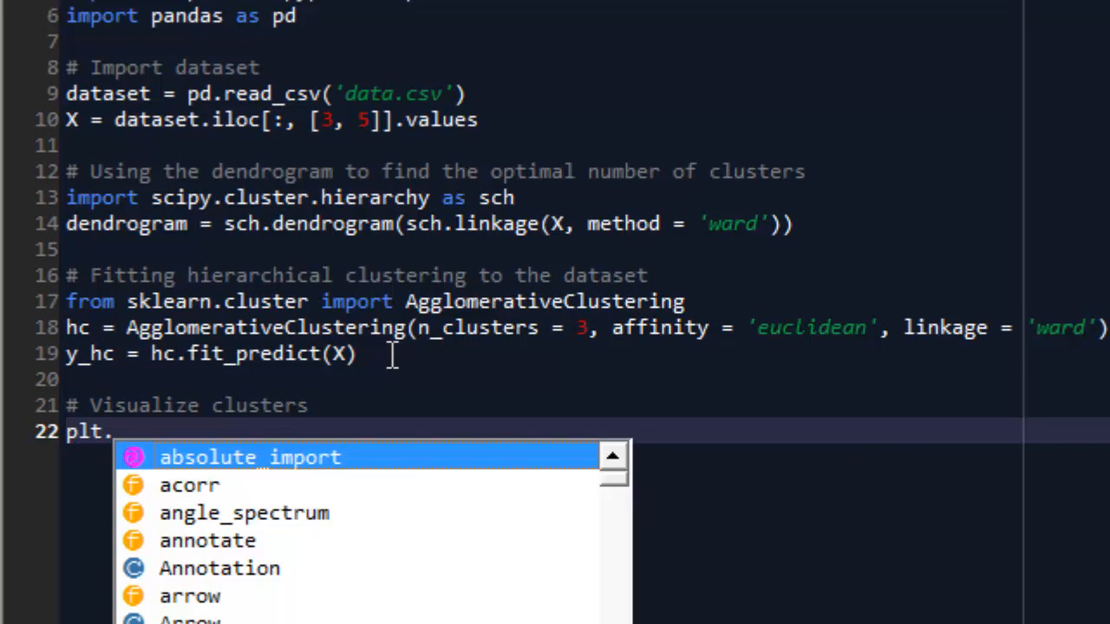
type("scal")
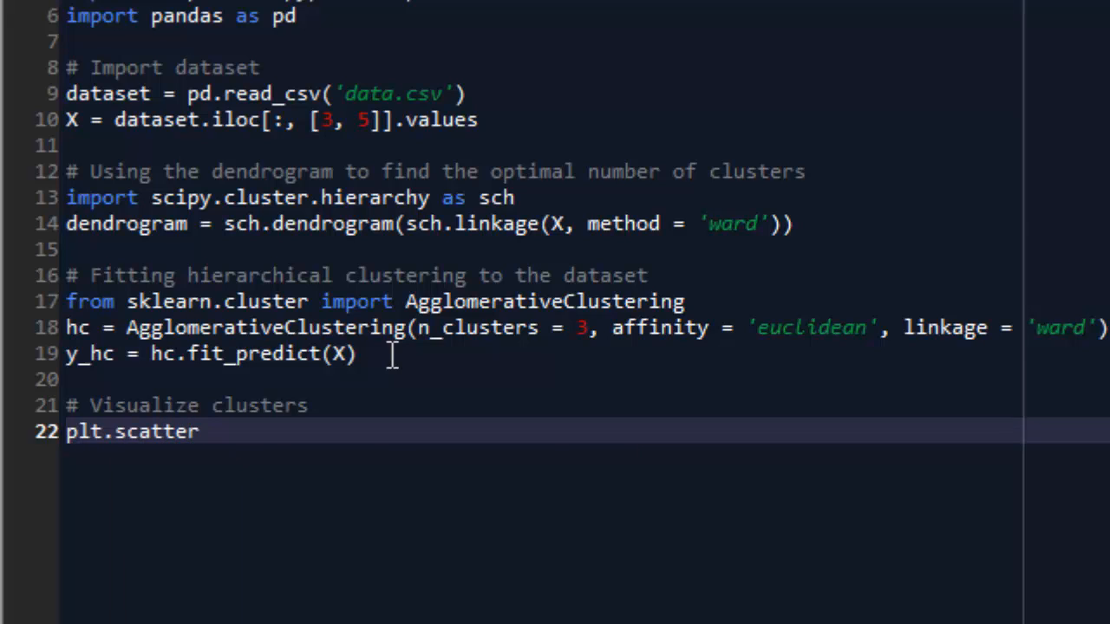
type("(X)")
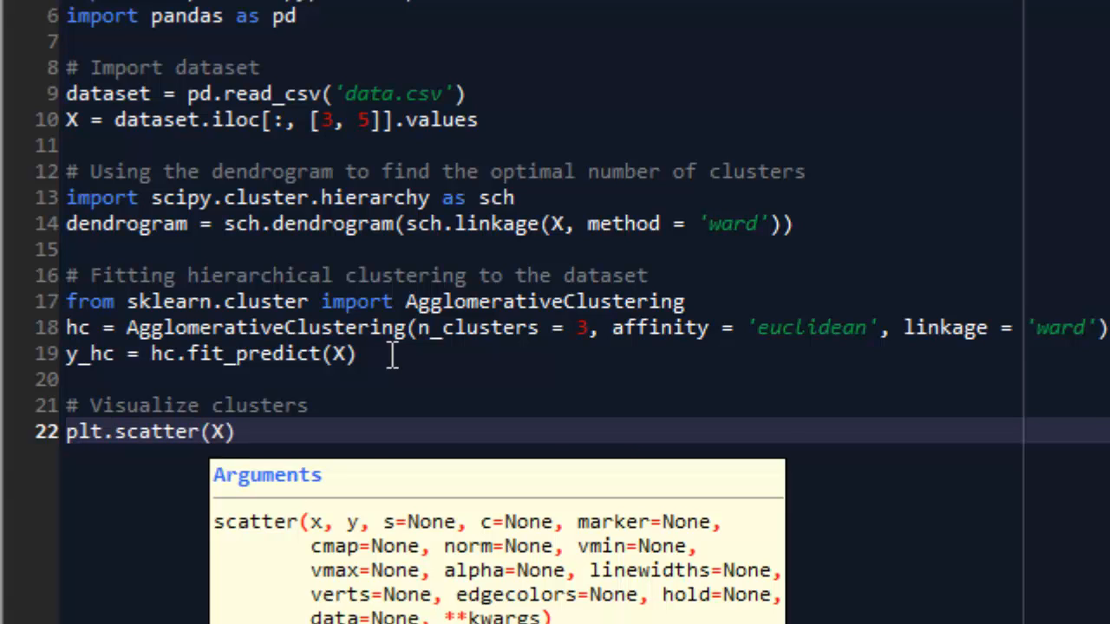
type("[]")
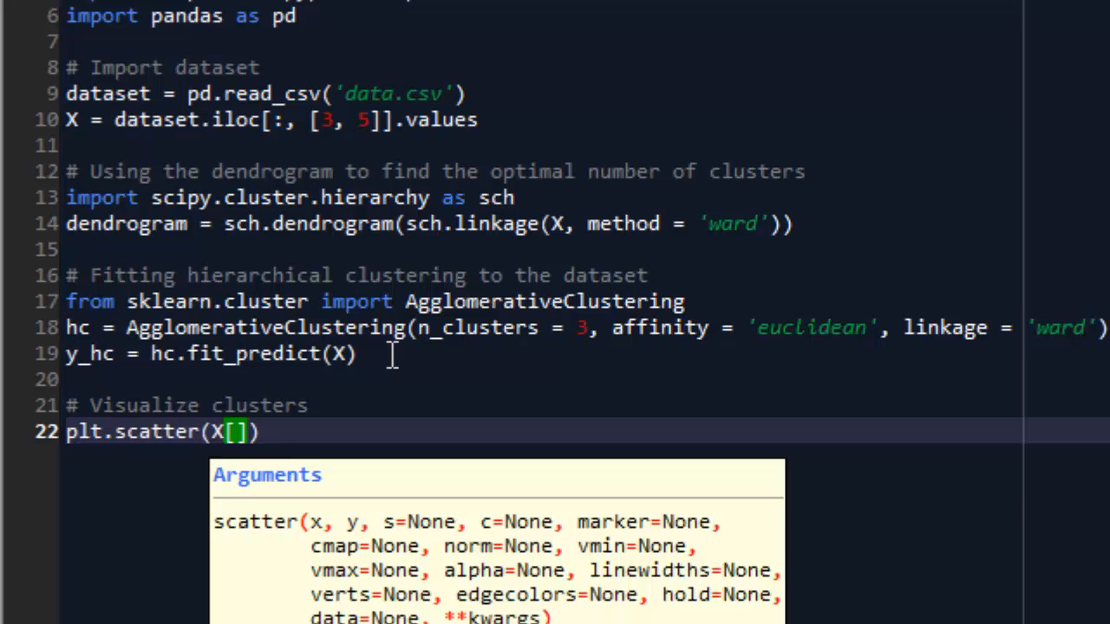
type("y_h")
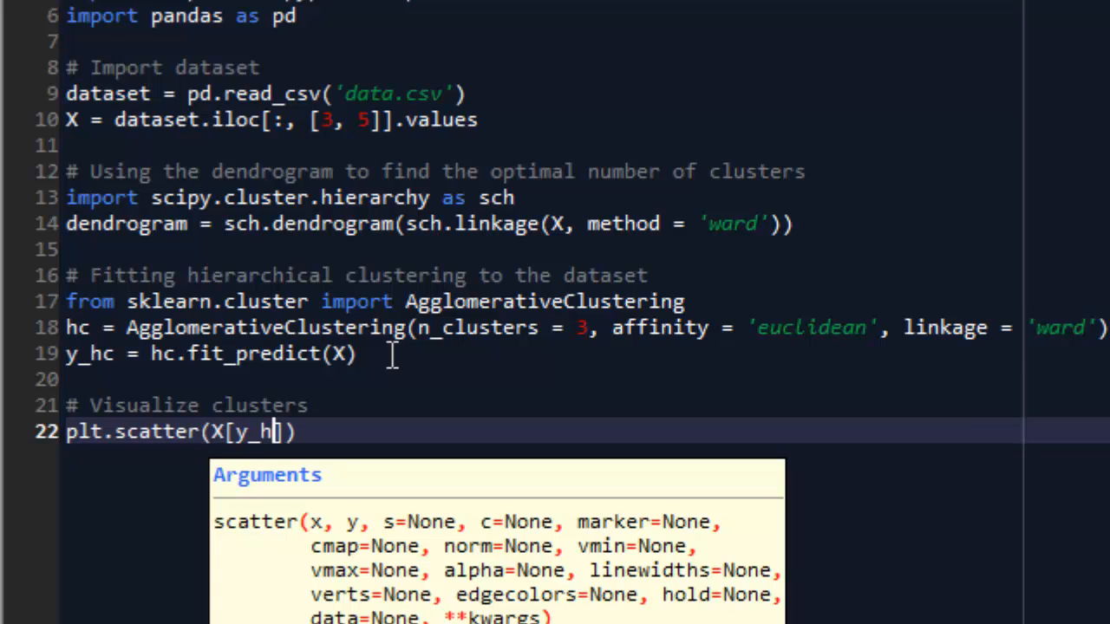
type("c == 0,0")
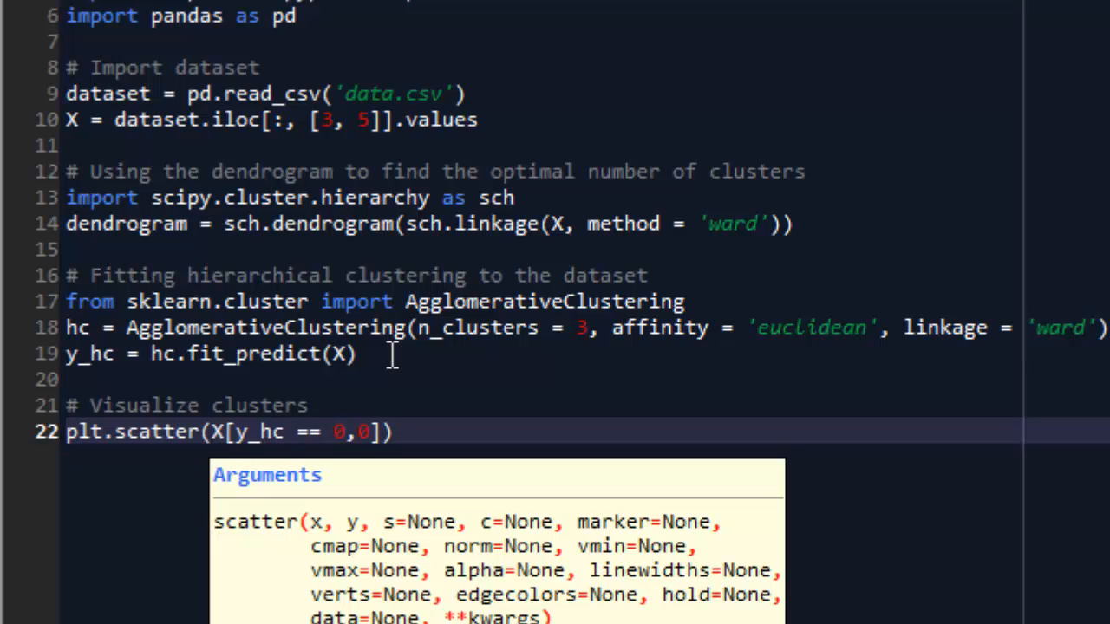
type(")")
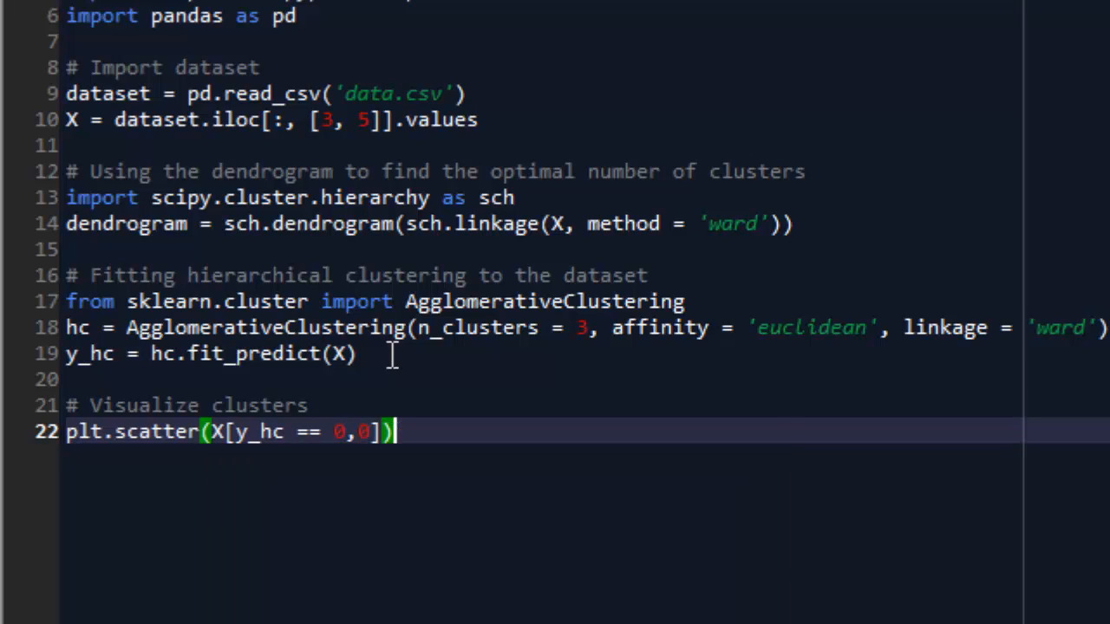
type(",")
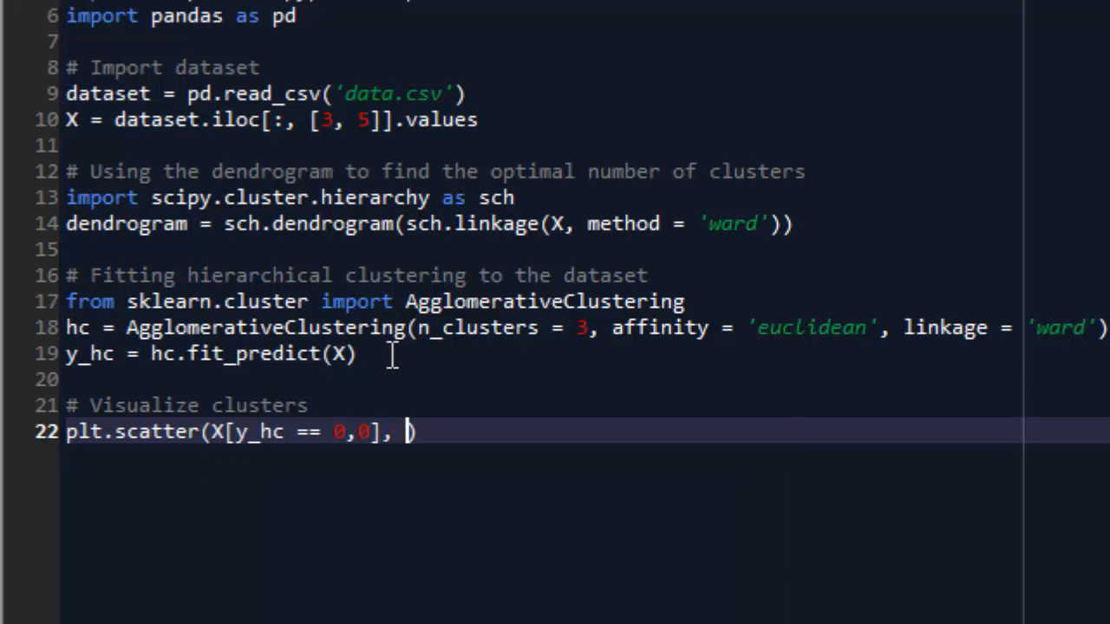
type("X)")
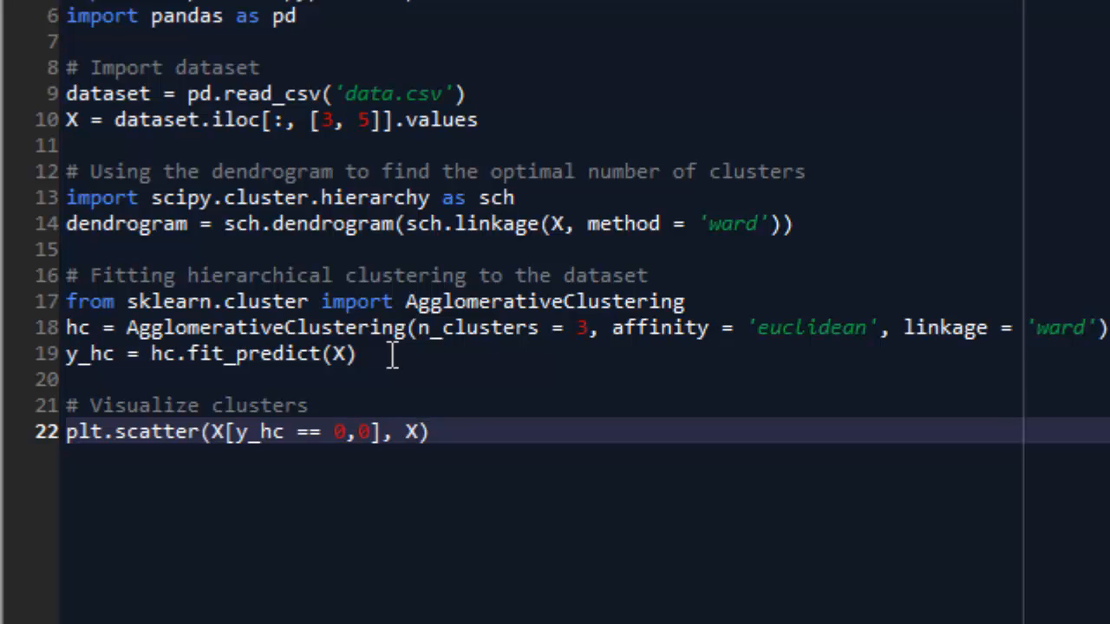
type("[y_]")
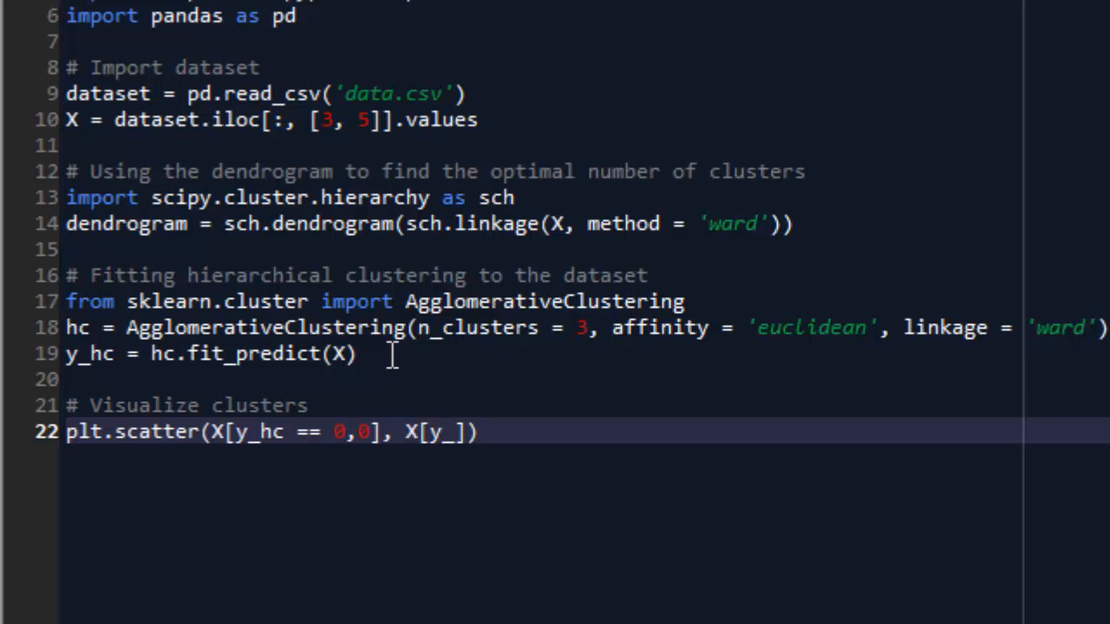
type("hc")
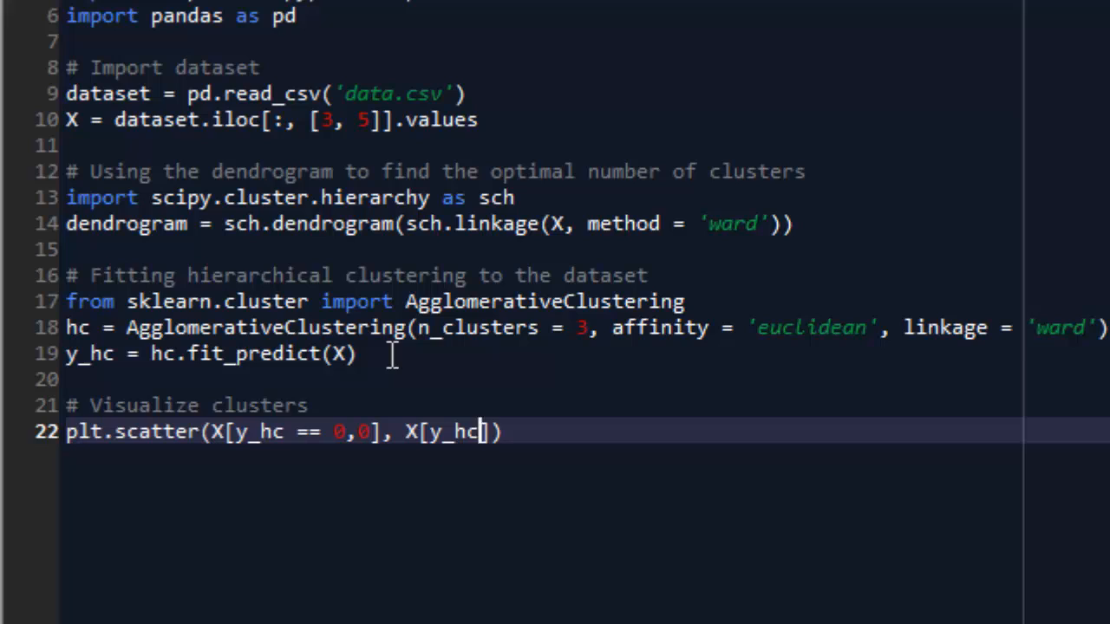
type("==")
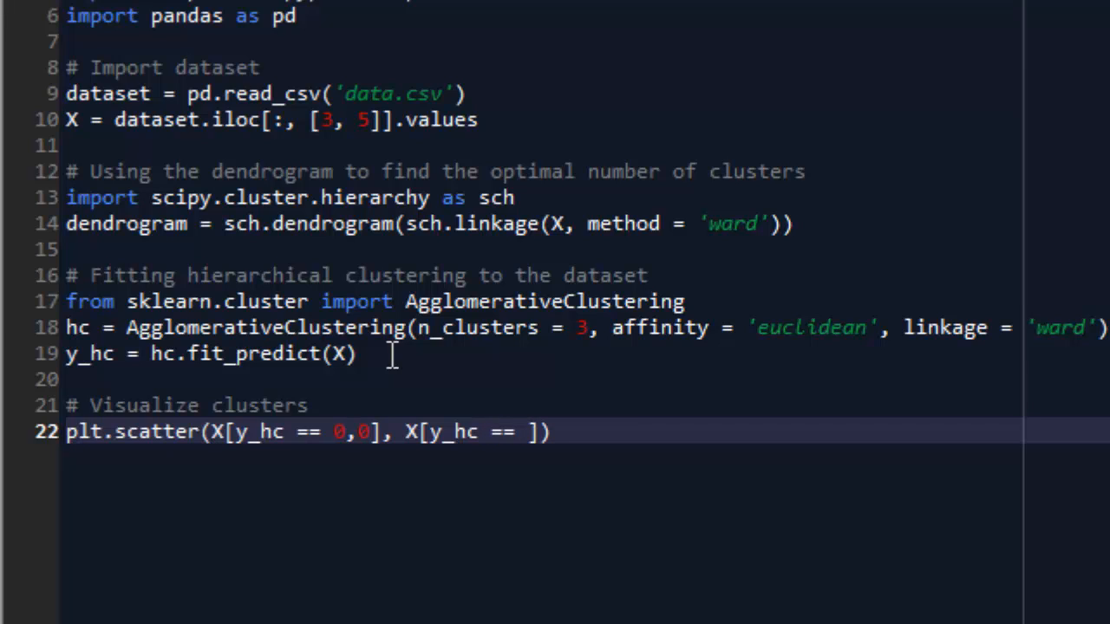
type("0,")
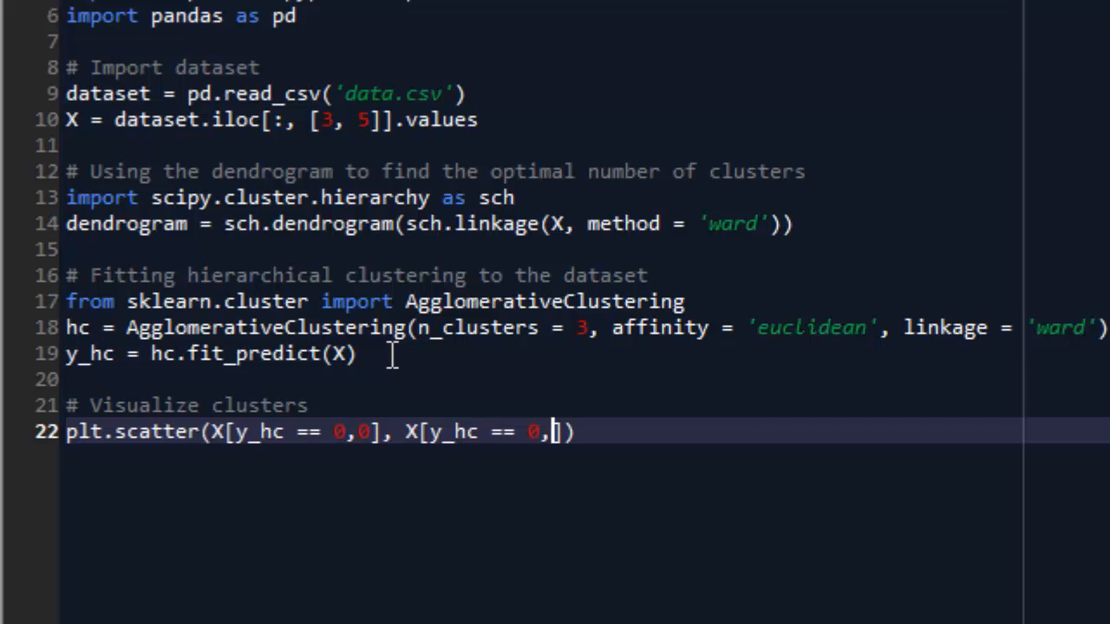
type("1")
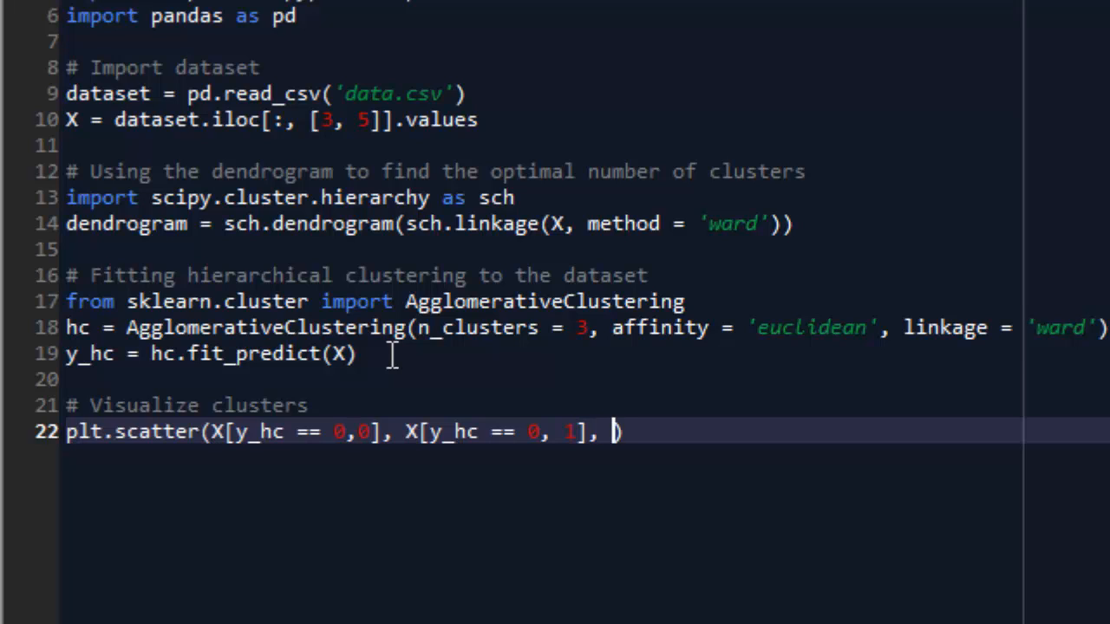
type("s = 1")
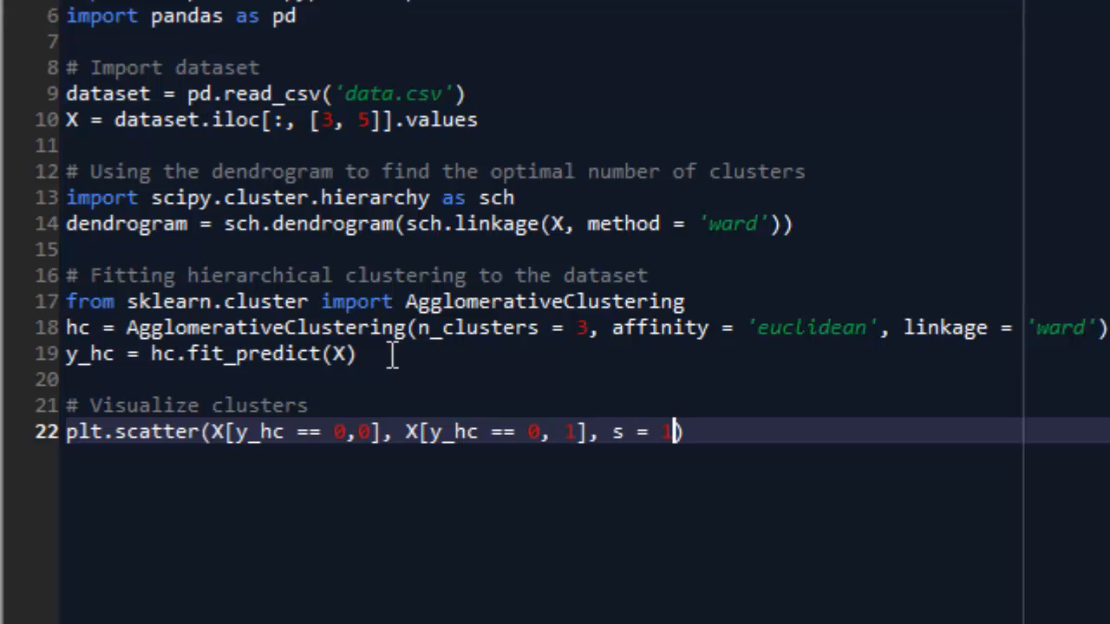
type("00, c = '")
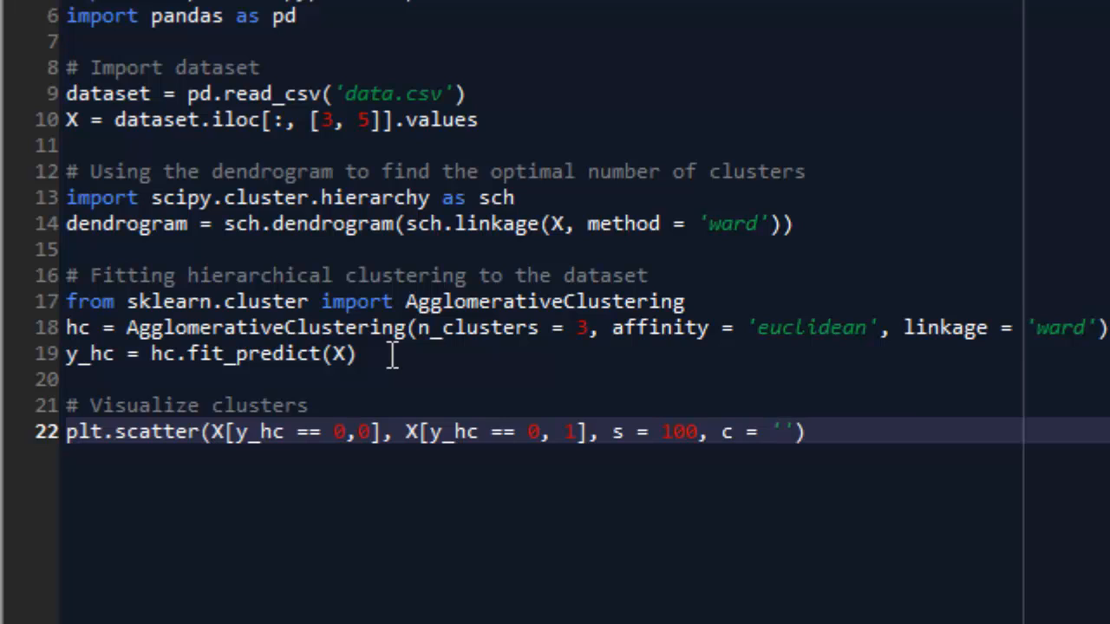
type("red")
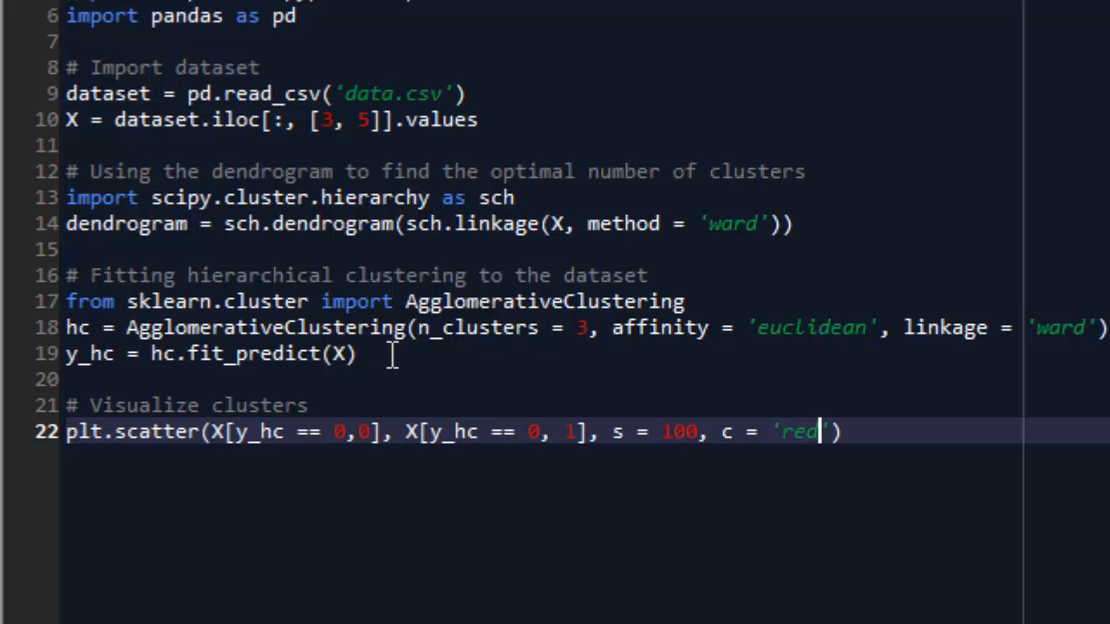
type(", label =")
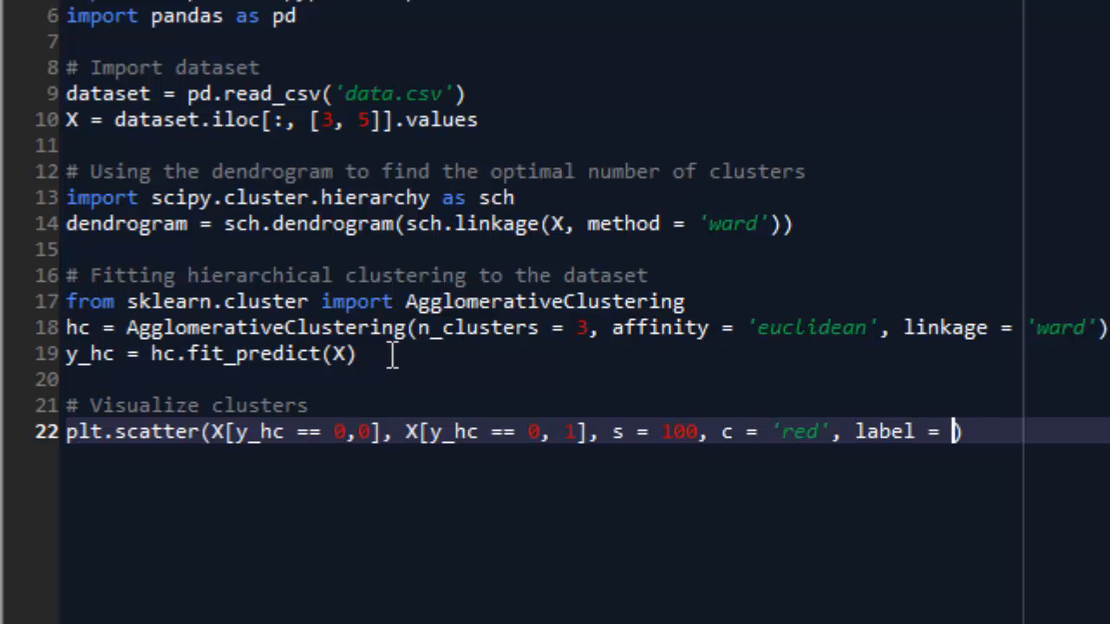
type("Cluster 1'")
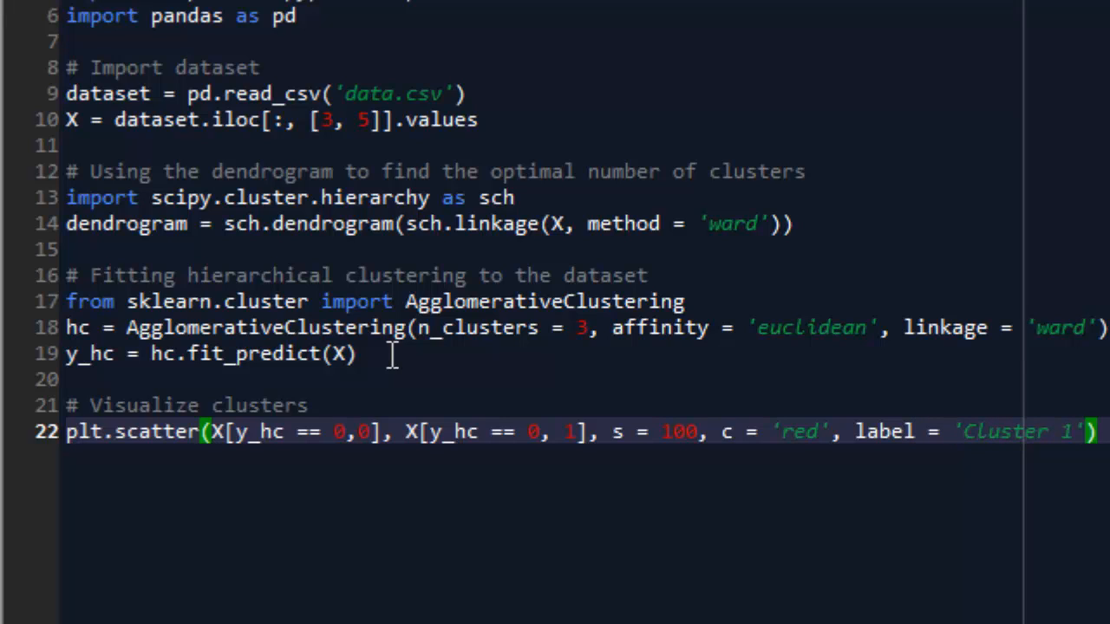
Step: Duplicate the scatter line for the other clusters, changing colours to blue and green and the labels, then start a new line
triple_click(564, 432)
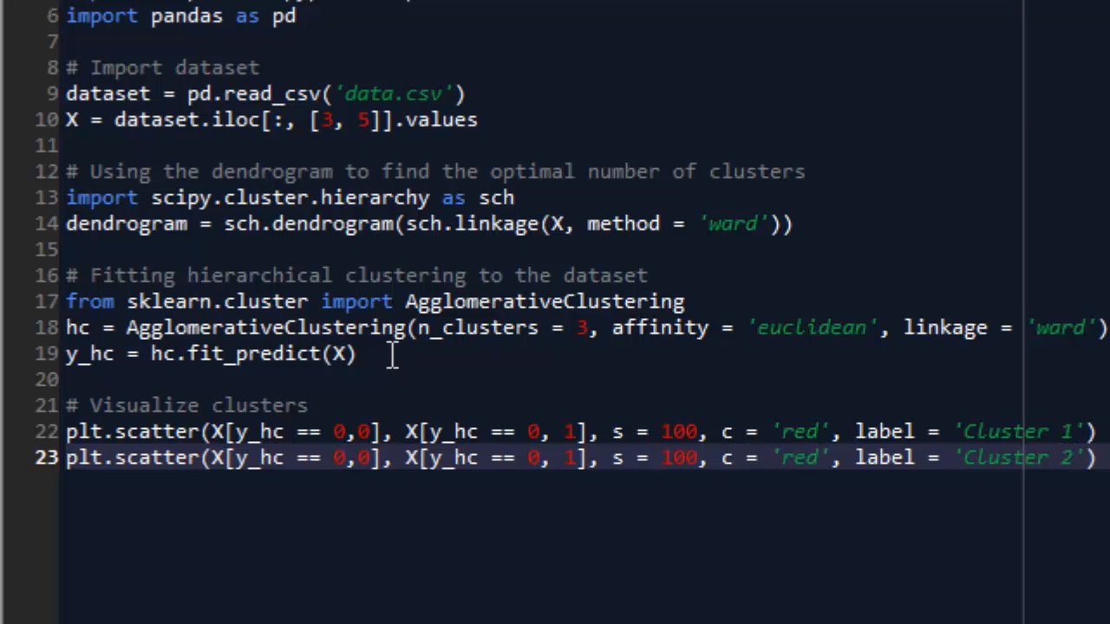
type("blue")
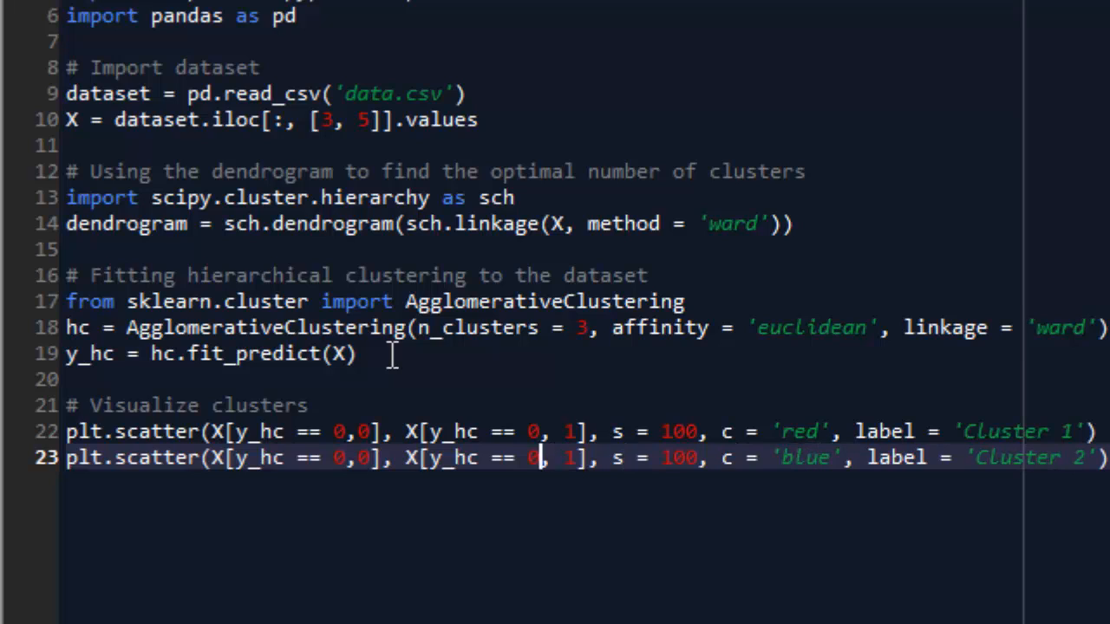
type("1")
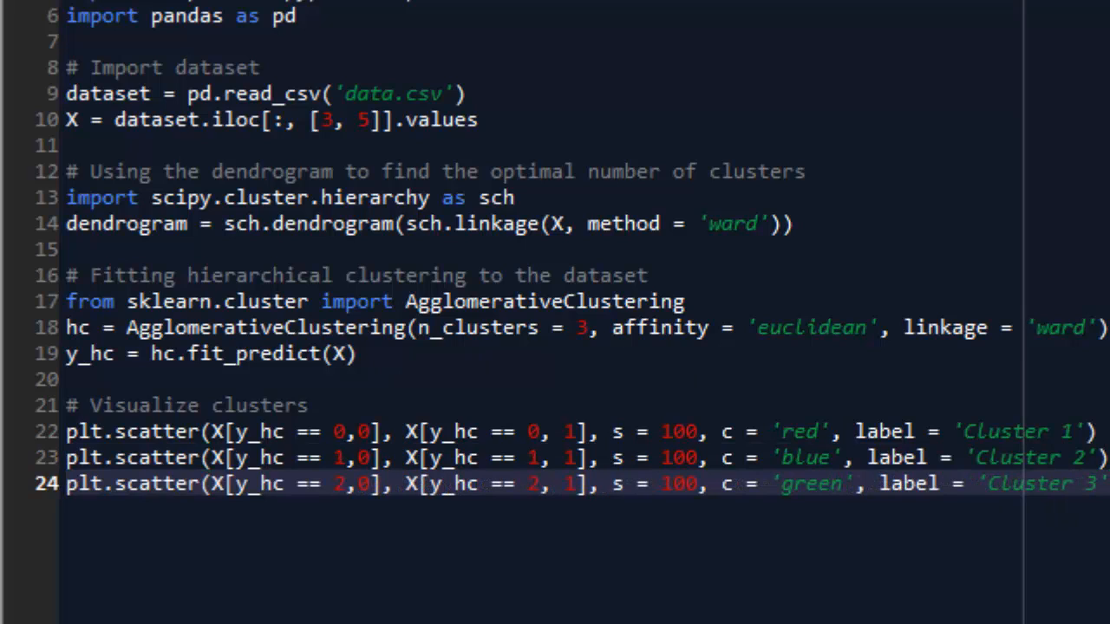
key("Enter")
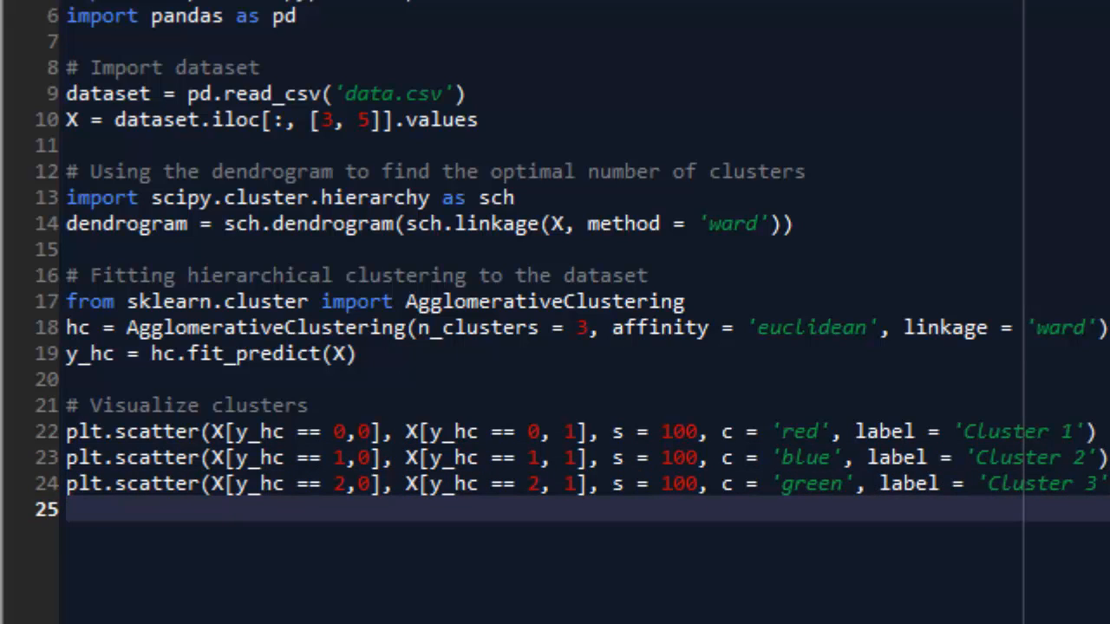
Step: Add plt.title('Clusters of bought items') and plt.xlabel('Quantity')
type("plt.t")
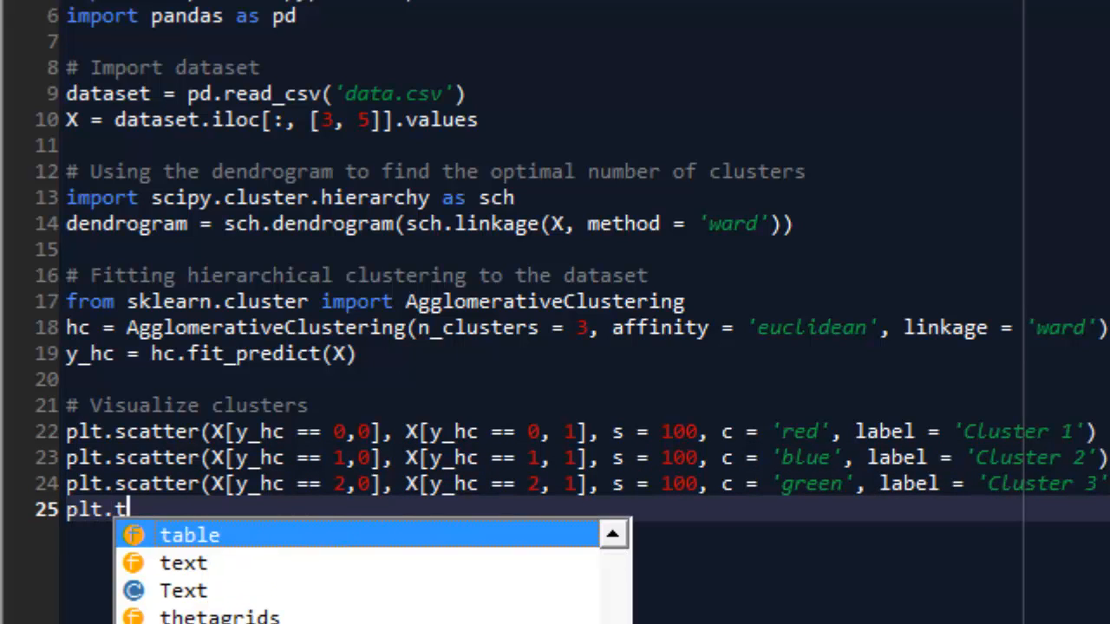
type("i")
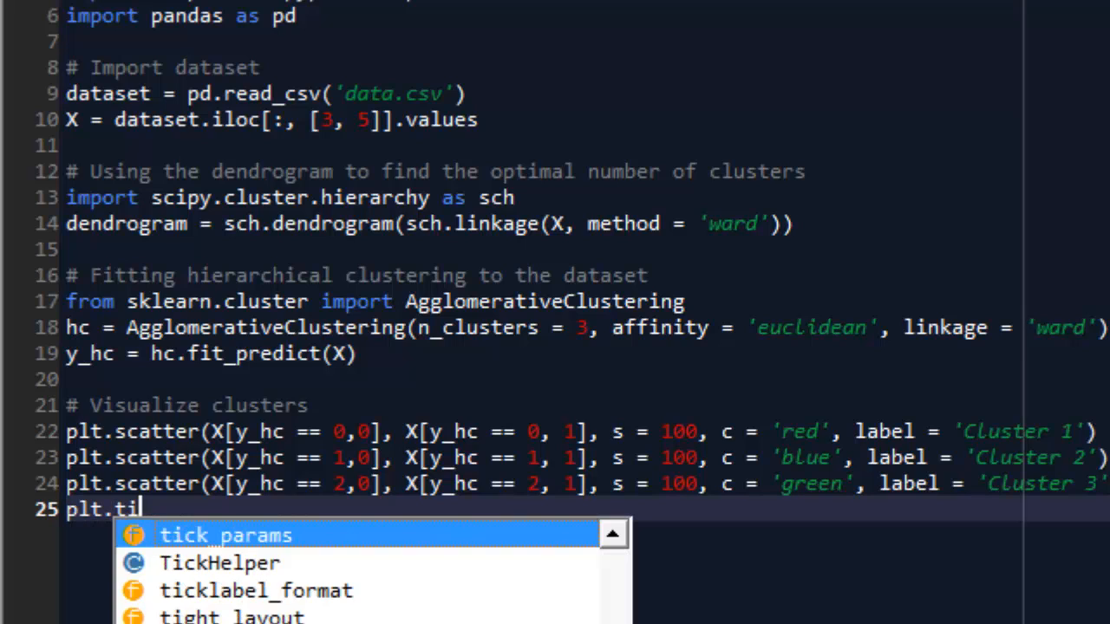
type("tle")
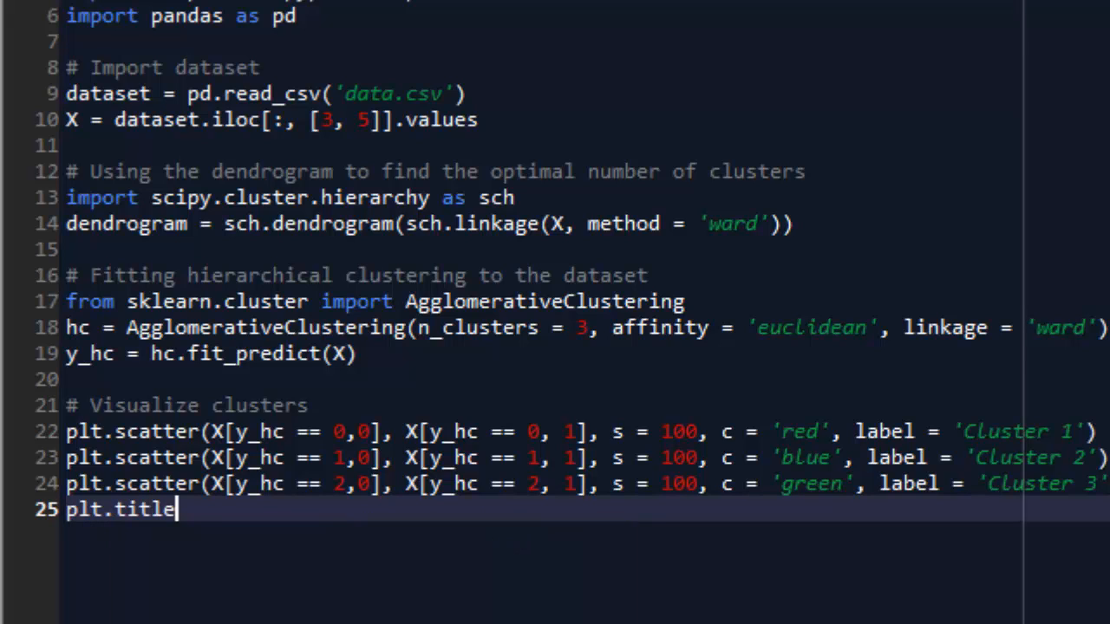
type("('Clusters of bought items')")
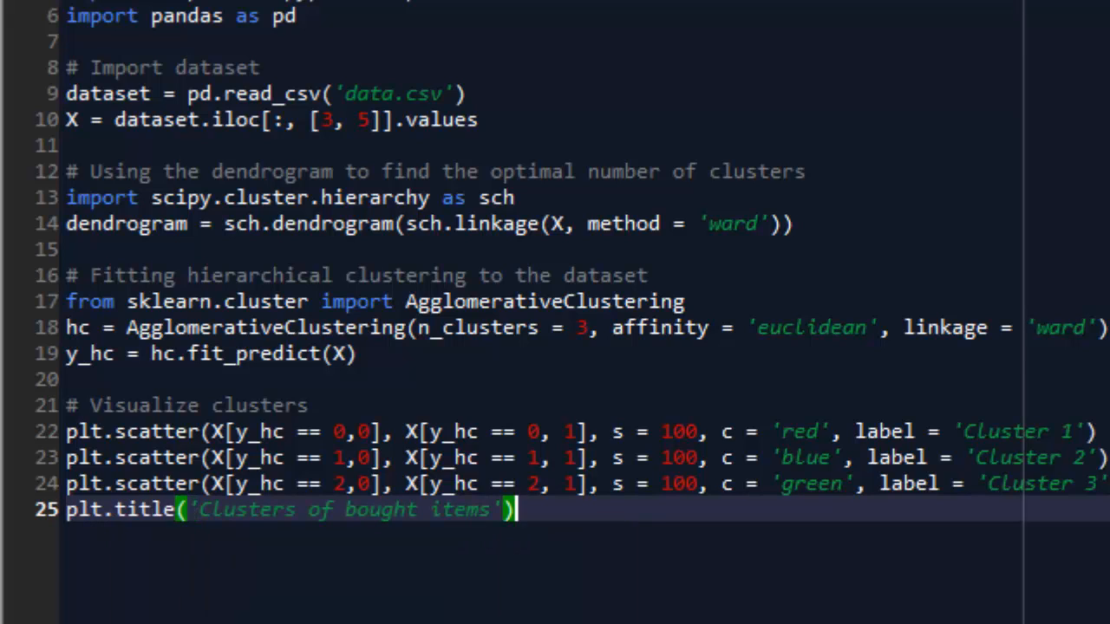
type("plt")
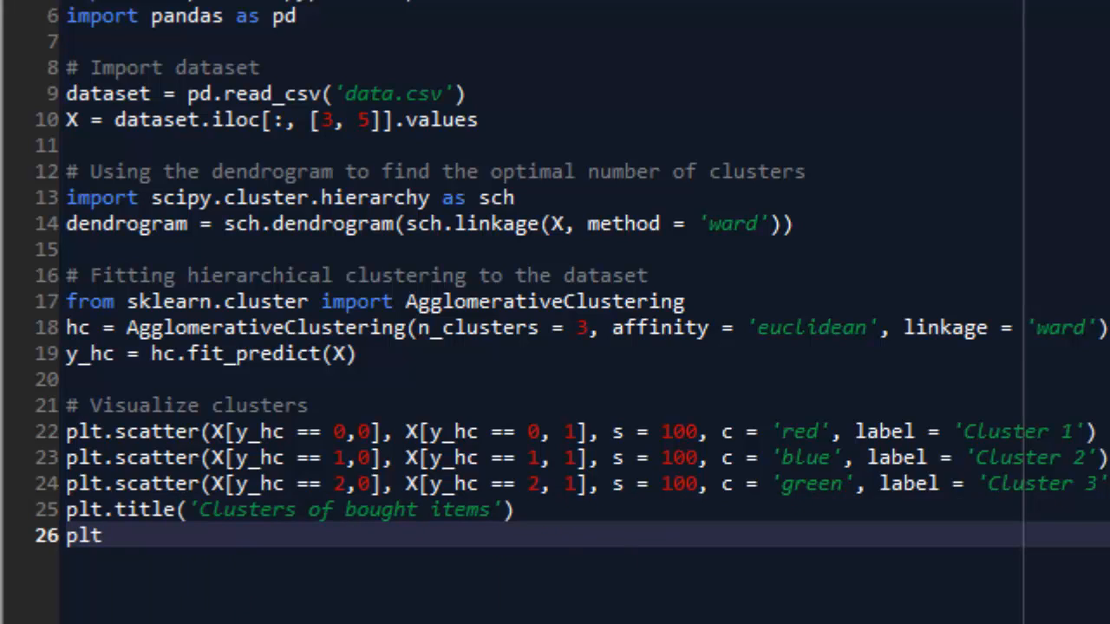
type(".x")
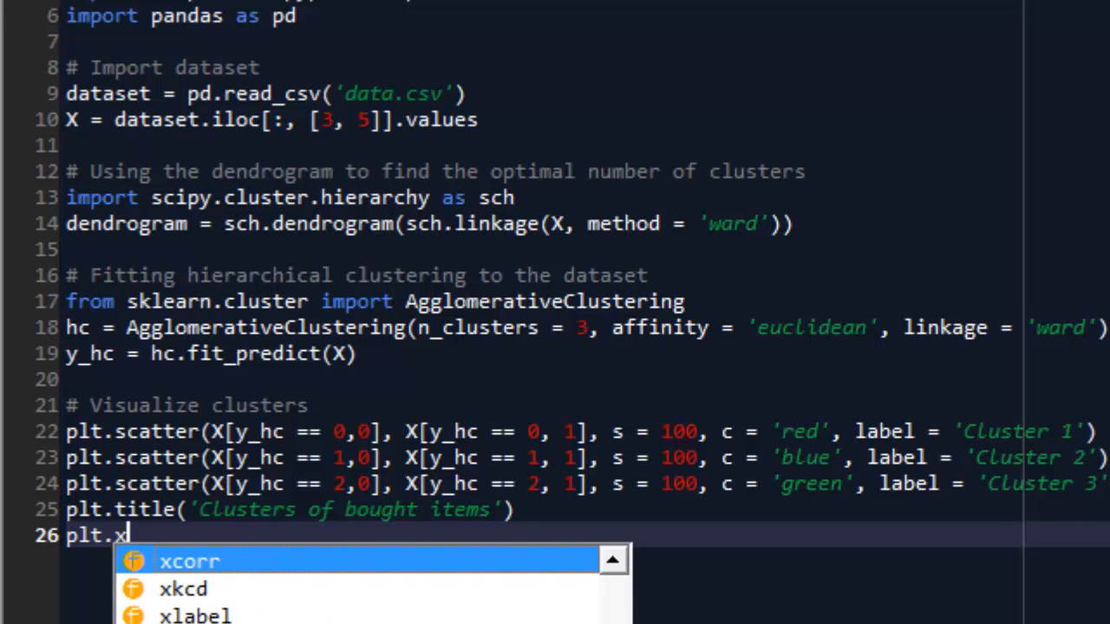
type("label('Quantity')")
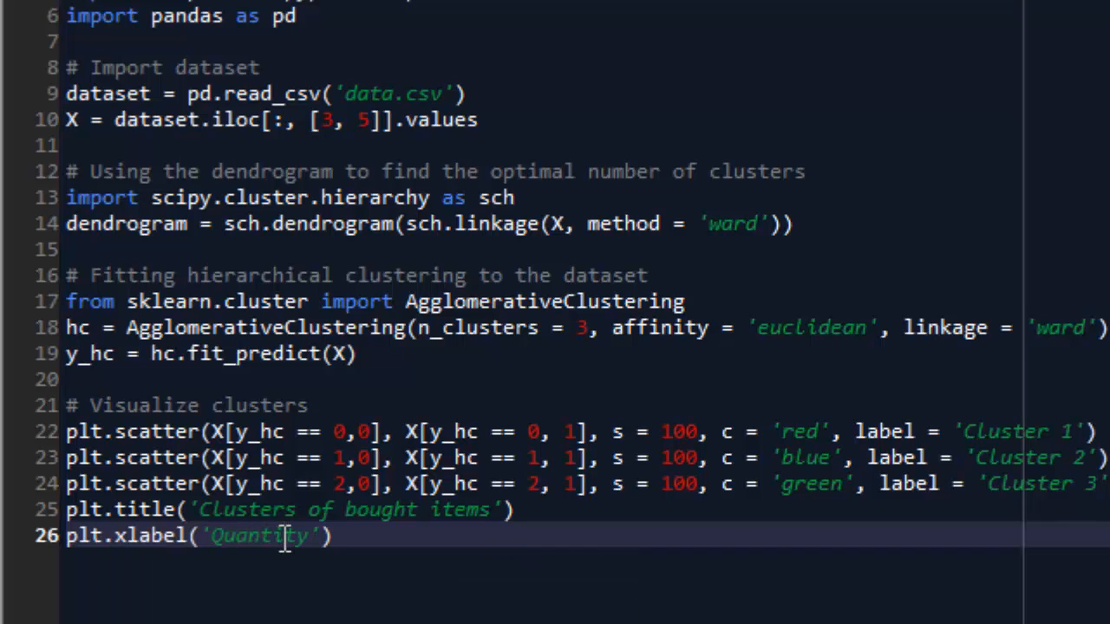
Step: Add plt.ylabel('Item price in dollars'), plt.legend() and start plt.show
type("p")
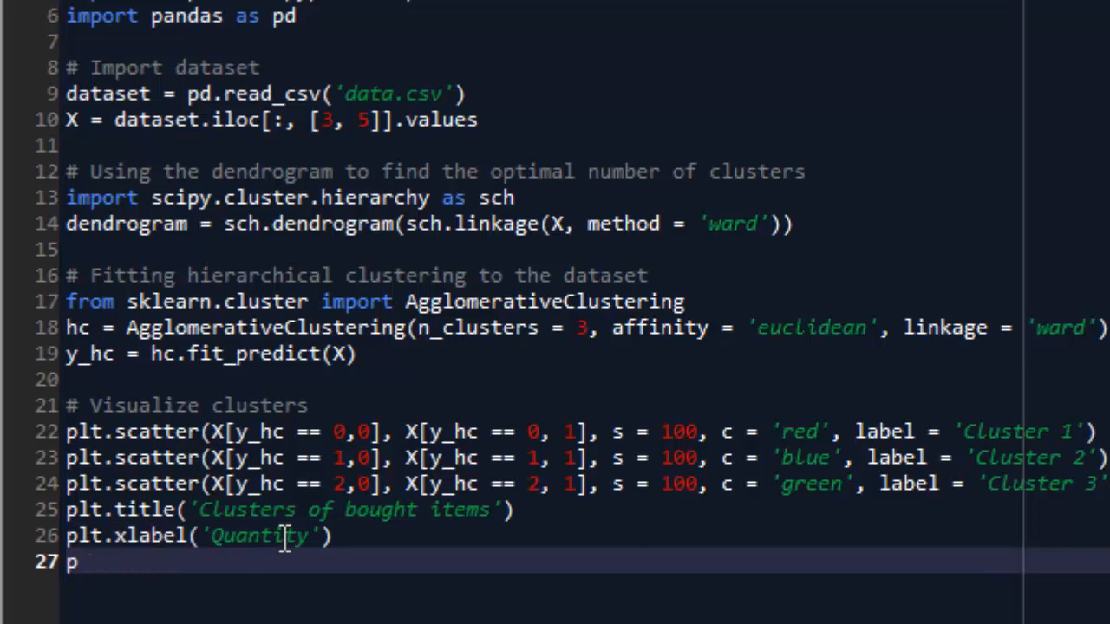
type("lt.ylabel")
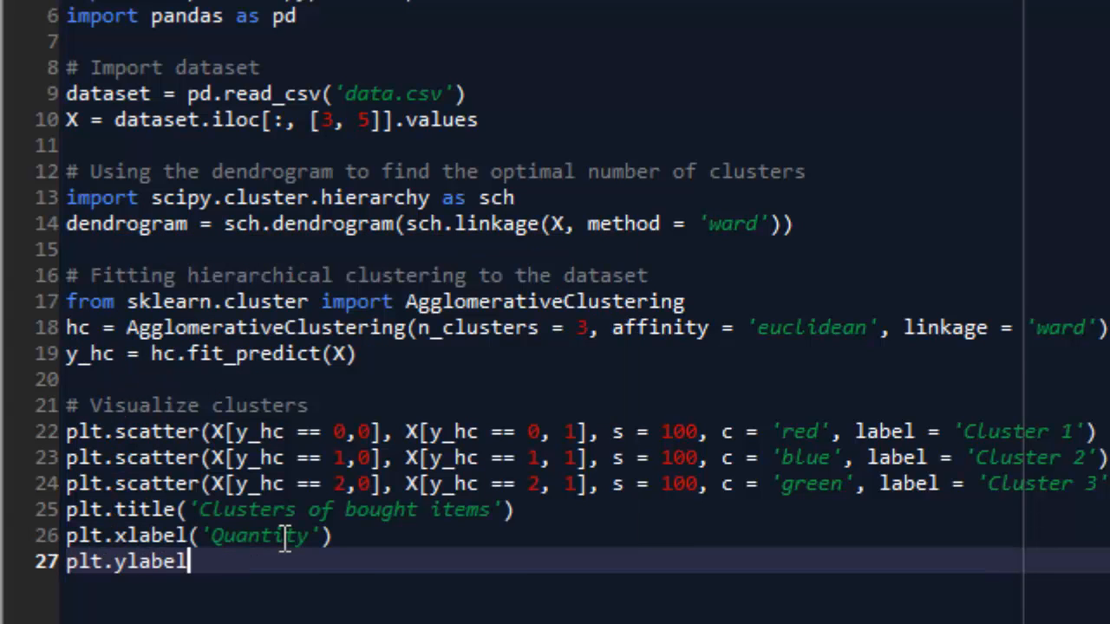
type("('Item price in dollars')")
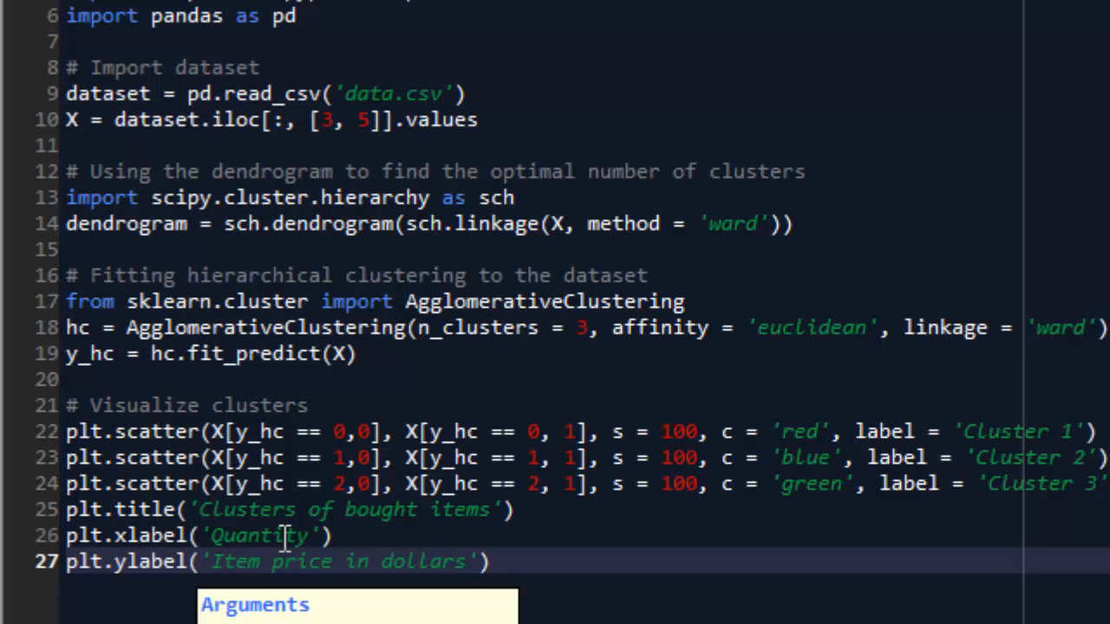
type("pl")
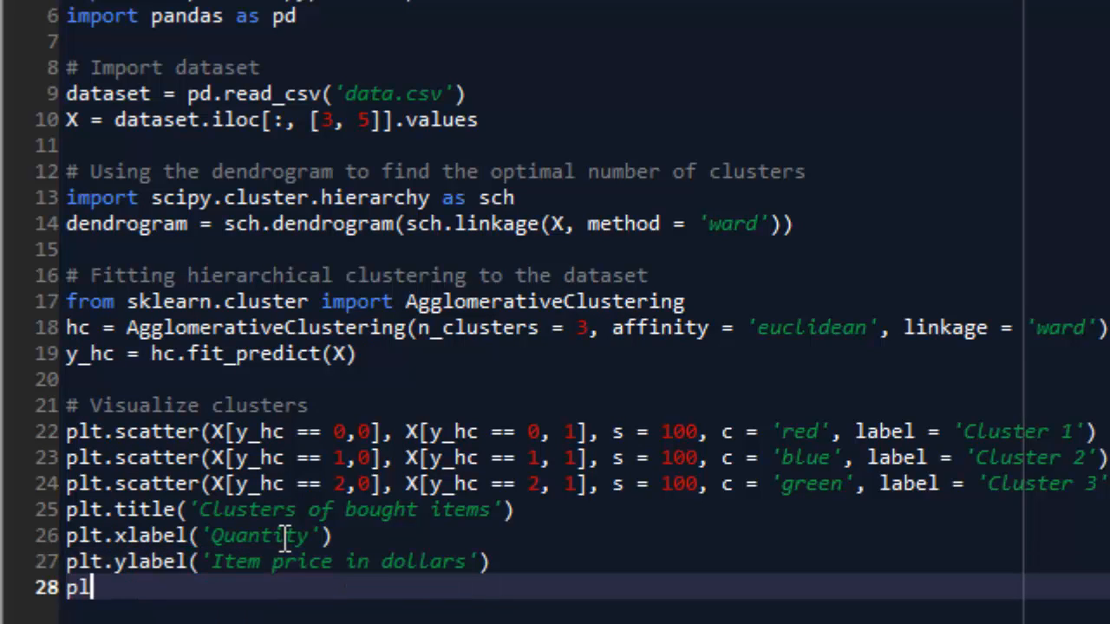
type(".legend")
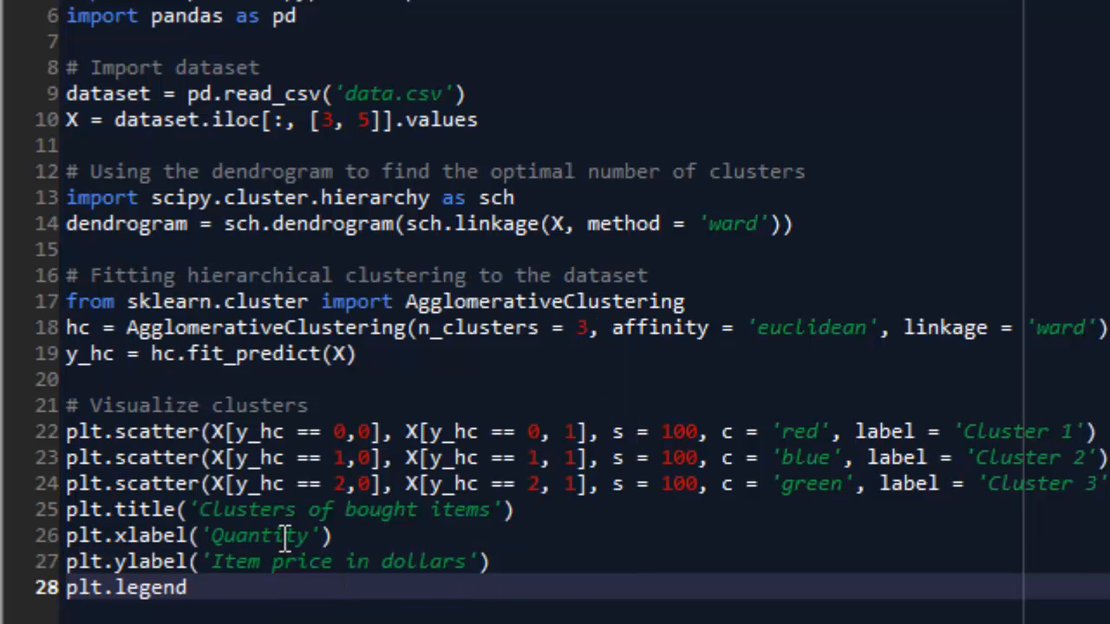
type("()")
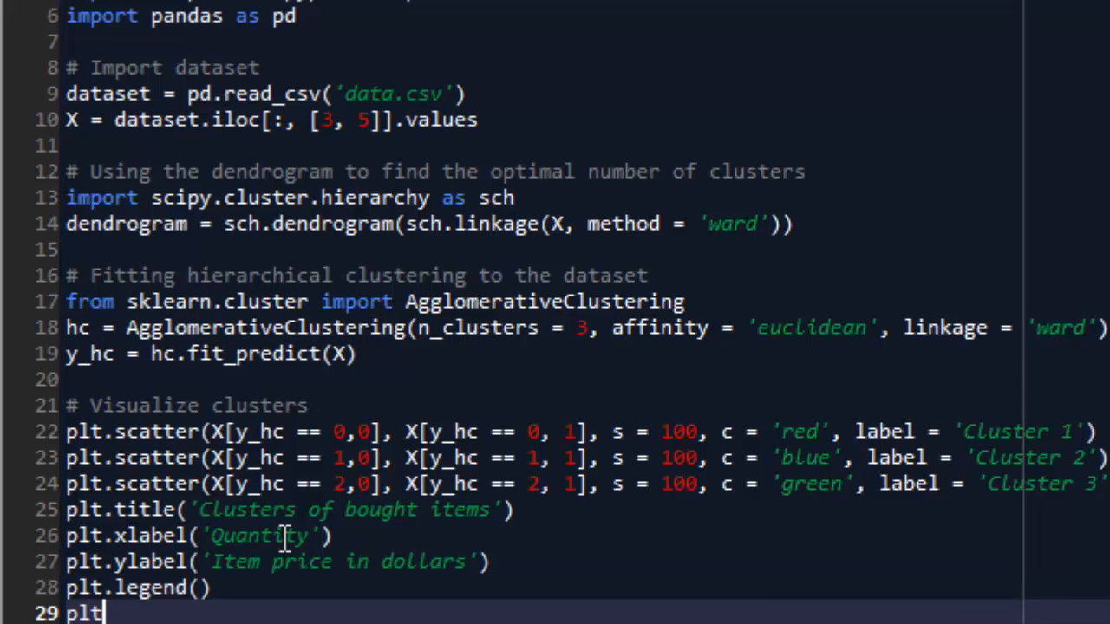
type("sh")
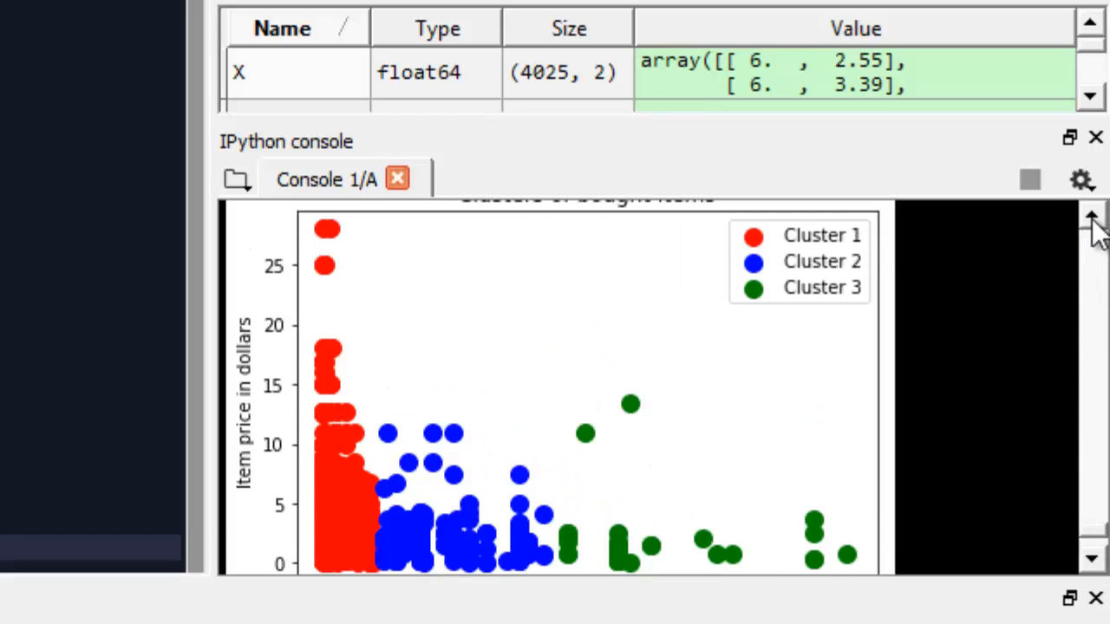
mouse_move(705, 378)
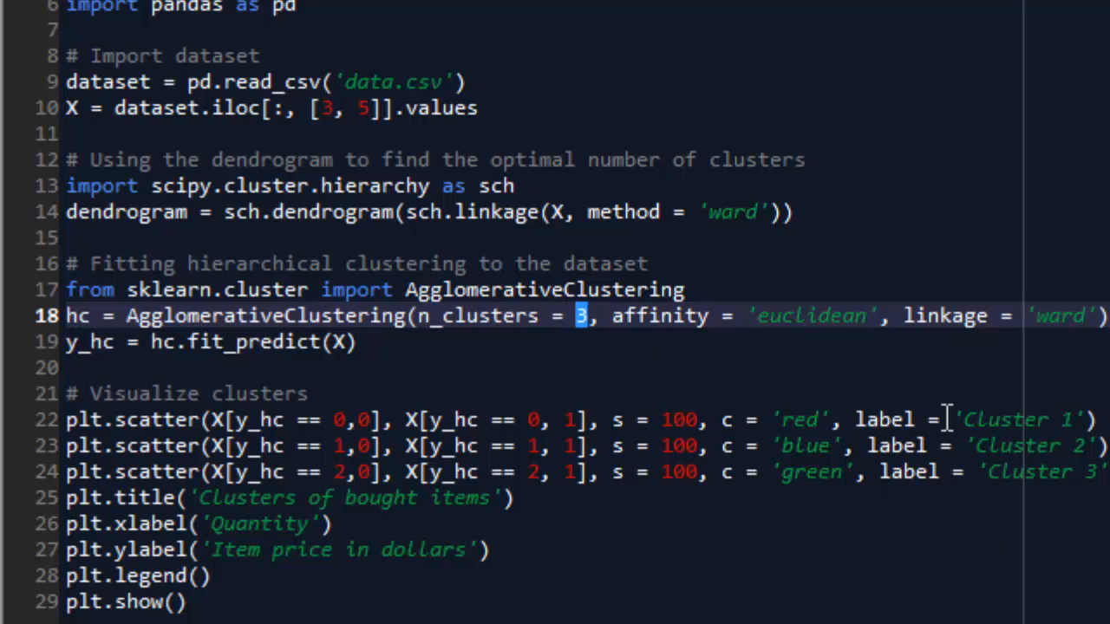
Step: Set n_clusters to 8 with scatter lines for clusters 4–8 and run to show the eight-cluster plot
type("5")
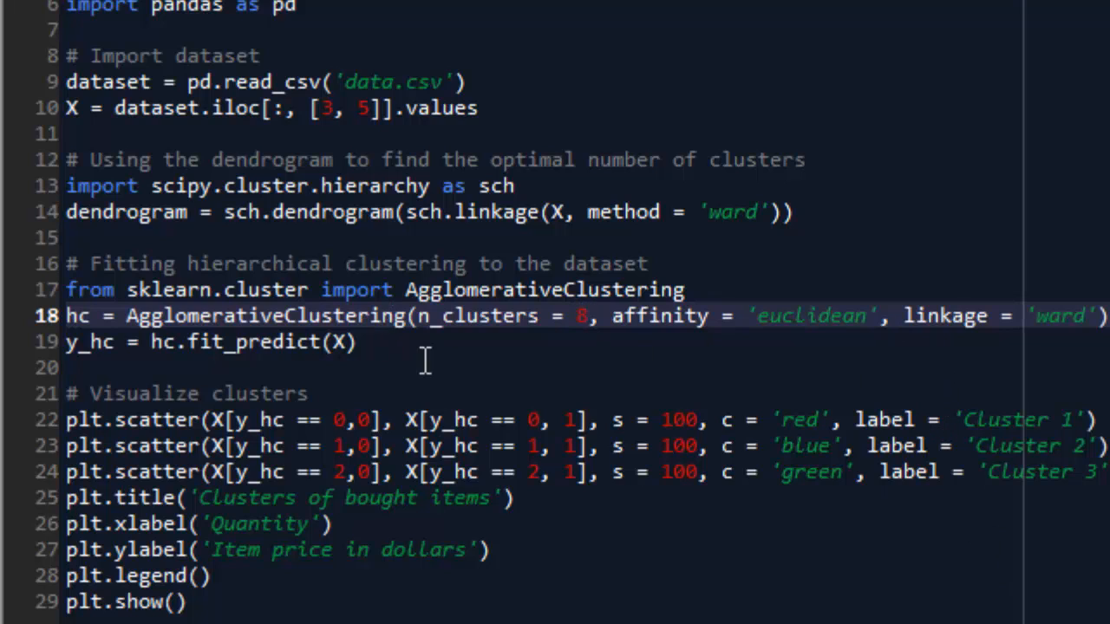
mouse_move(518, 437)
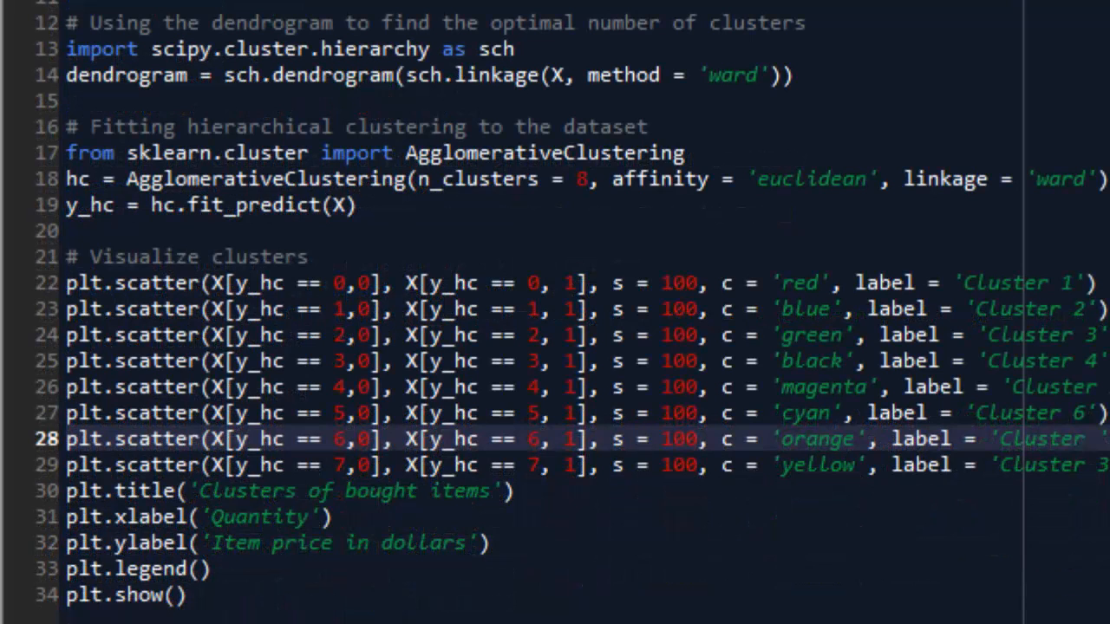
left_click(347, 465)
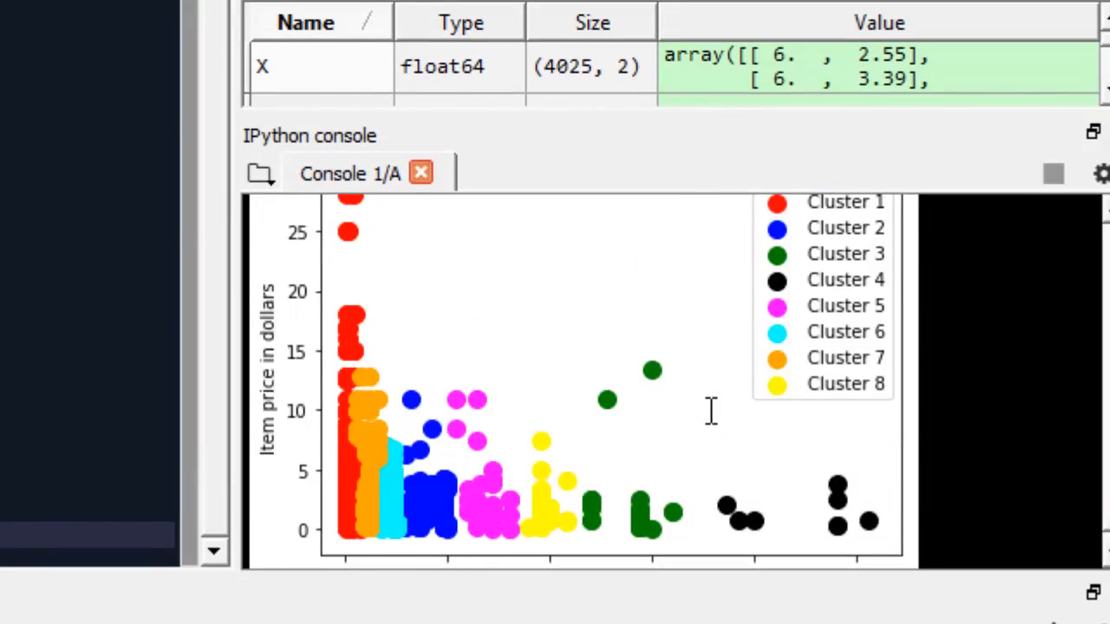
mouse_move(586, 408)
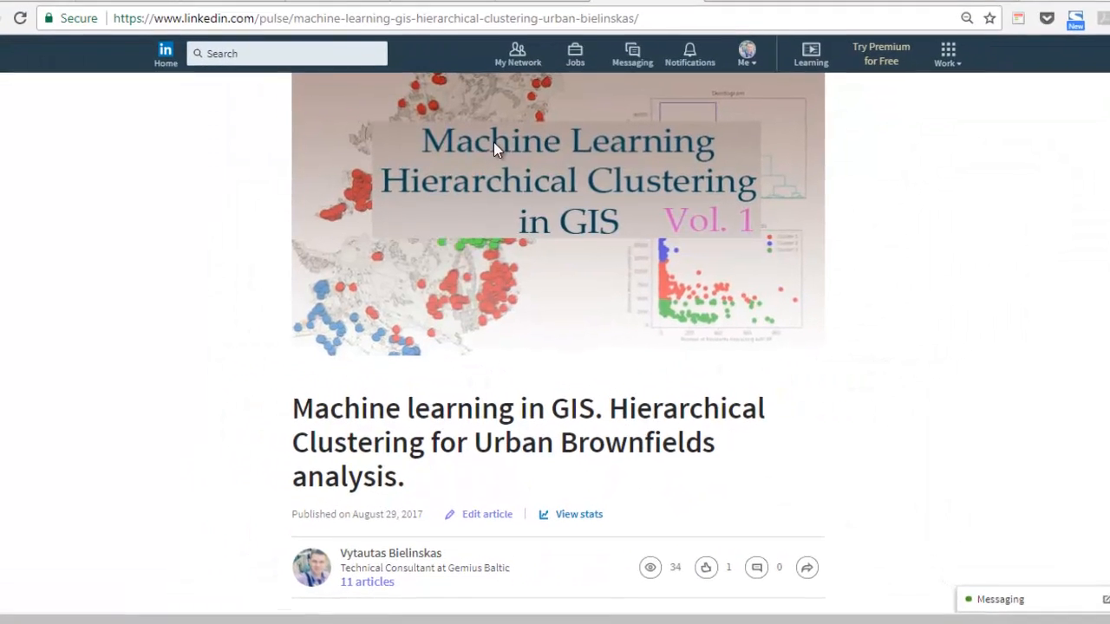
Step: Scroll the hierarchical clustering article down to its final GIS cluster map, scatter and dendrogram
scroll("down", 3)
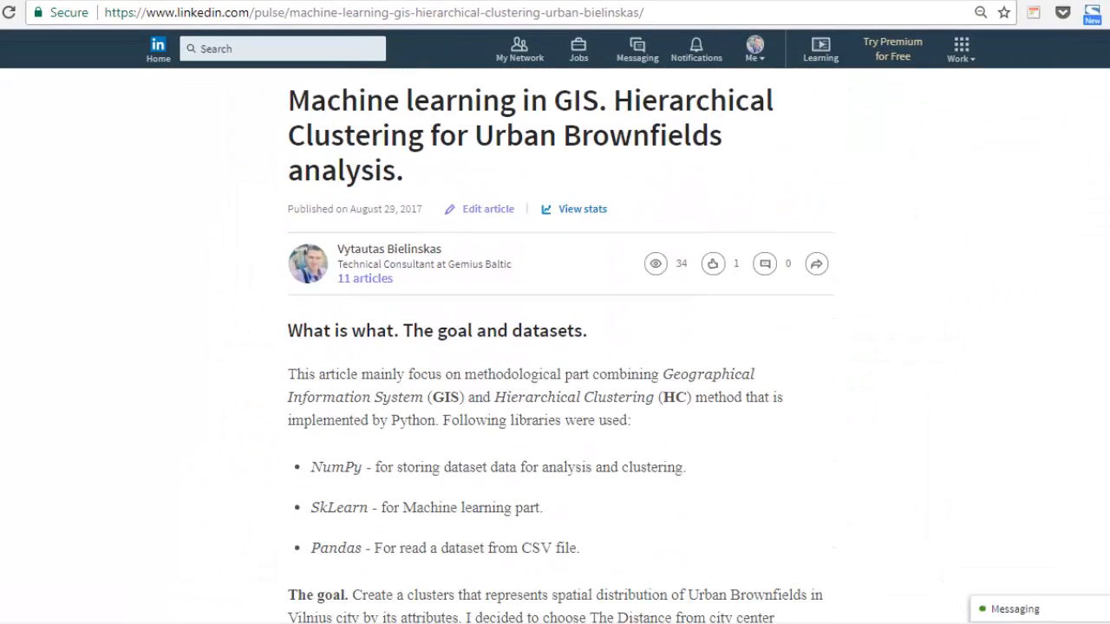
scroll("down", 3)
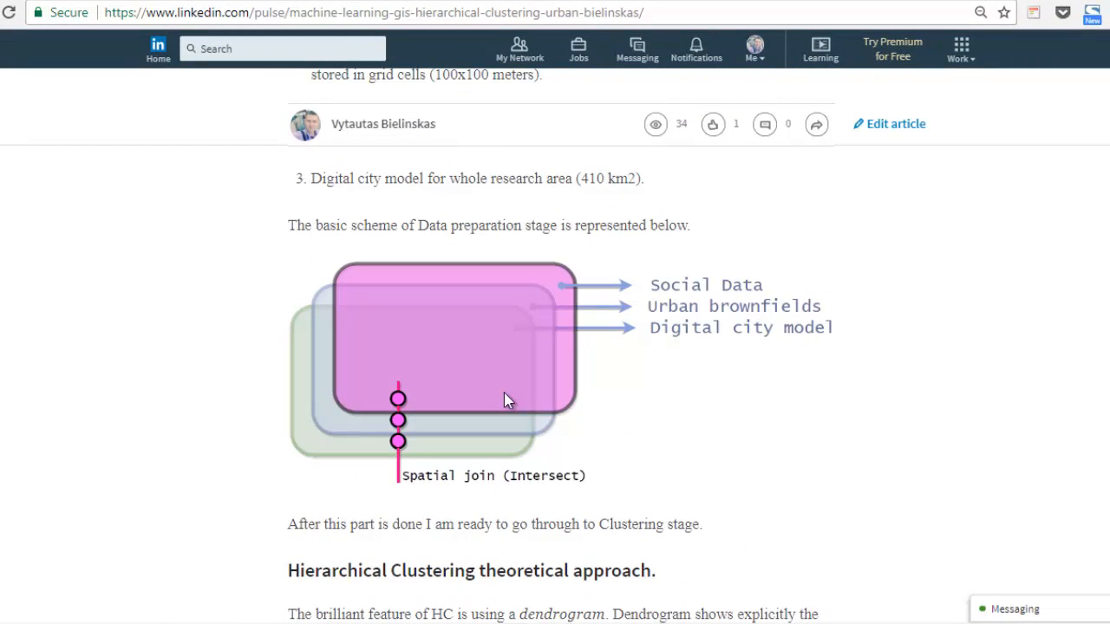
scroll("down", 3)
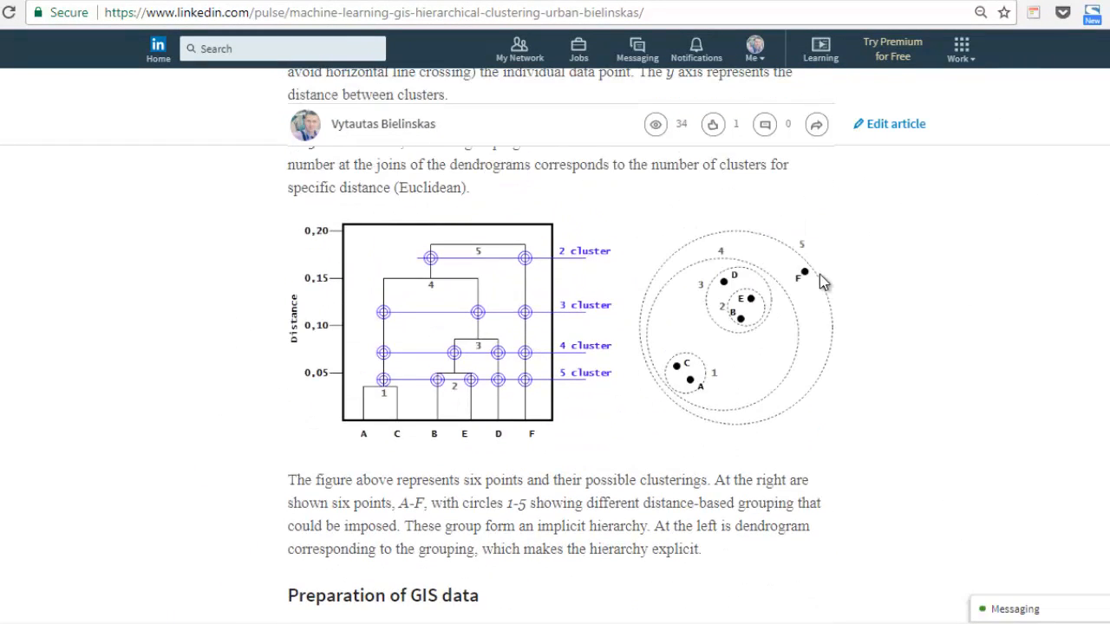
scroll("down", 3)
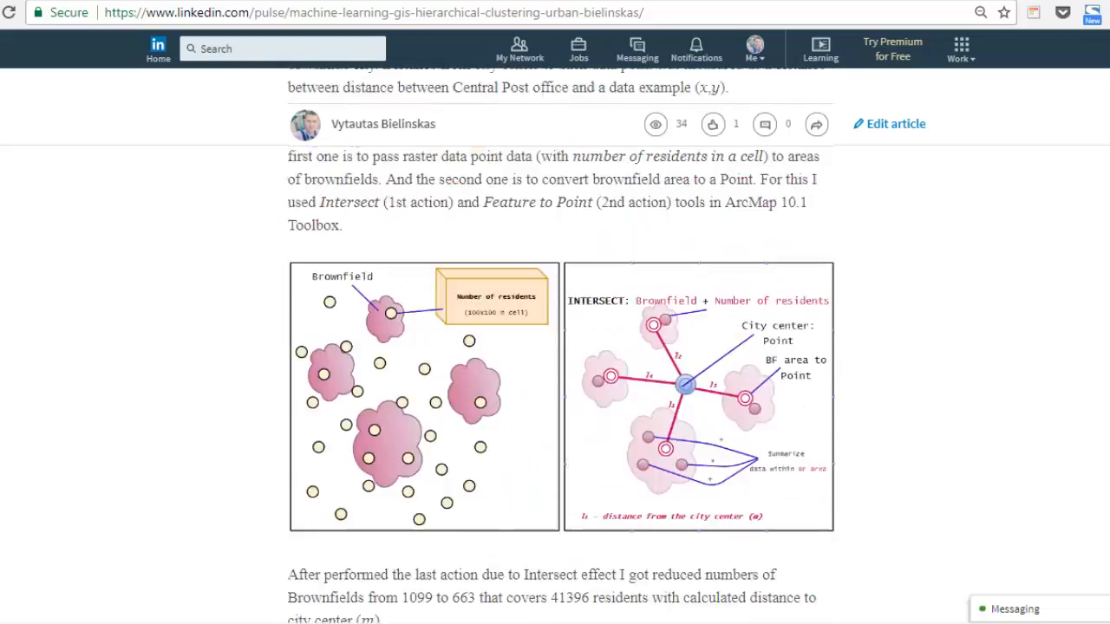
scroll("down", 3)
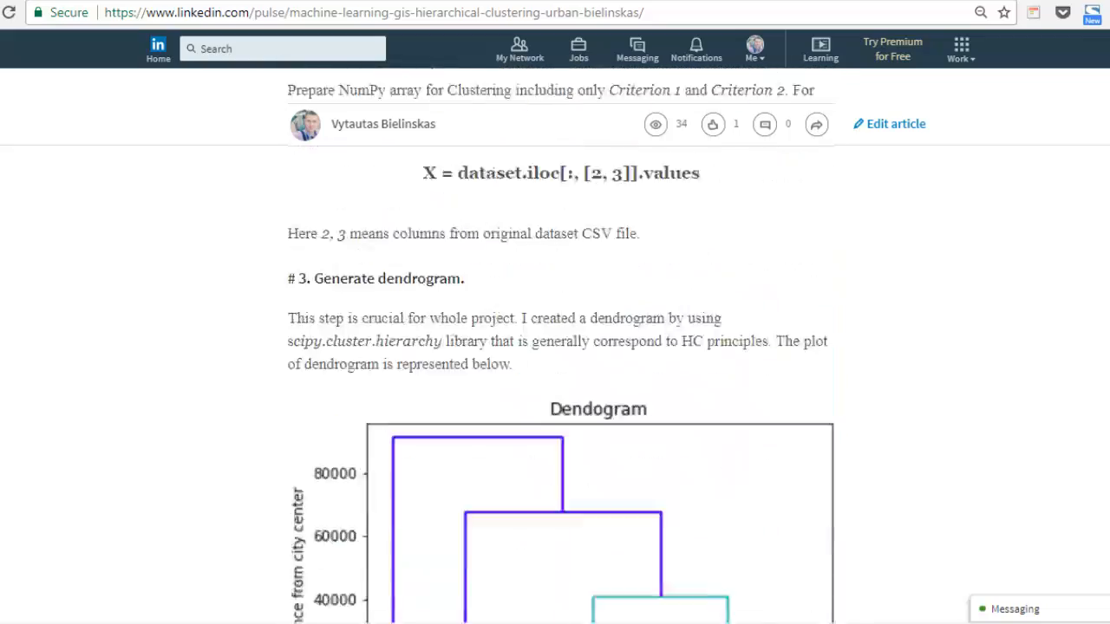
scroll("down", 3)
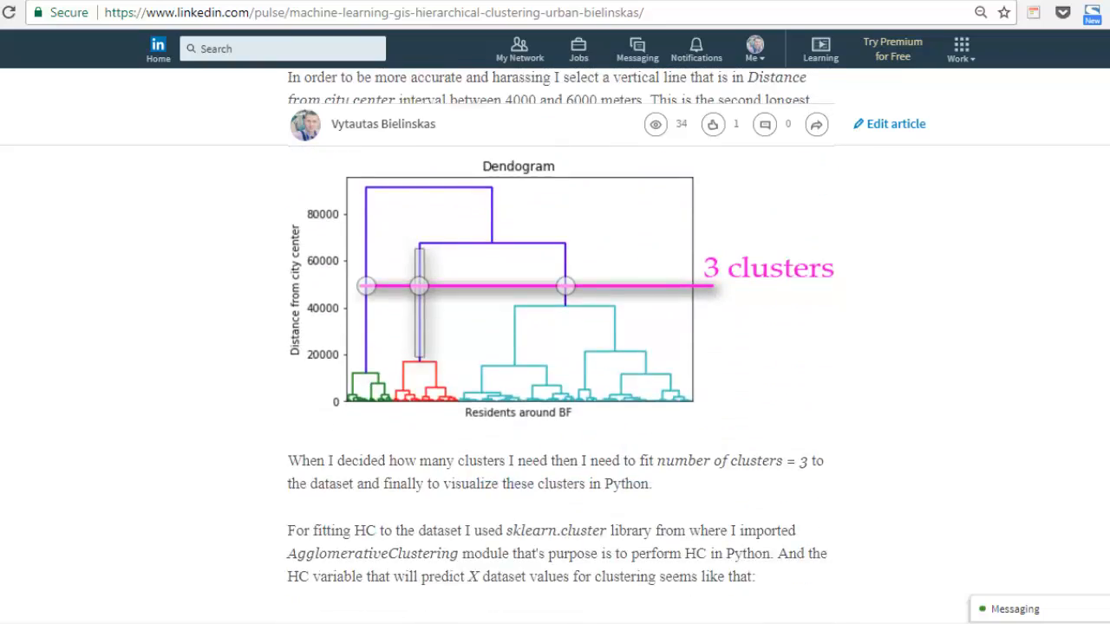
scroll("down", 3)
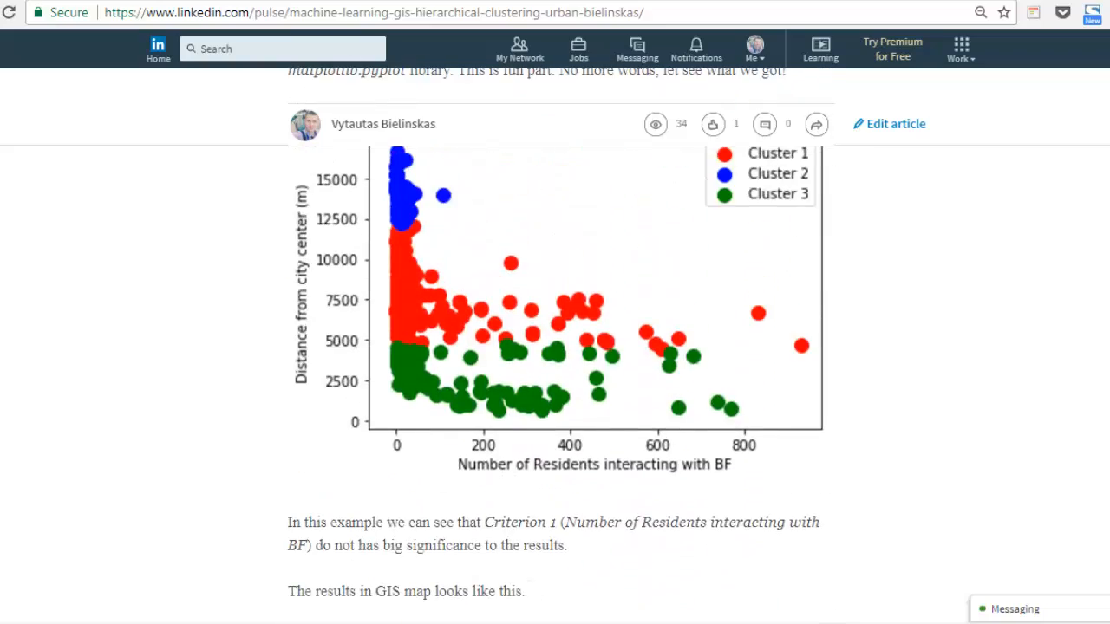
scroll("down", 3)
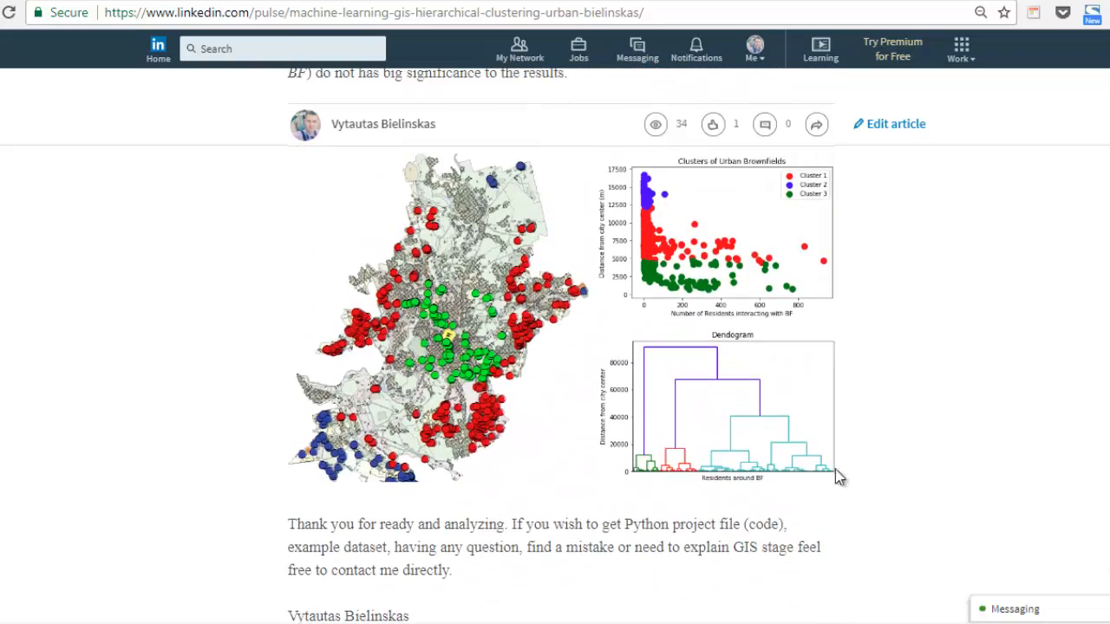